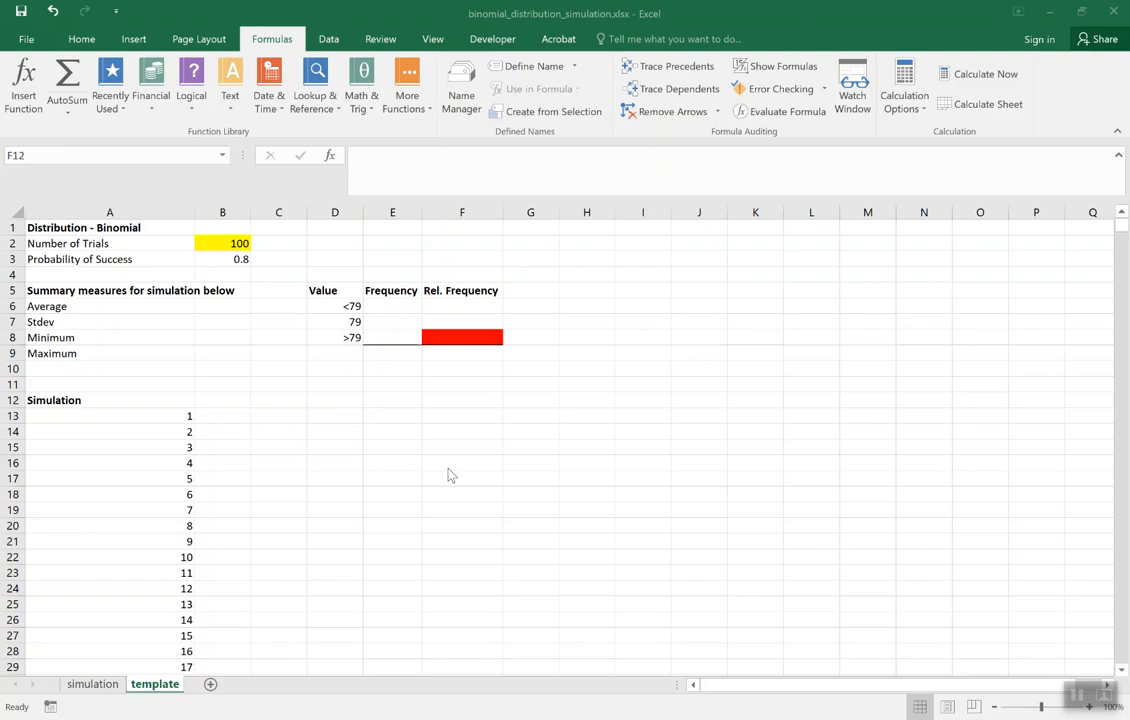
mouse_move(447, 476)
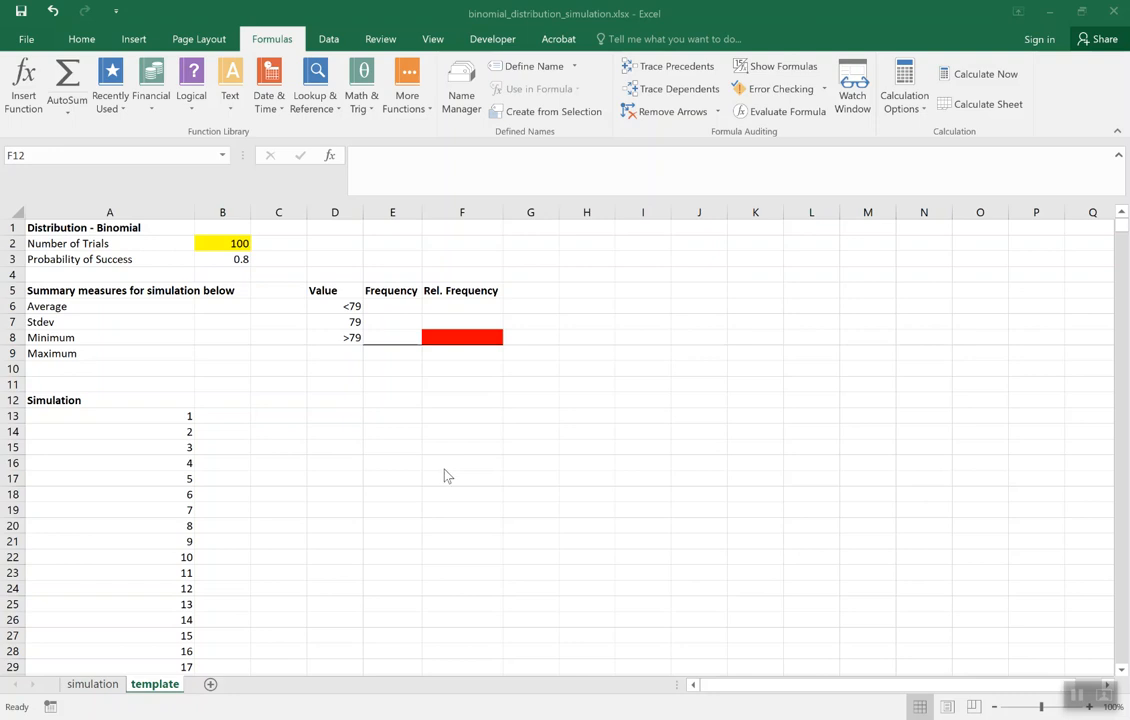
mouse_move(415, 464)
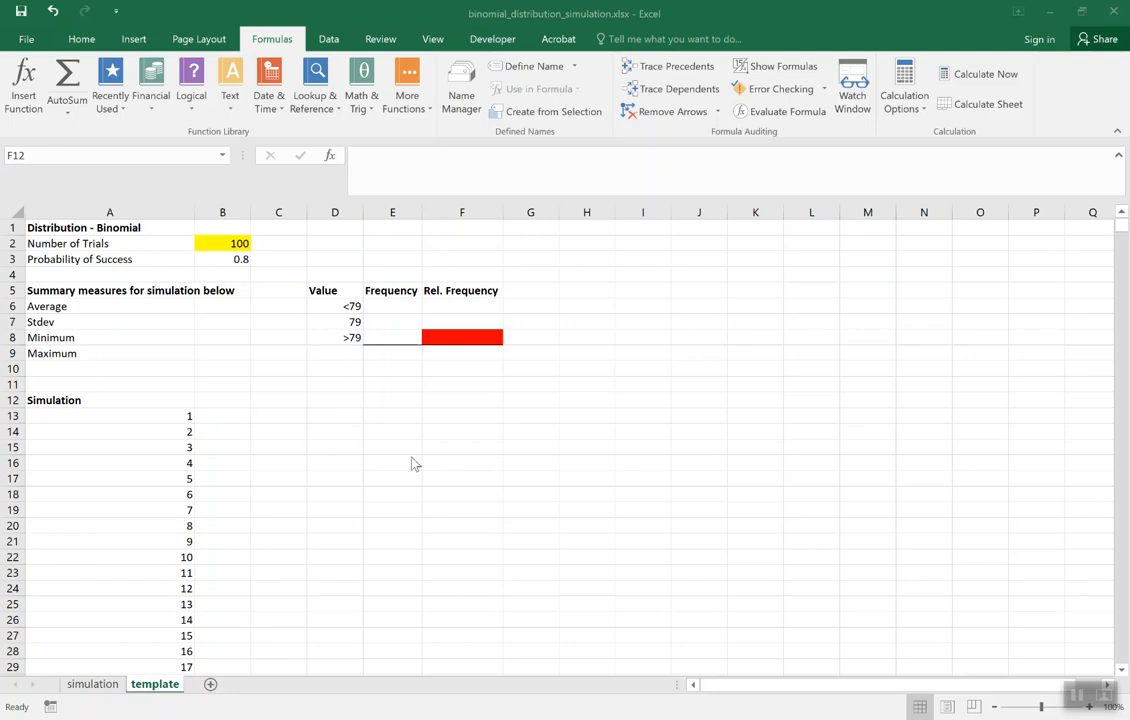
mouse_move(218, 243)
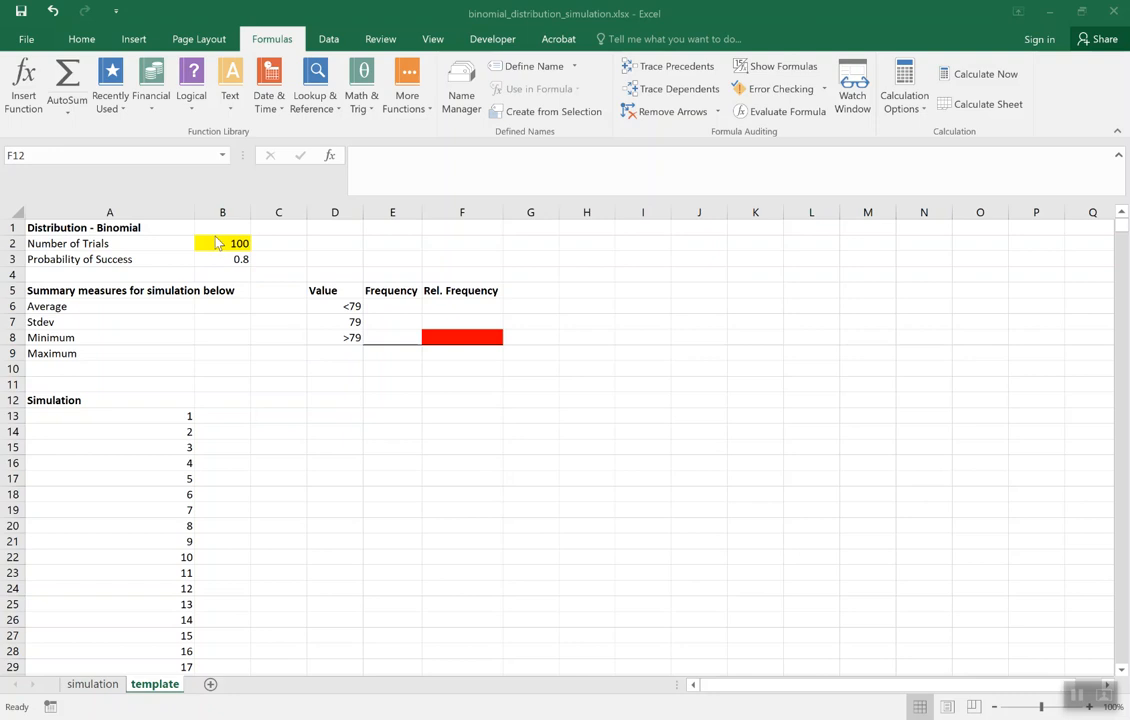
Enter =BINOM.INV($B$2,$B$3,RAND()) in B13, returning a simulated 81 successes
click(461, 399)
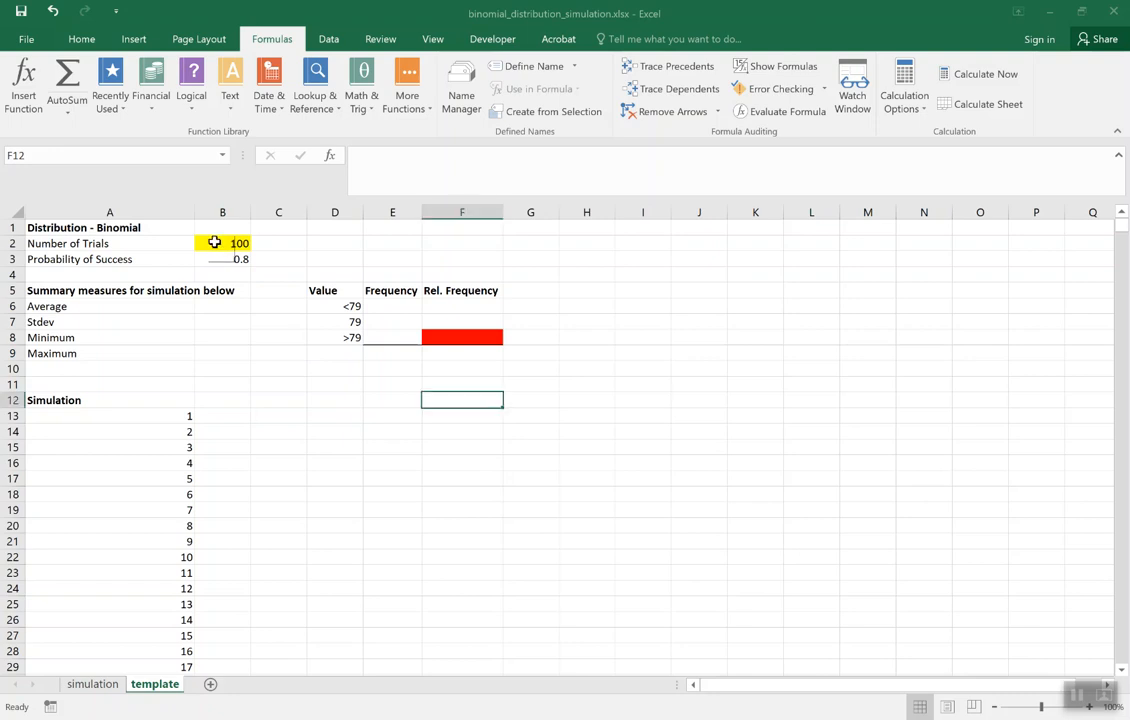
click(222, 243)
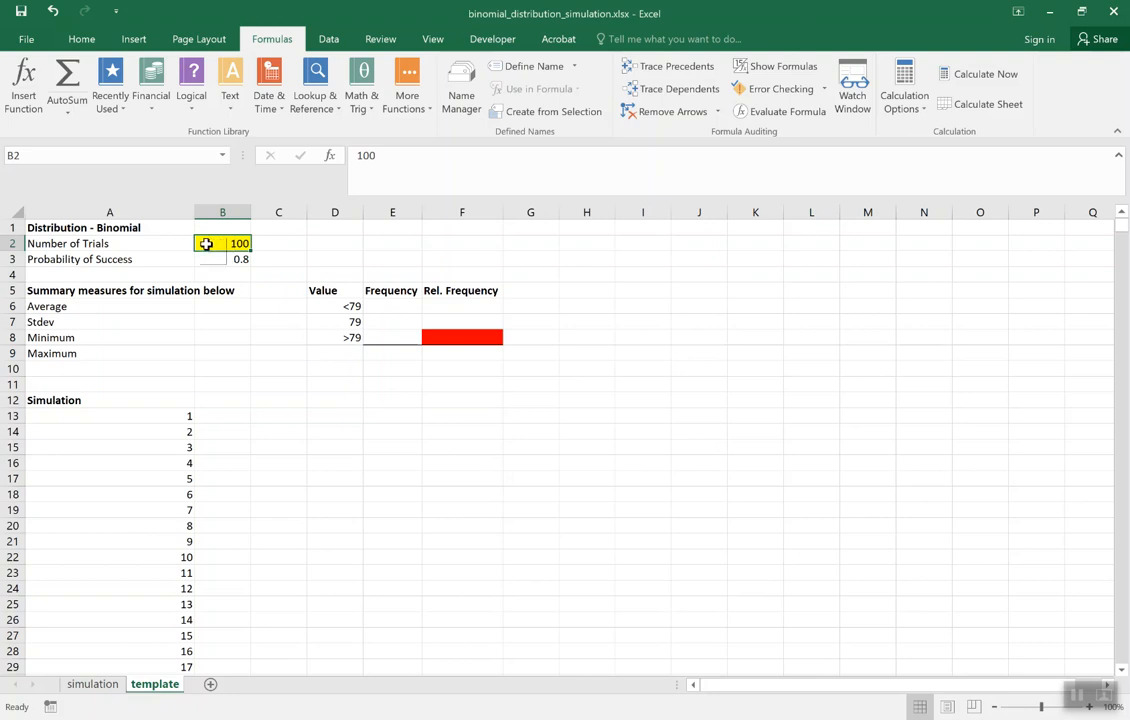
mouse_move(179, 263)
text(=)
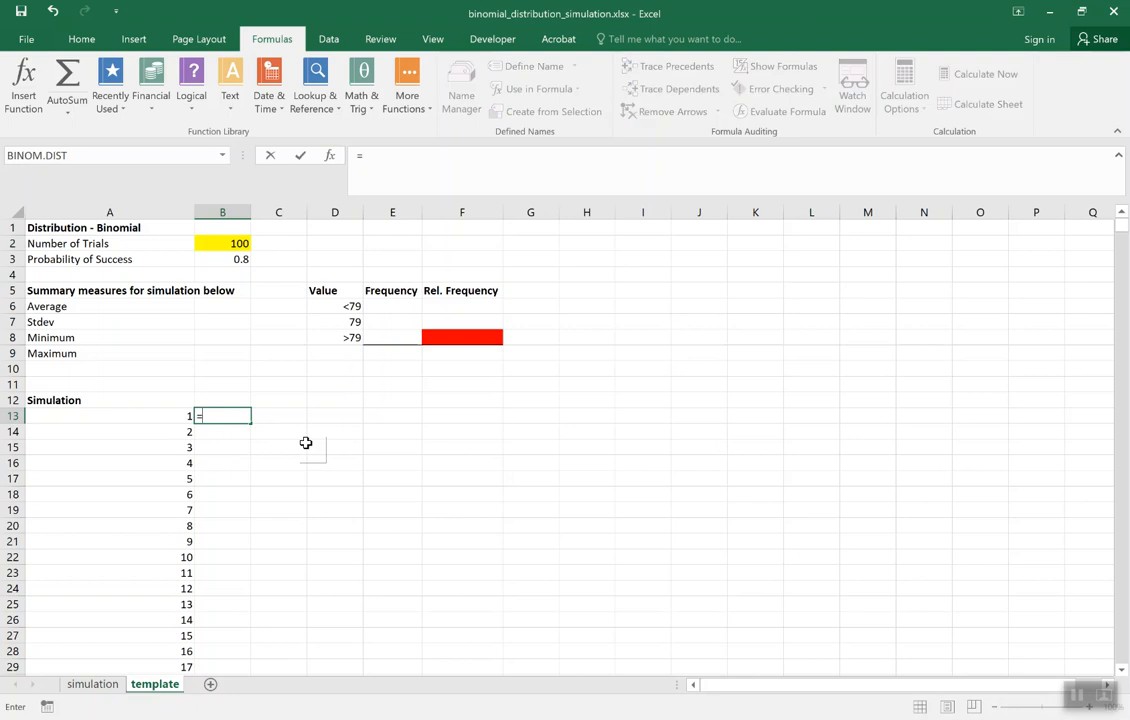
text(B)
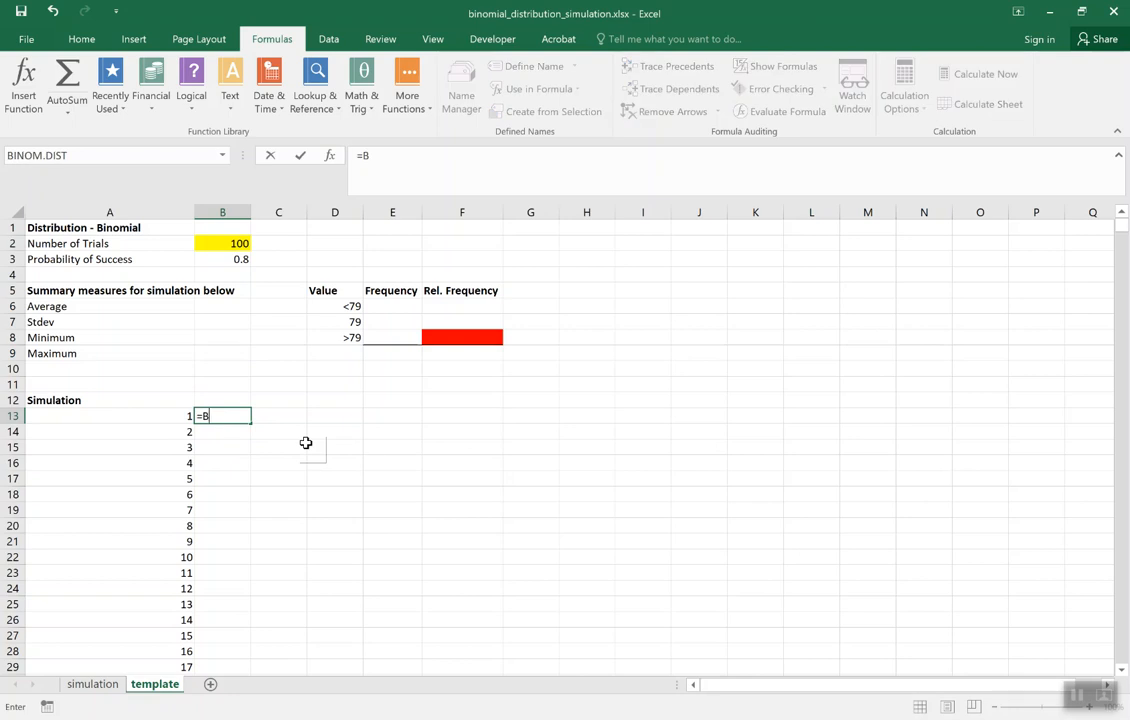
text(INOM.IN)
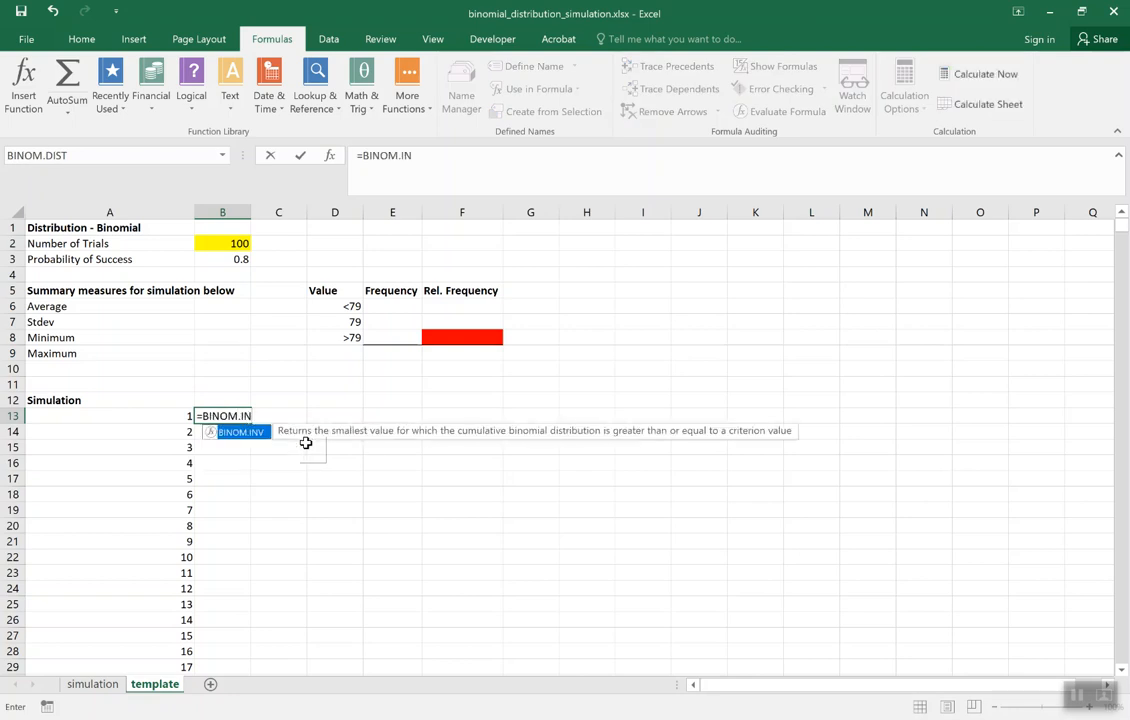
text(V()
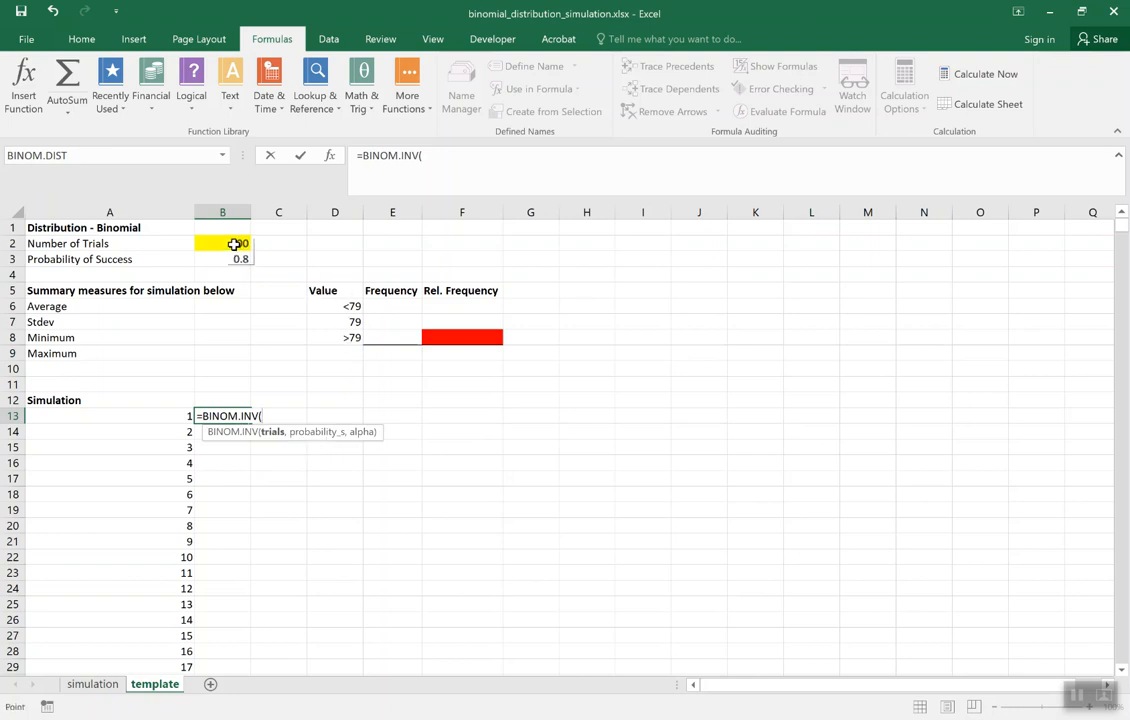
click(223, 243)
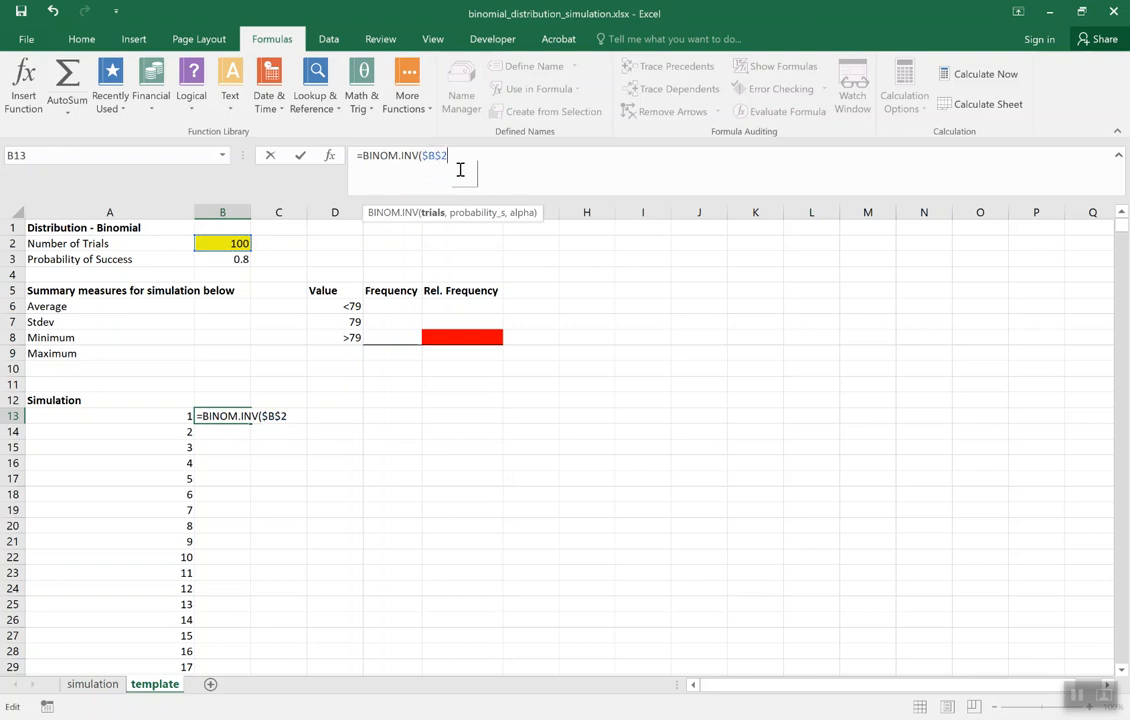
text(,)
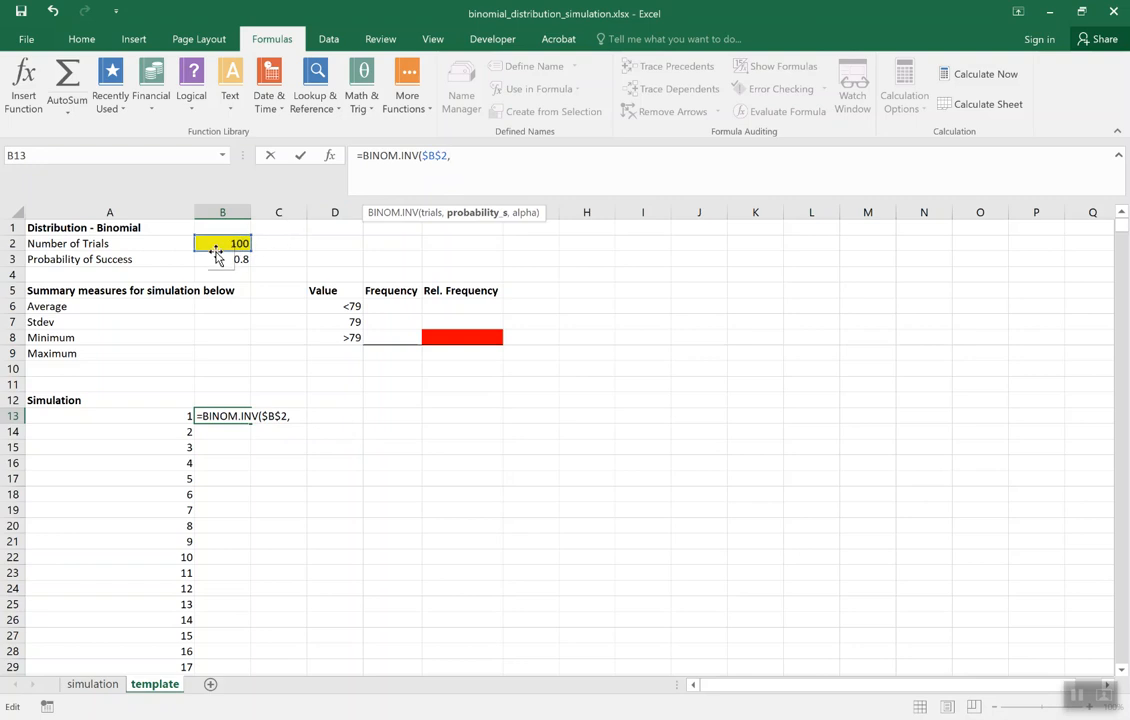
click(222, 259)
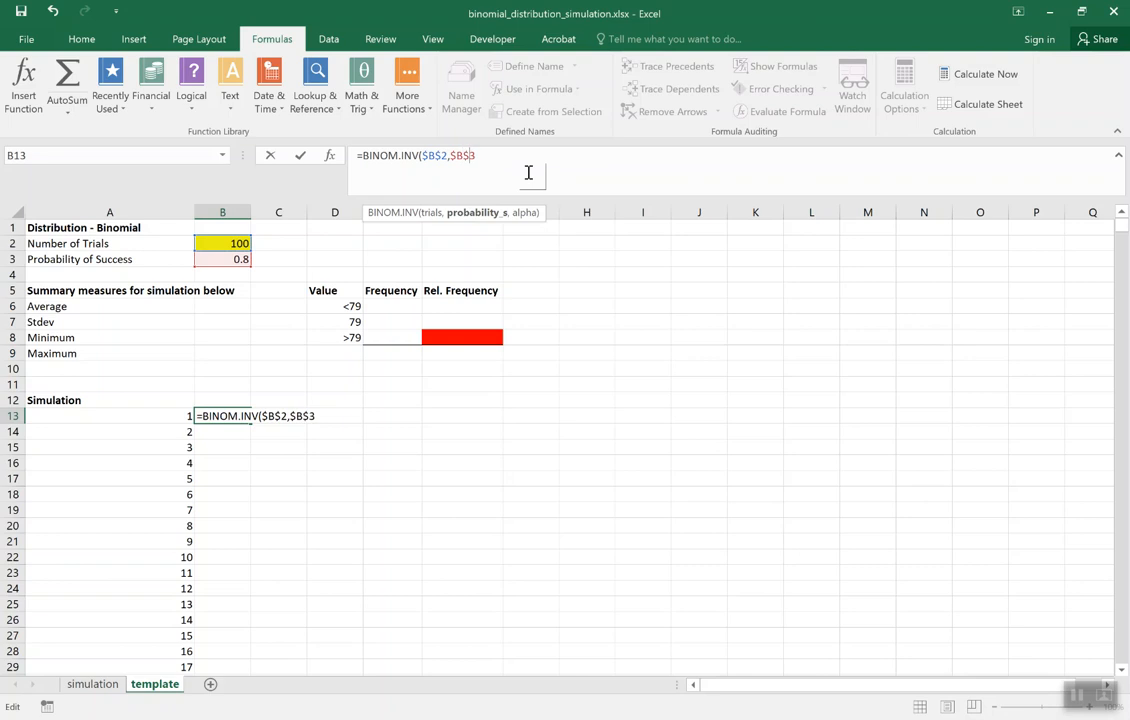
text(,)
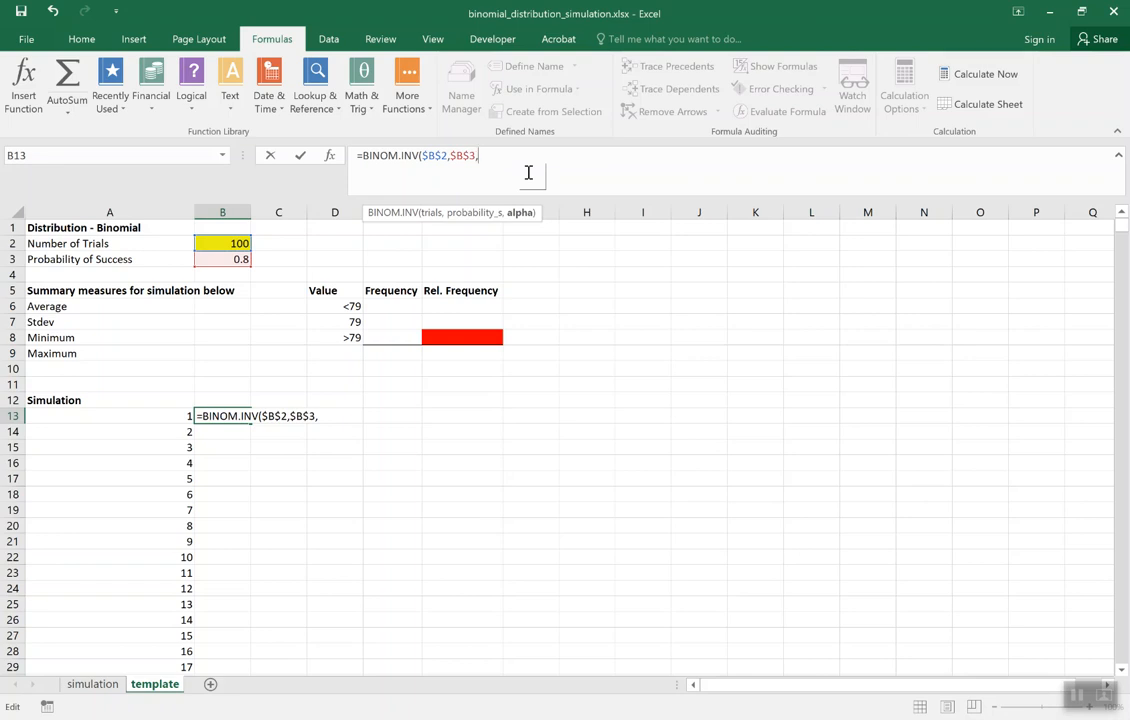
text(RN)
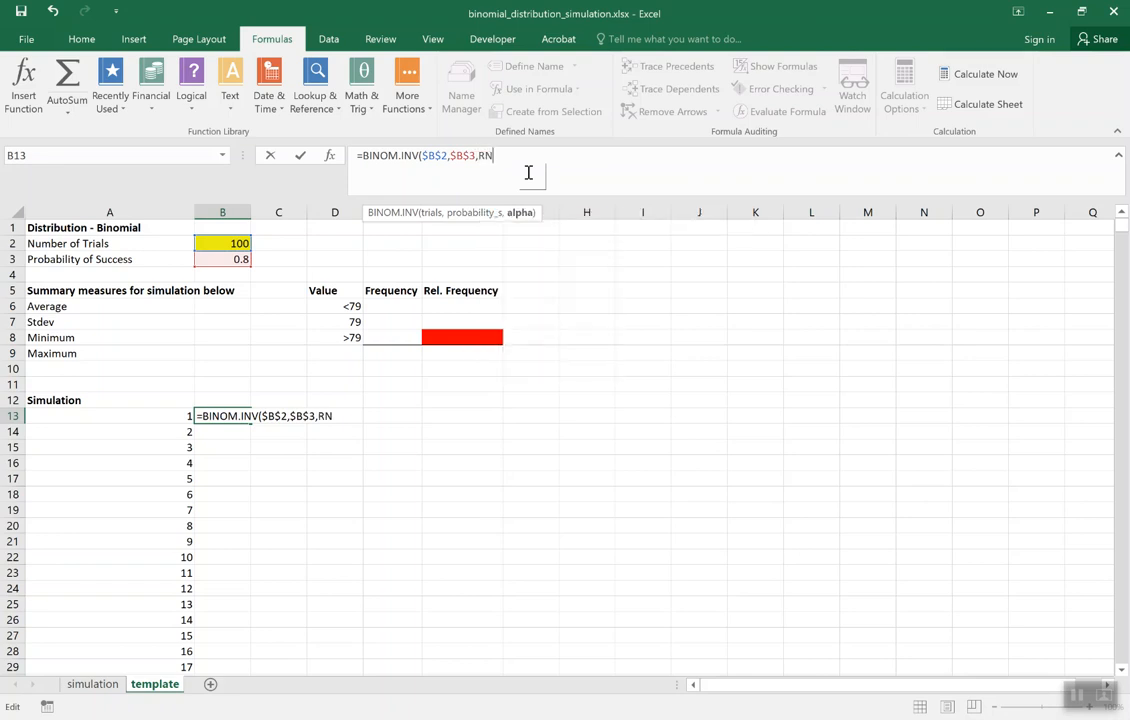
text(AND())
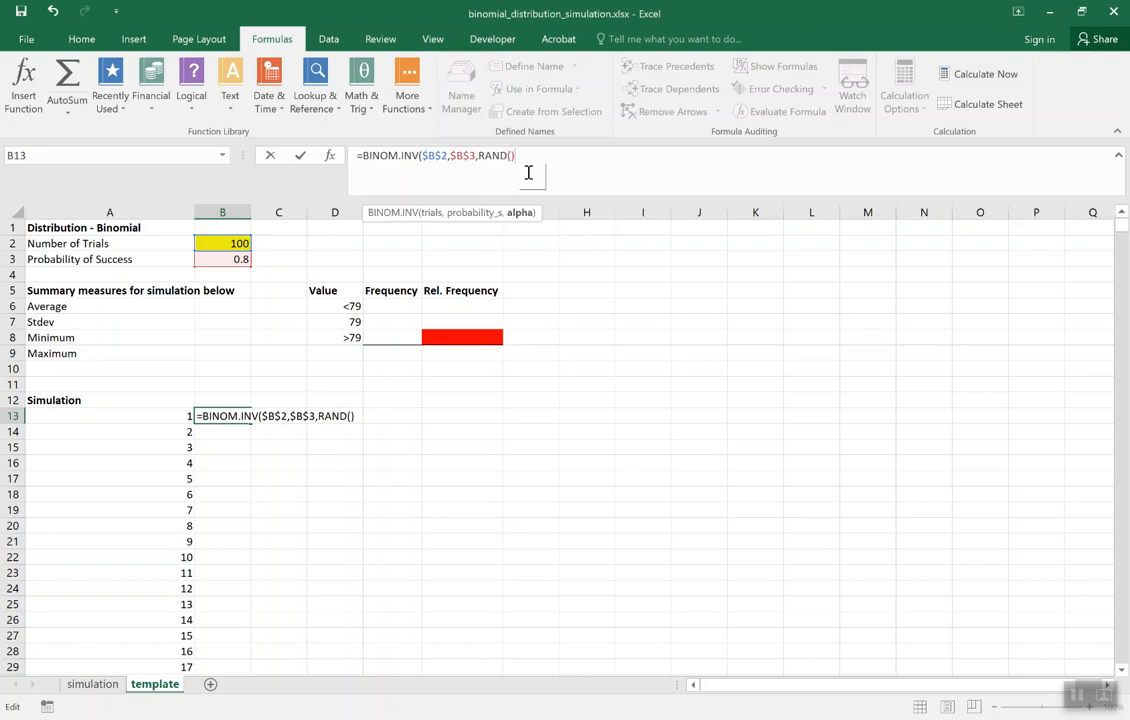
text())
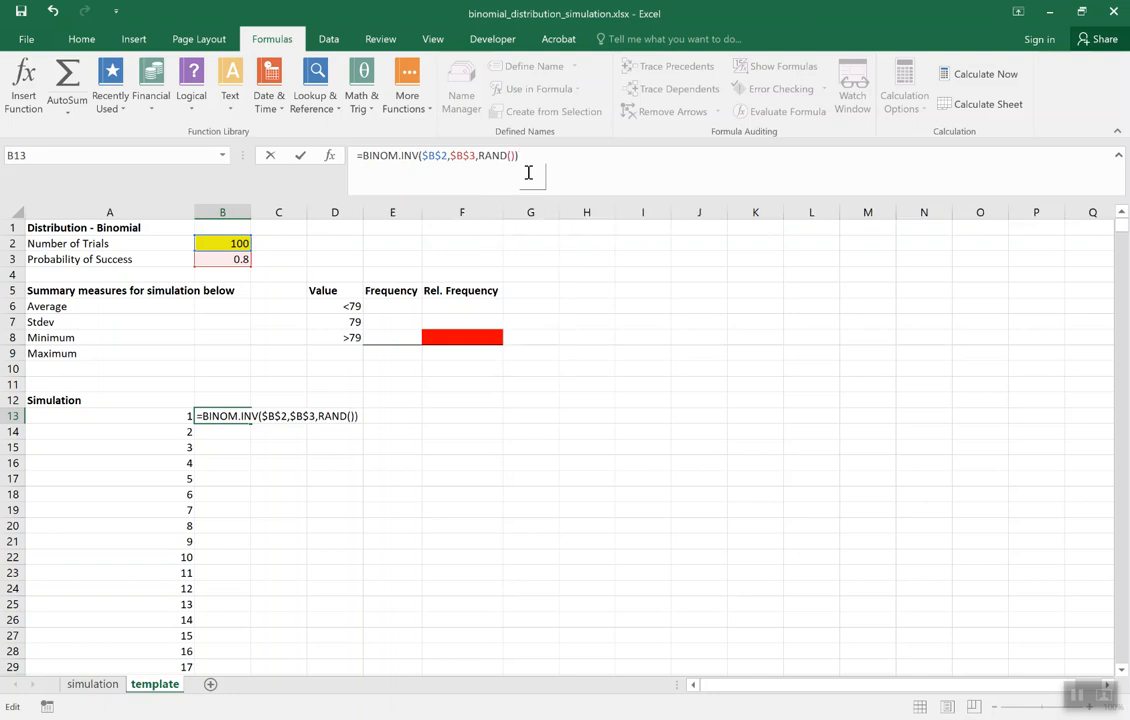
key(Enter)
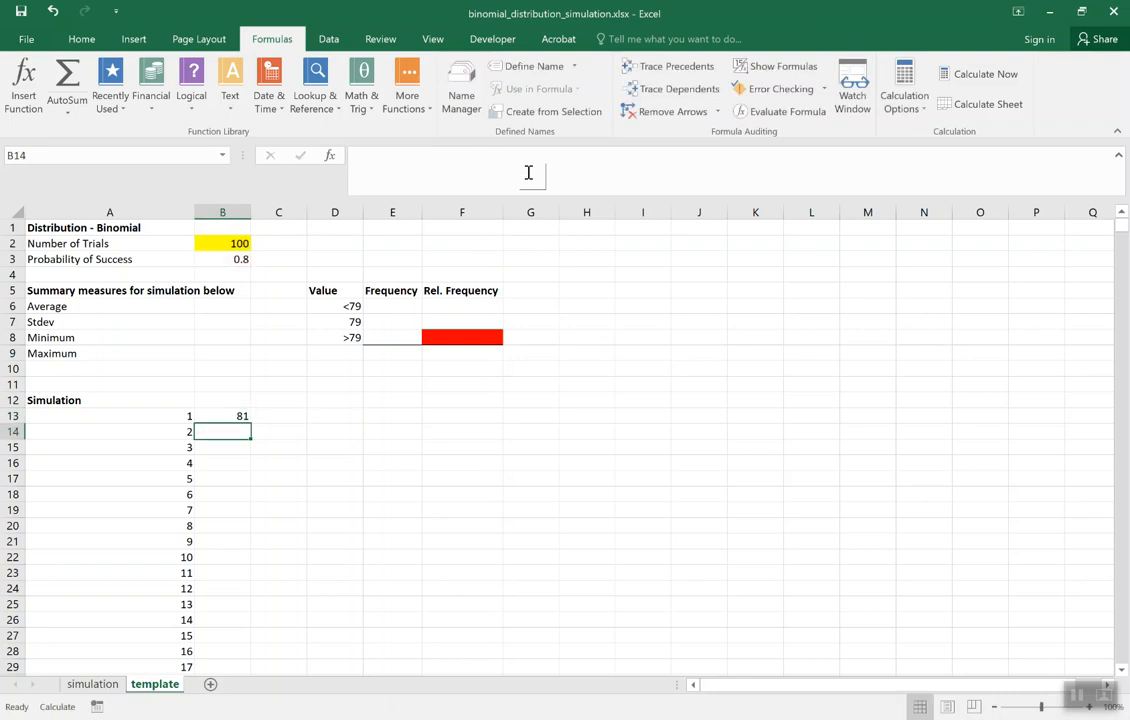
mouse_move(492, 190)
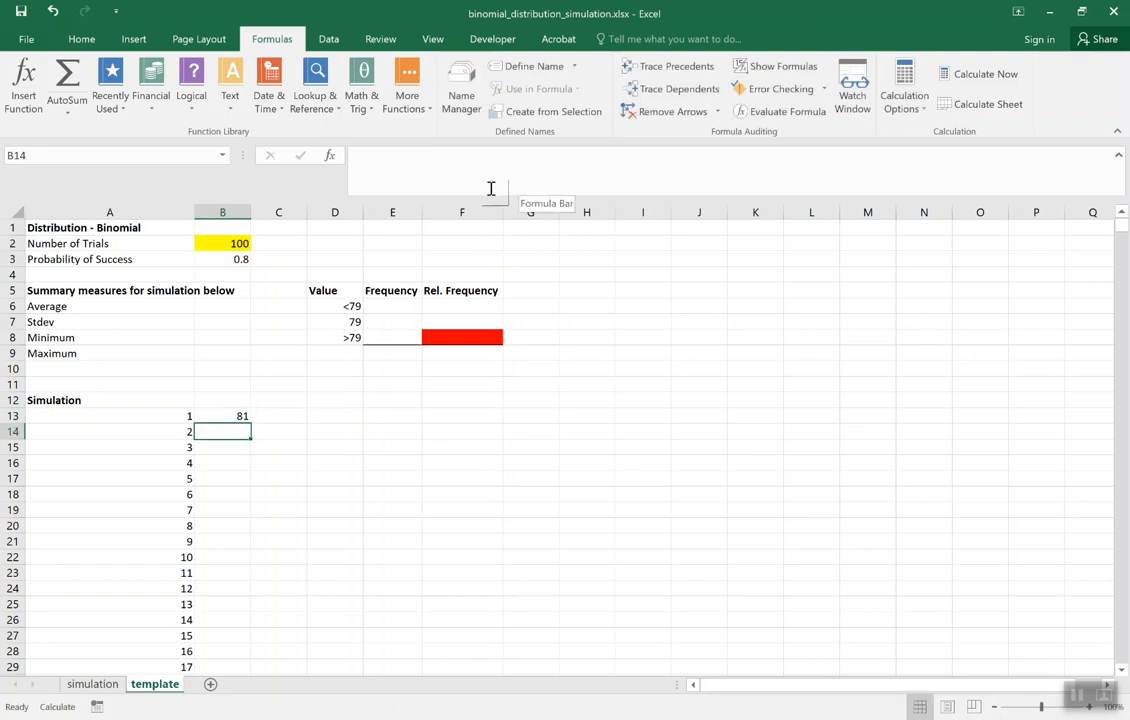
Select B13 and use Calculate Now under Manual calculation, redrawing it to 72
click(221, 416)
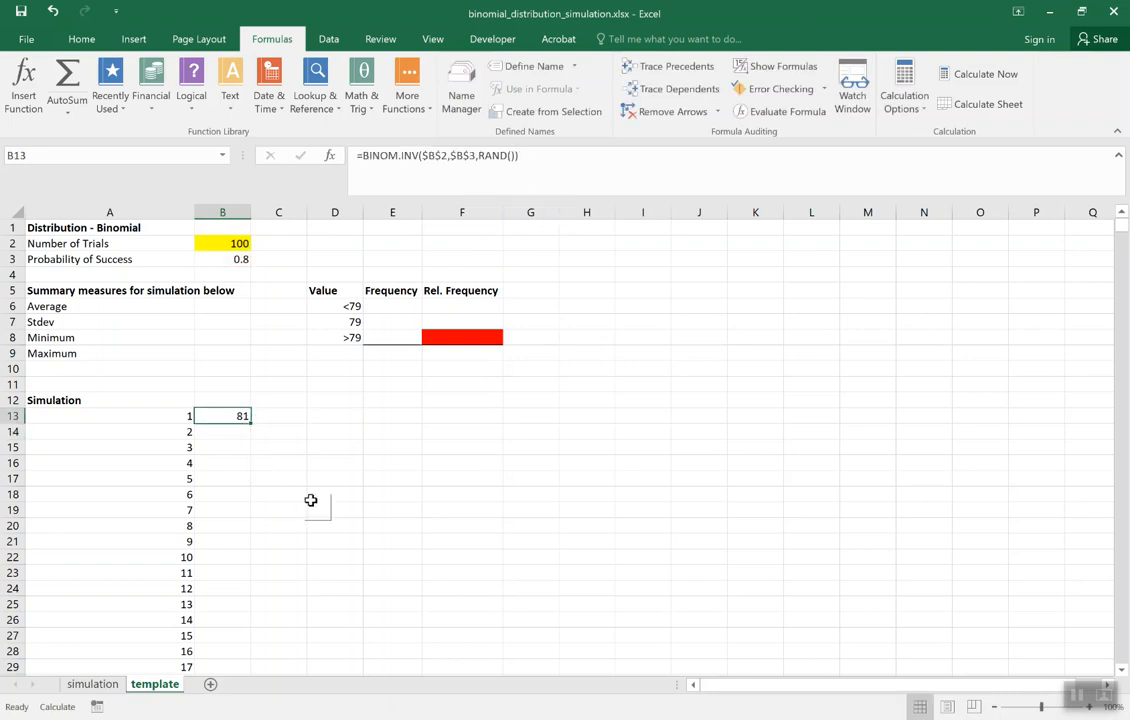
mouse_move(951, 130)
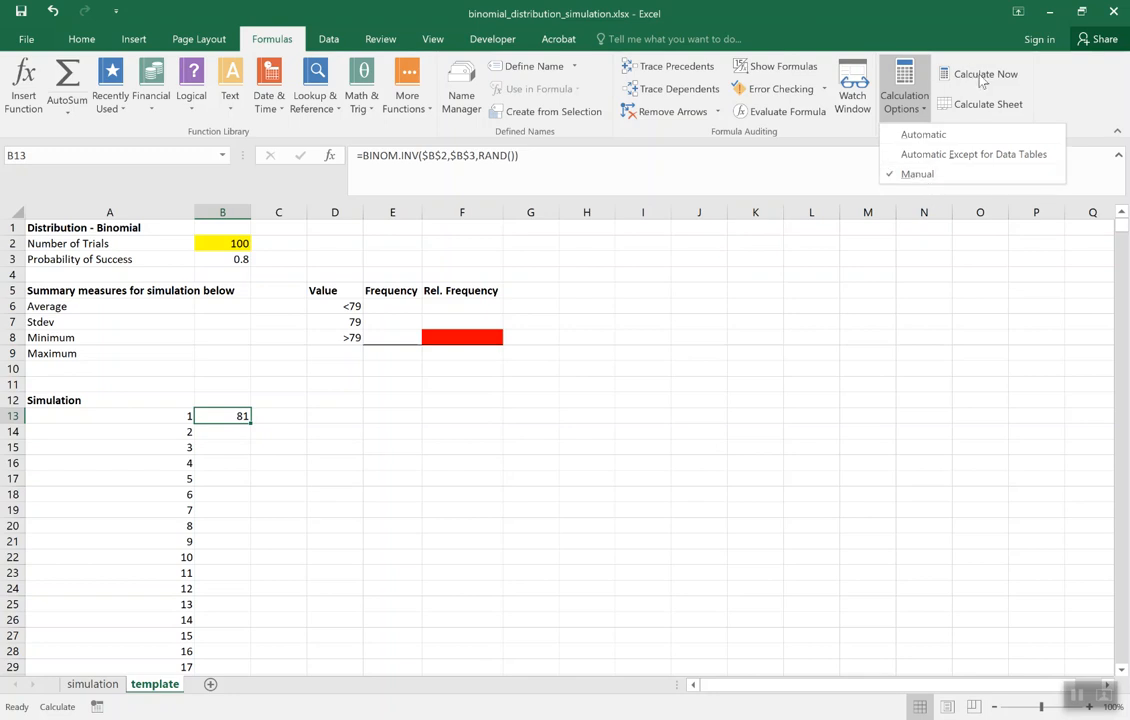
click(986, 73)
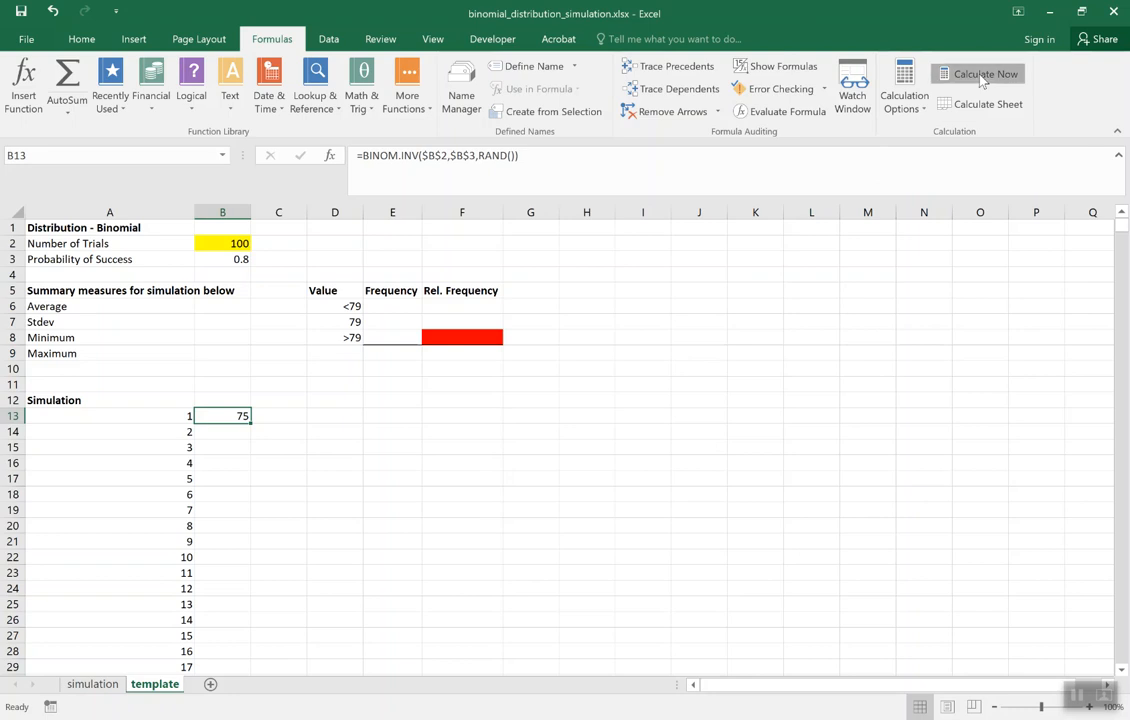
click(987, 73)
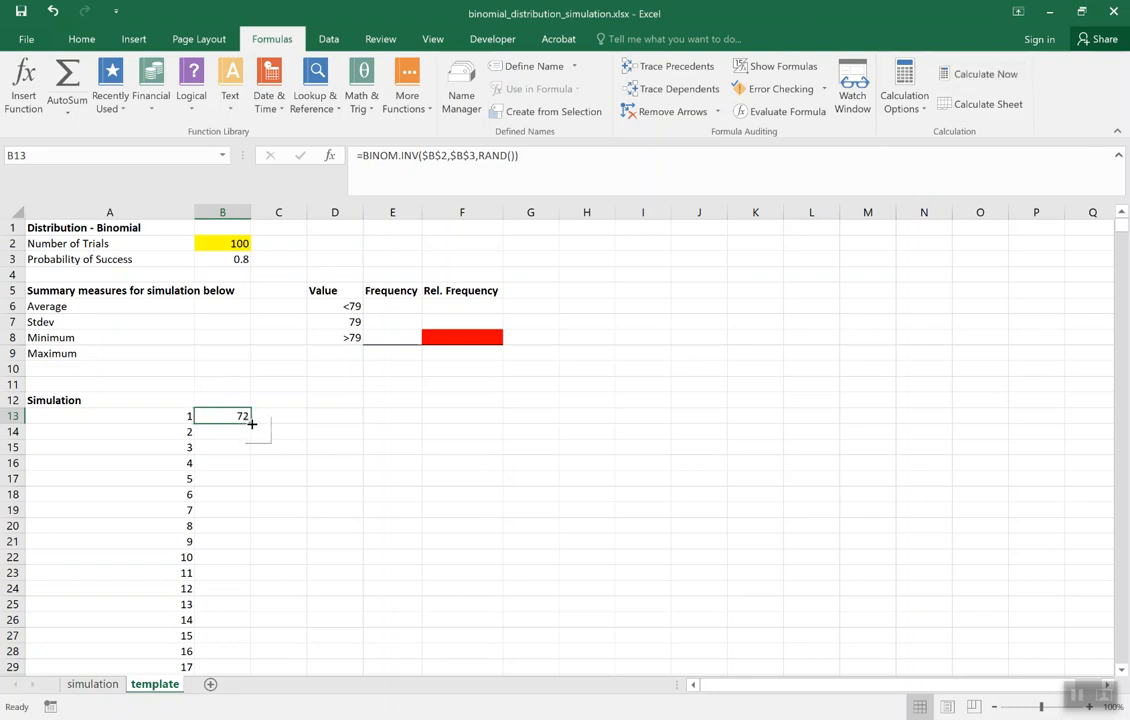
drag(251, 424, 251, 667)
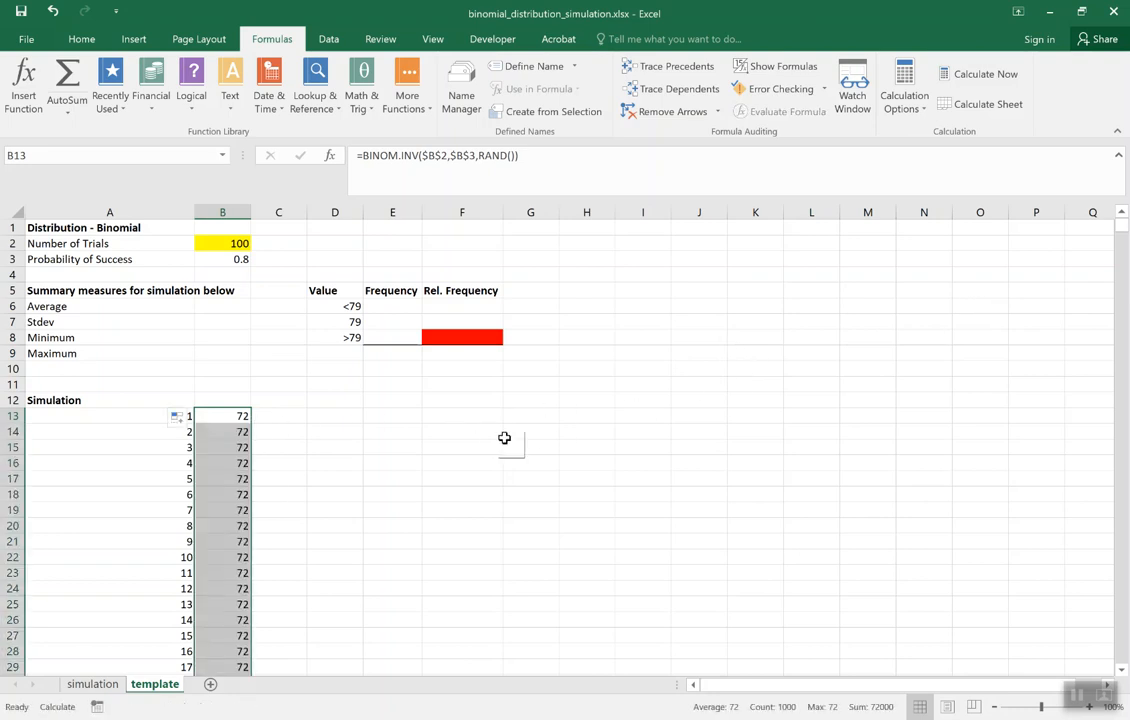
mouse_move(885, 163)
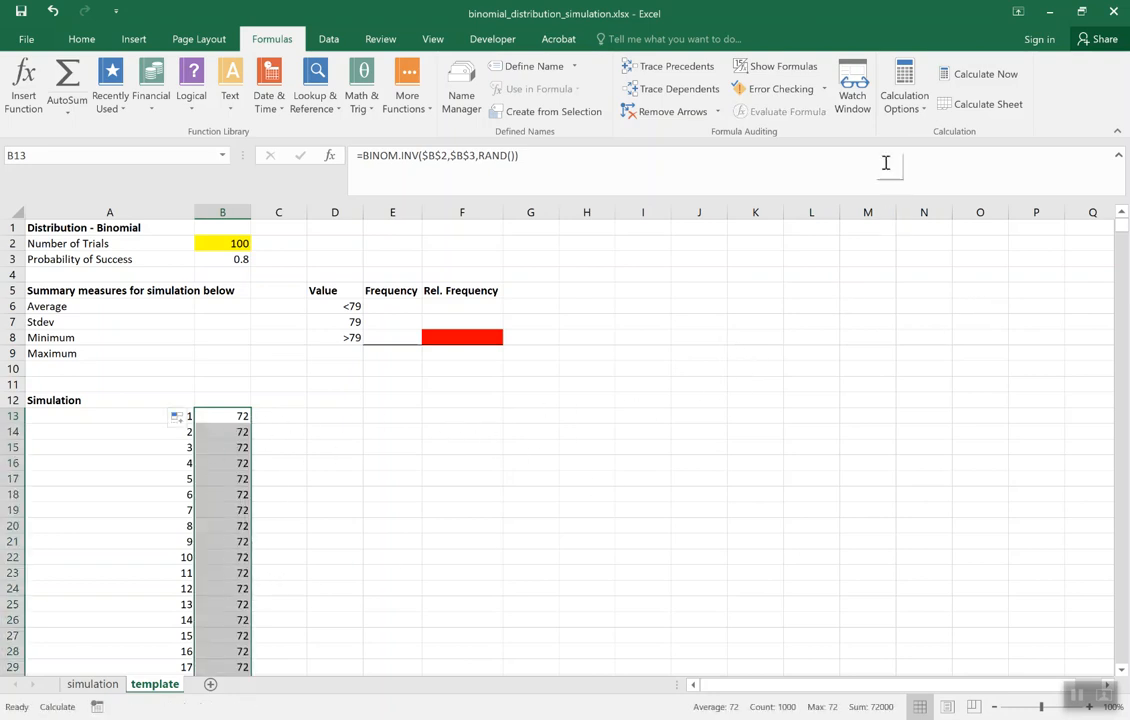
mouse_move(1003, 73)
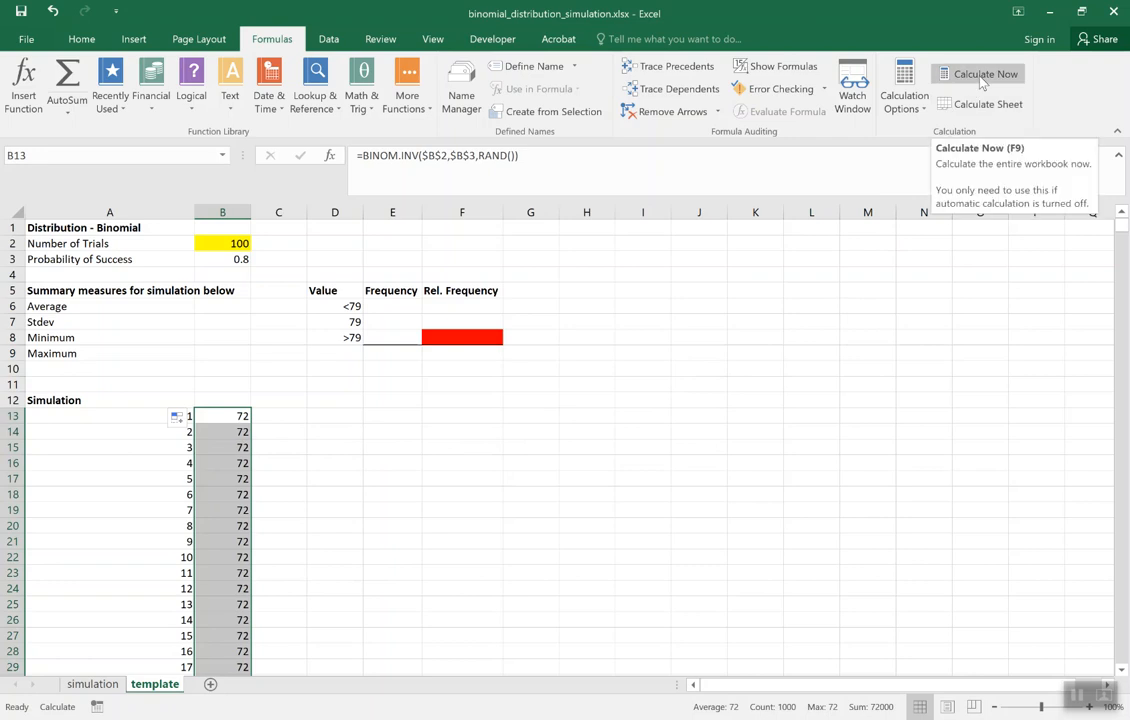
click(987, 74)
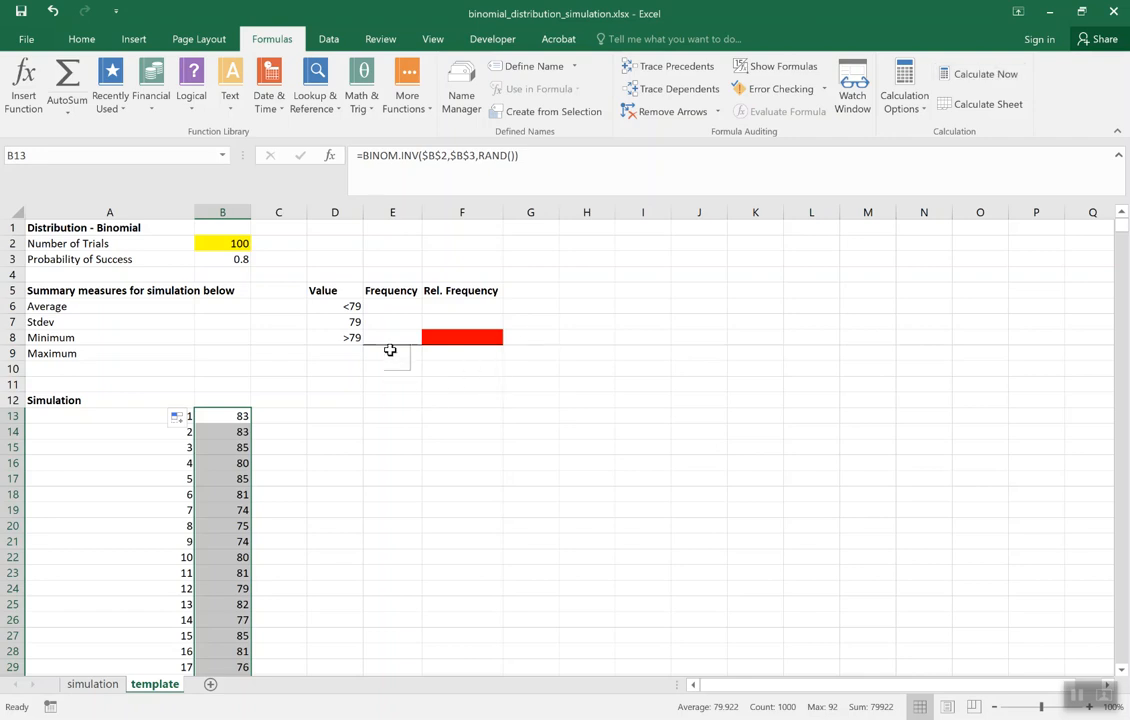
mouse_move(398, 305)
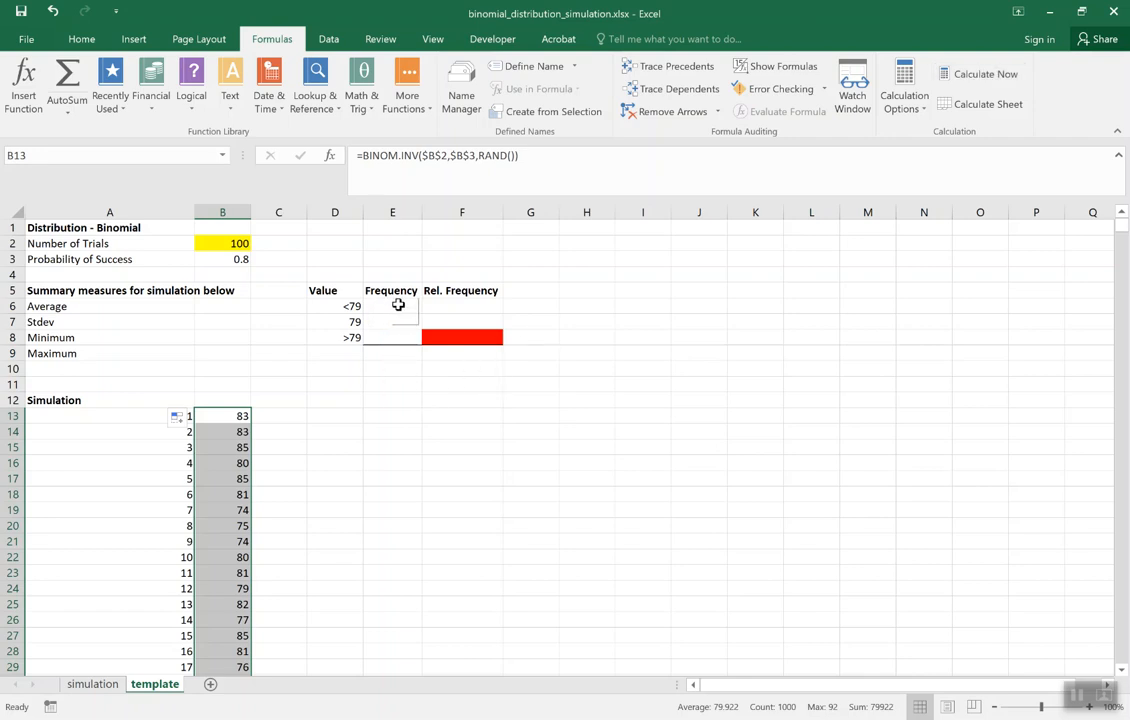
click(392, 306)
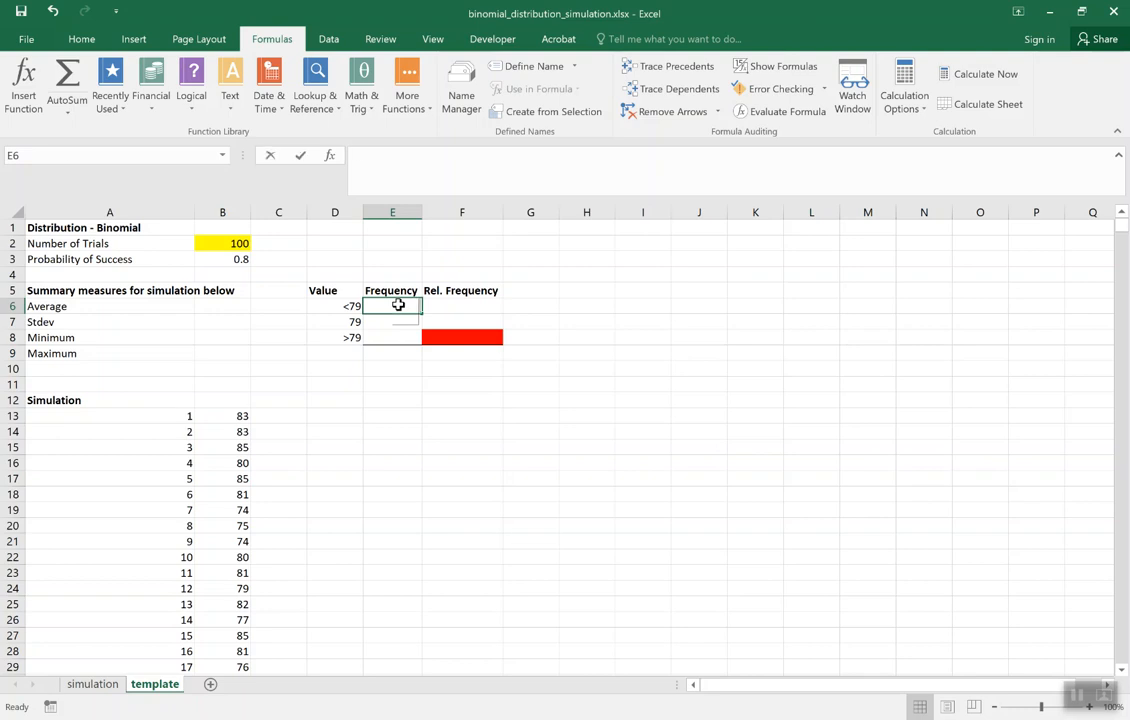
Enter =COUNTIF($B$13:$B$1012,D6) in E6 (350) and copy it toward E7:E8
text(=COUNTIF()
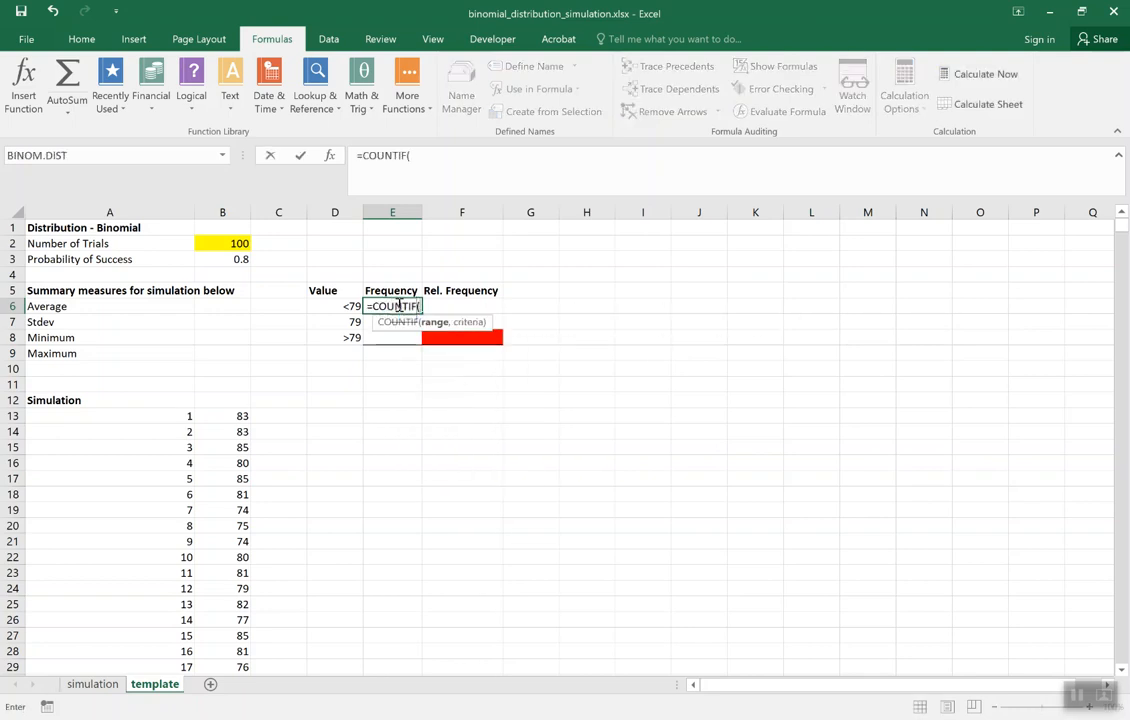
drag(222, 415, 222, 509)
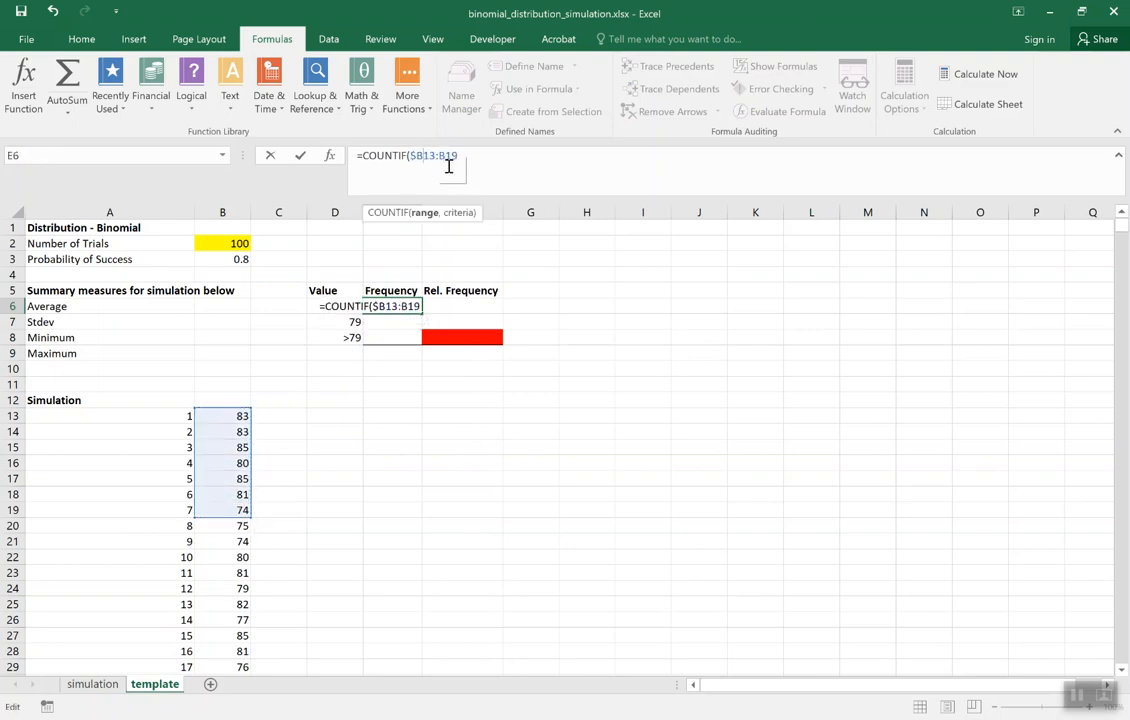
key(F4)
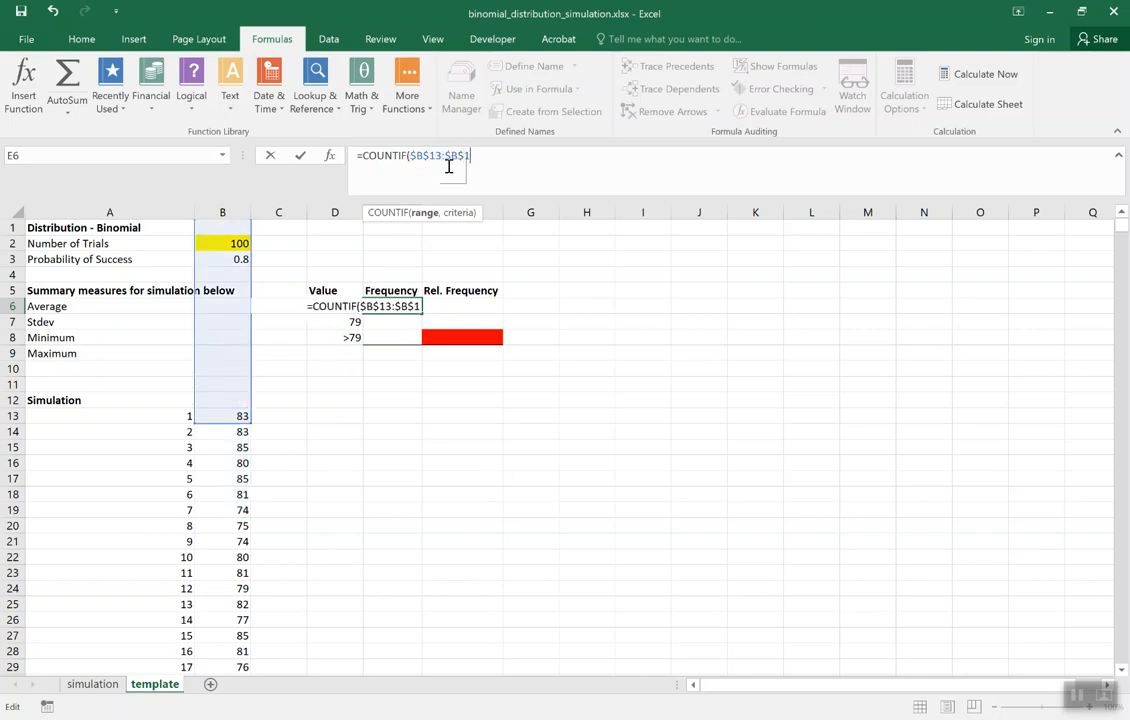
text(012)
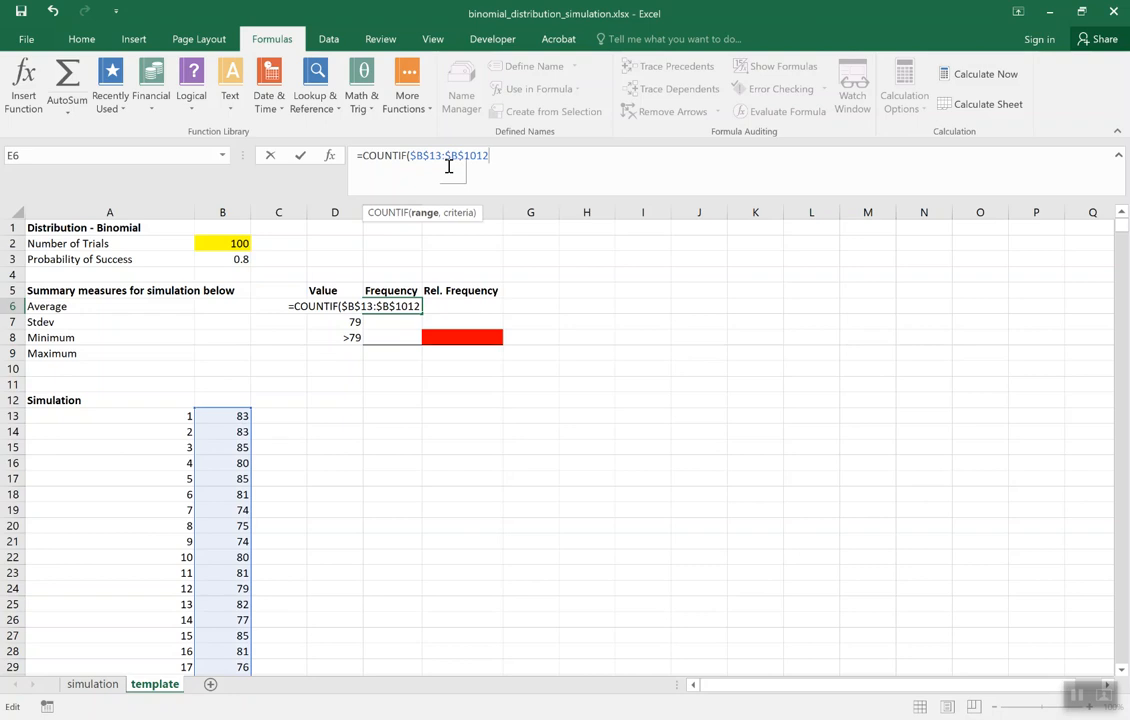
text(,)
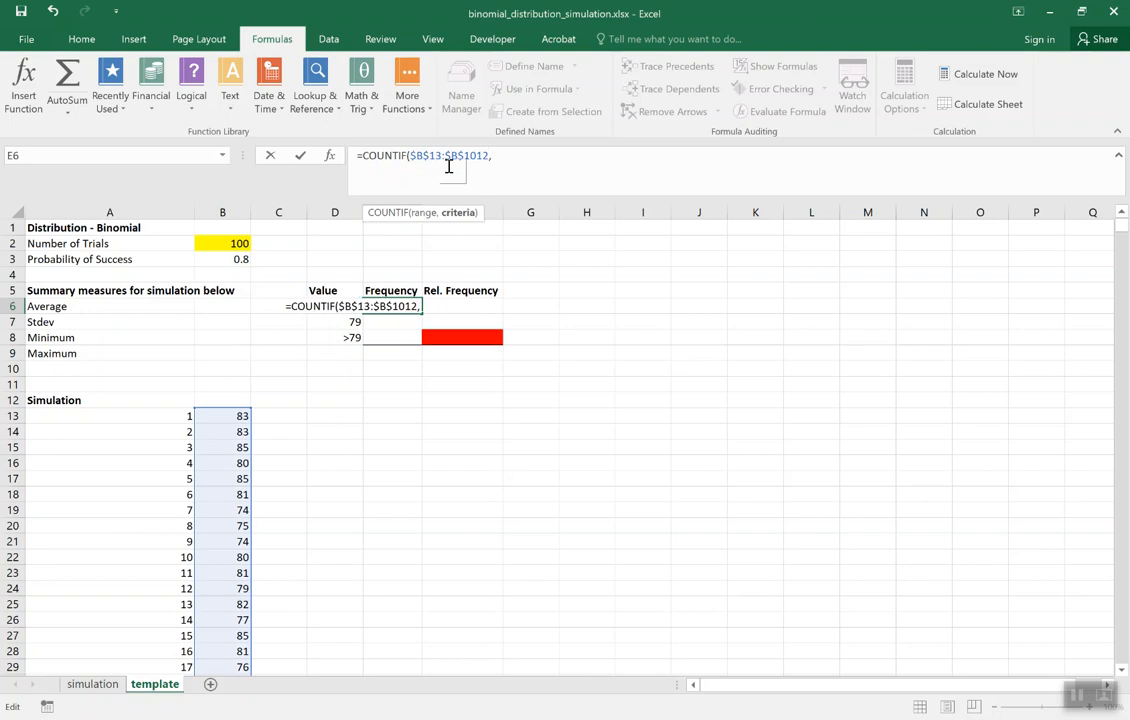
text(D6)
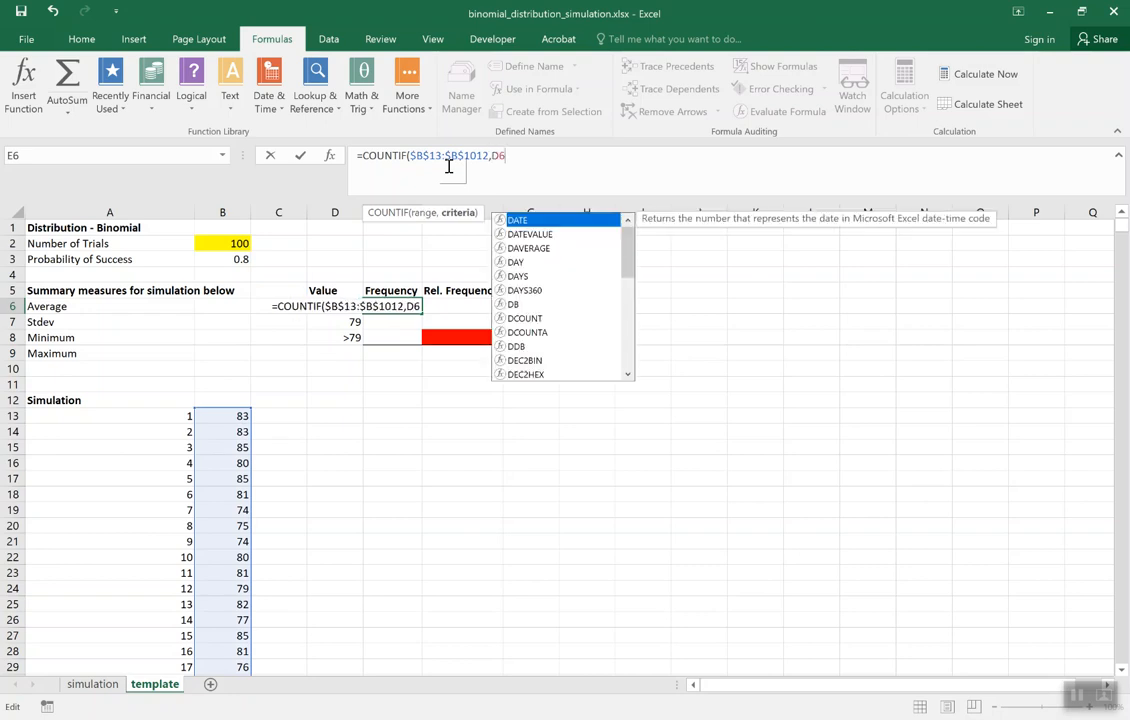
key(Enter)
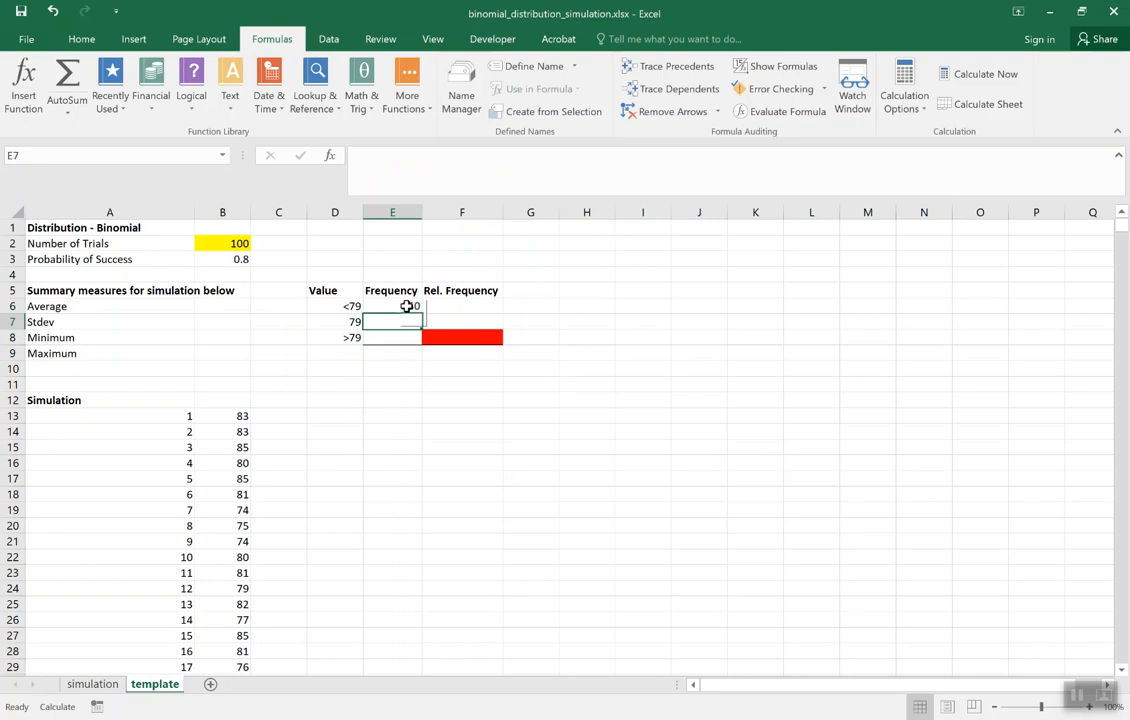
click(392, 306)
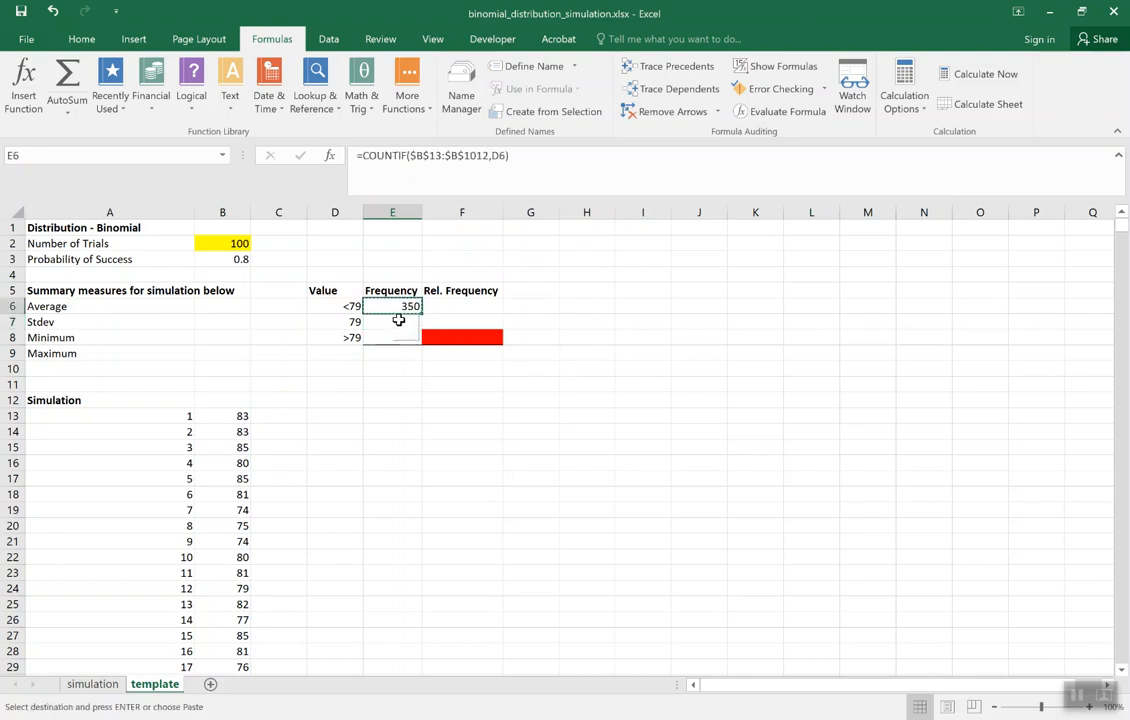
click(392, 321)
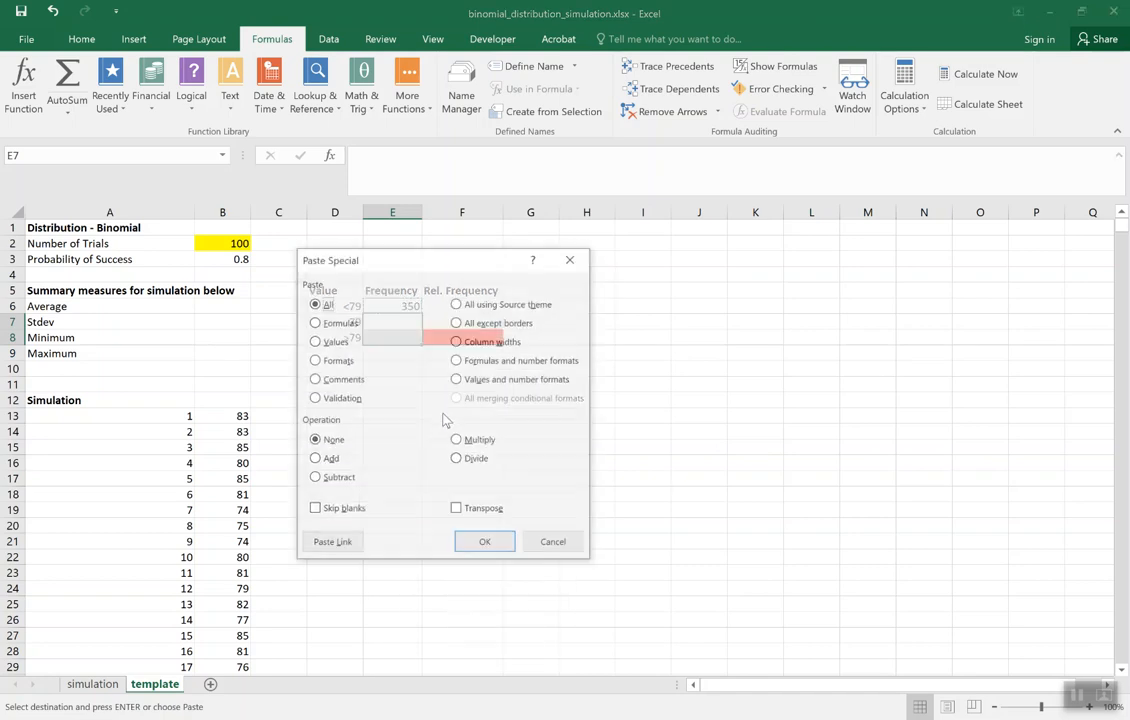
Paste only formulas into E7:E8, giving counts 108 and 542
click(313, 321)
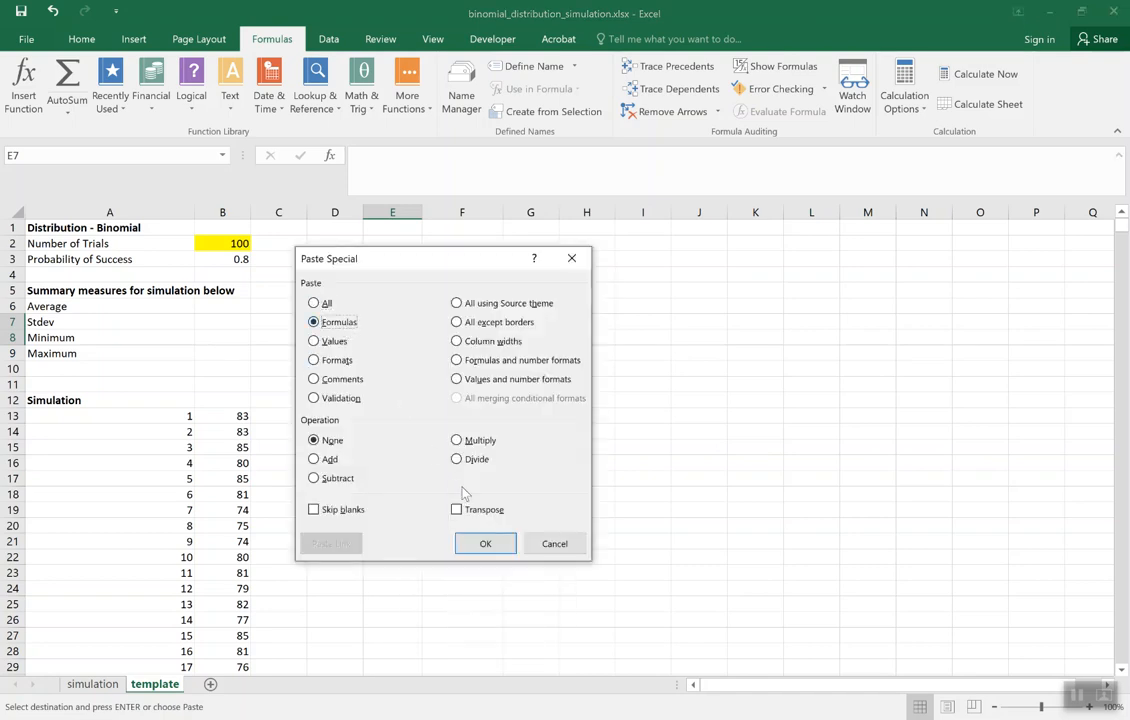
click(485, 543)
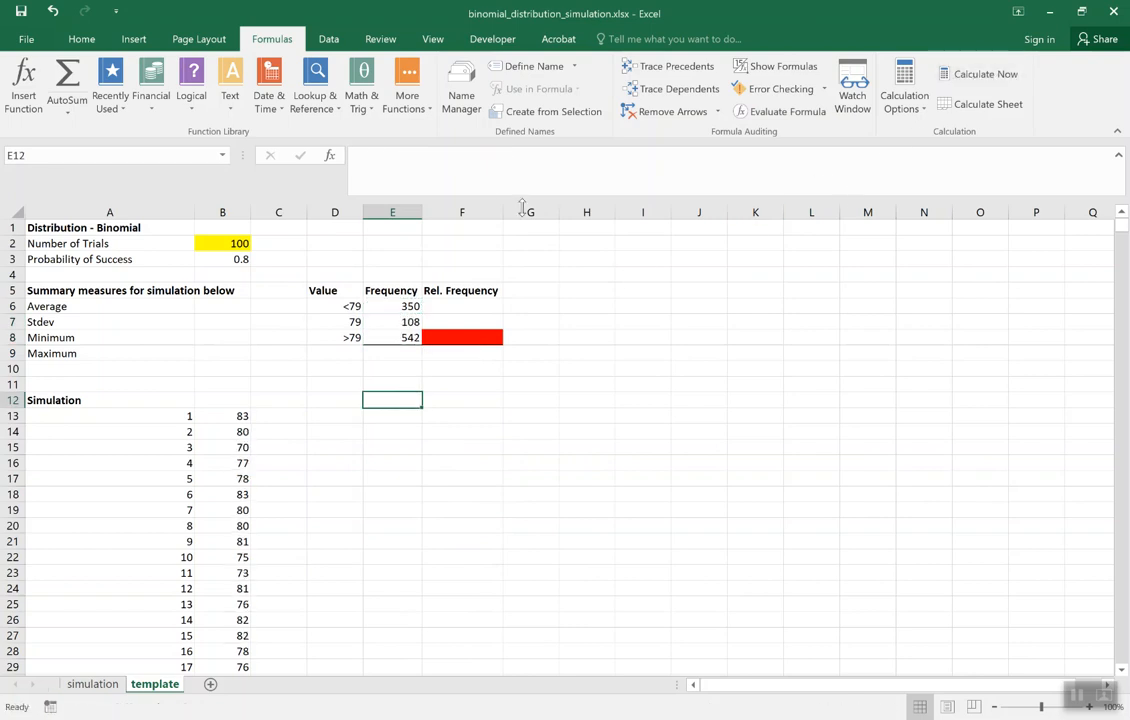
mouse_move(402, 330)
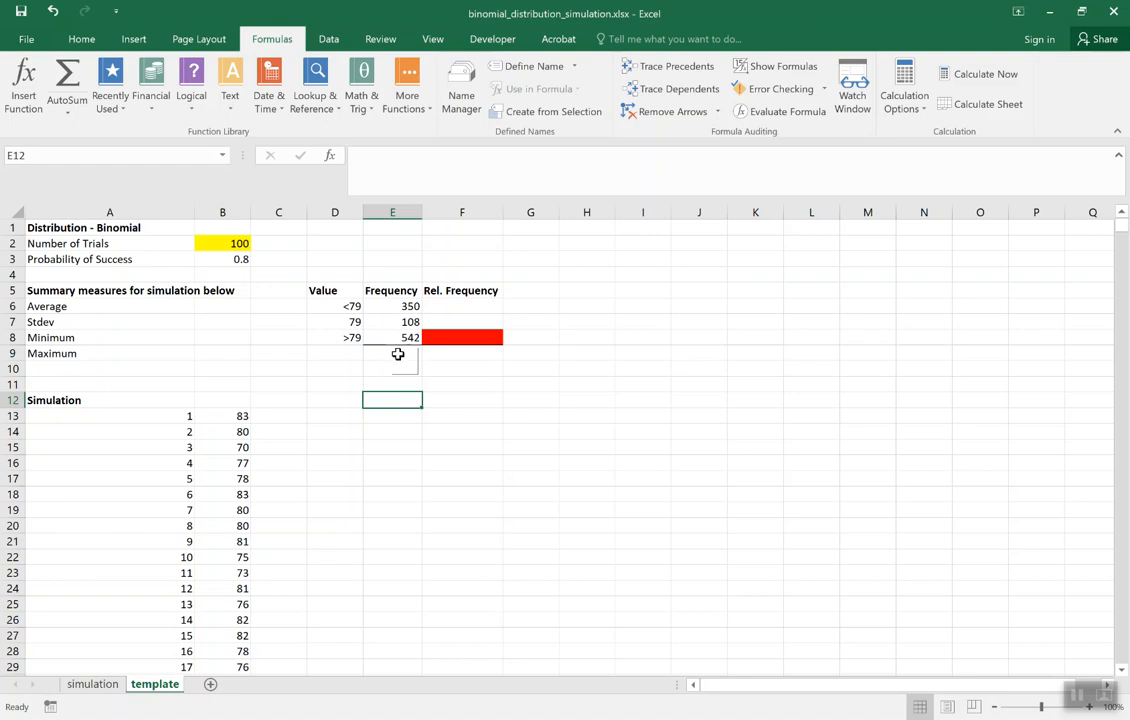
Enter =SUM(E6:E8) in E9 to total the counts at 1000
click(392, 353)
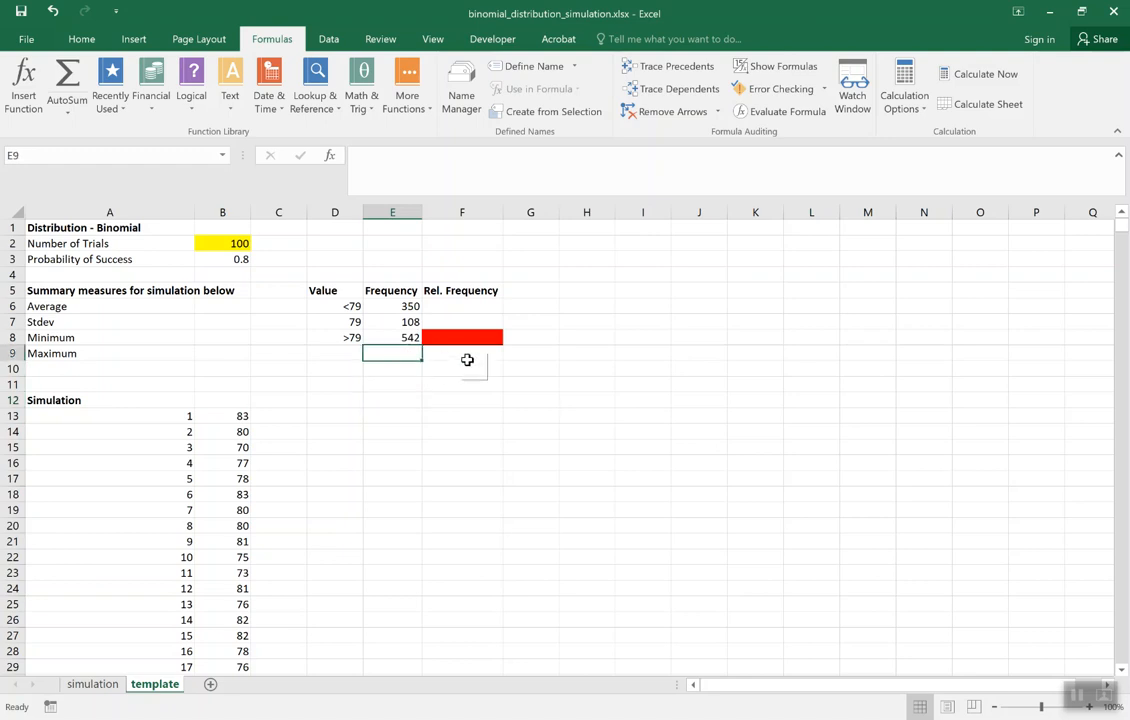
text(=S)
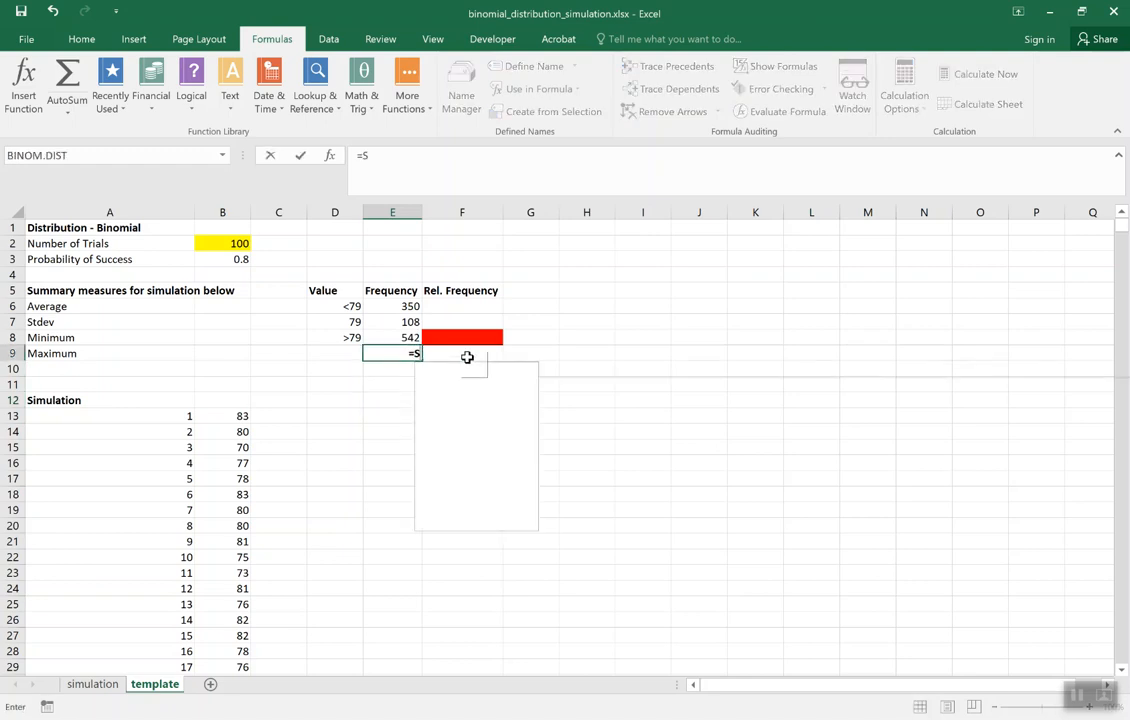
text(UM()
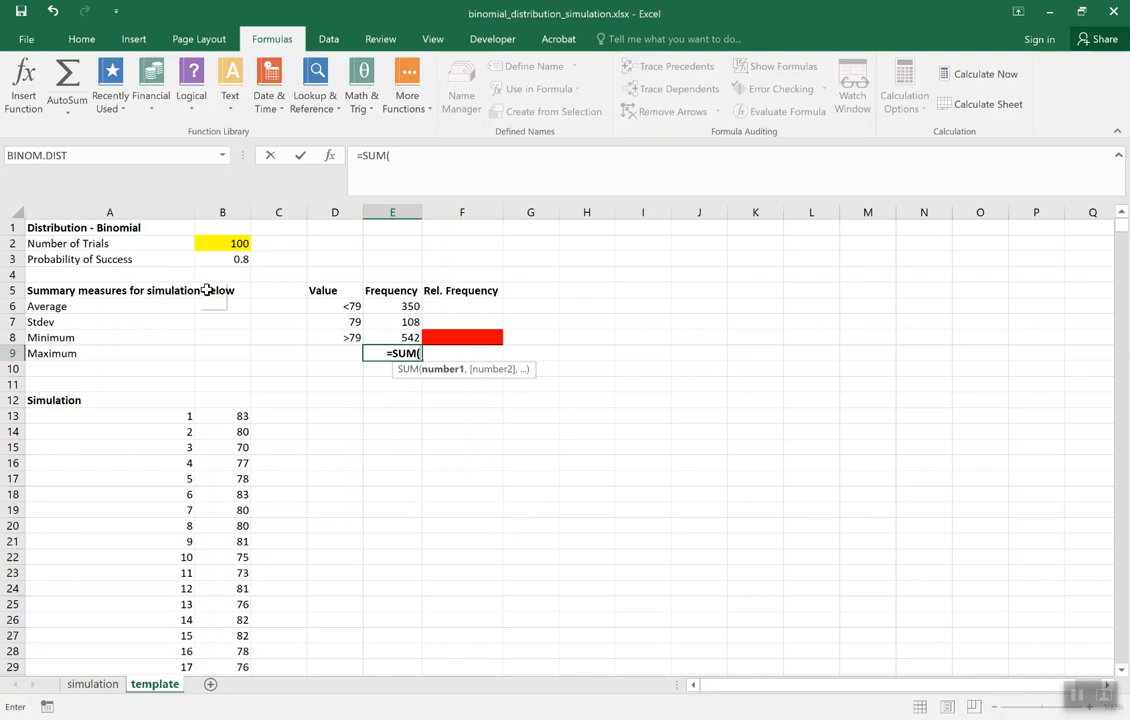
drag(391, 306, 391, 337)
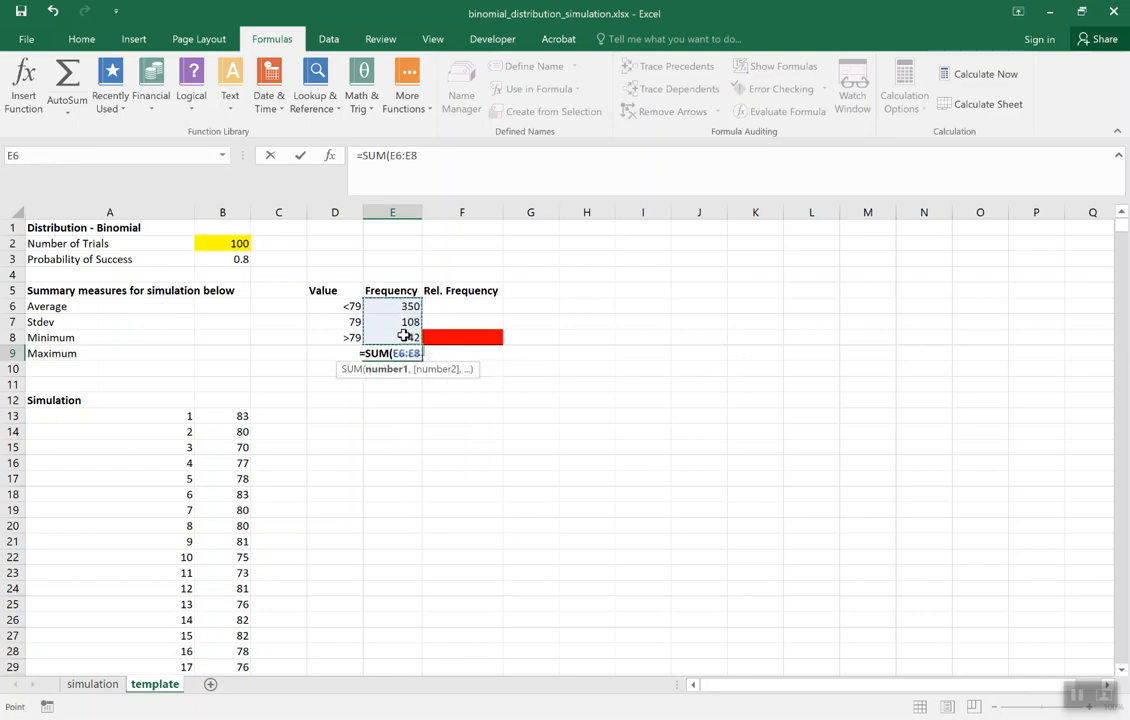
key(Enter)
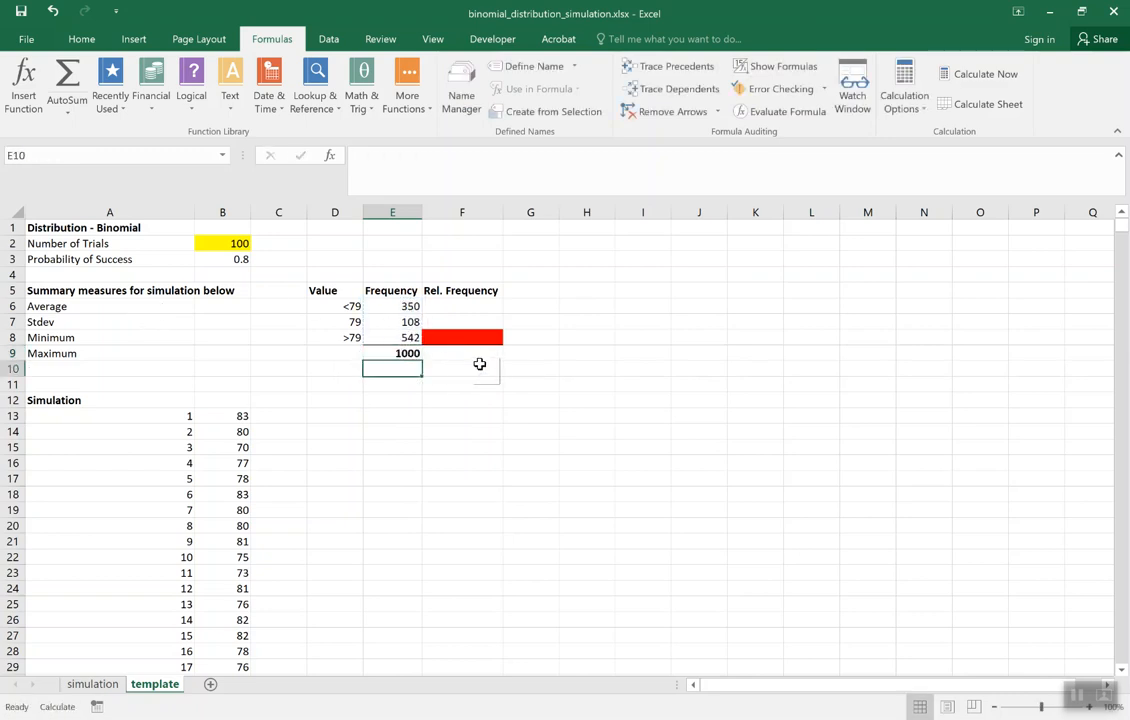
click(461, 306)
text(=E6)
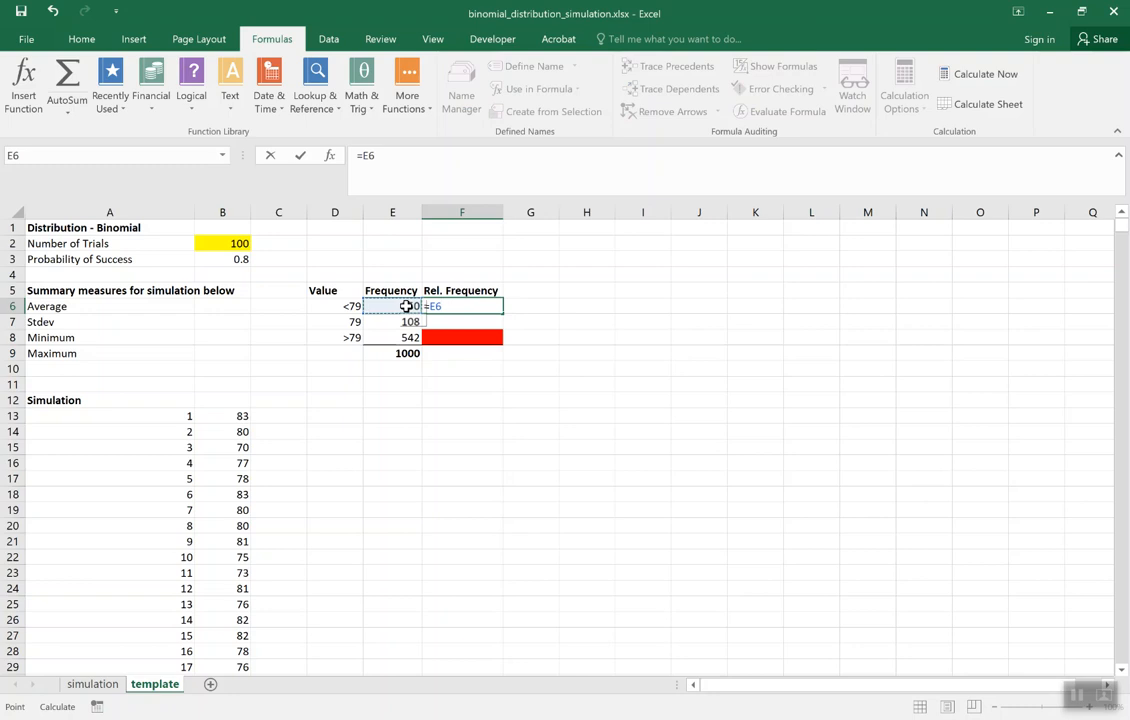
Fill F6:F8 with =E6/$E$9 via formula paste, giving 0.351, 0.096 and 0.553
click(392, 353)
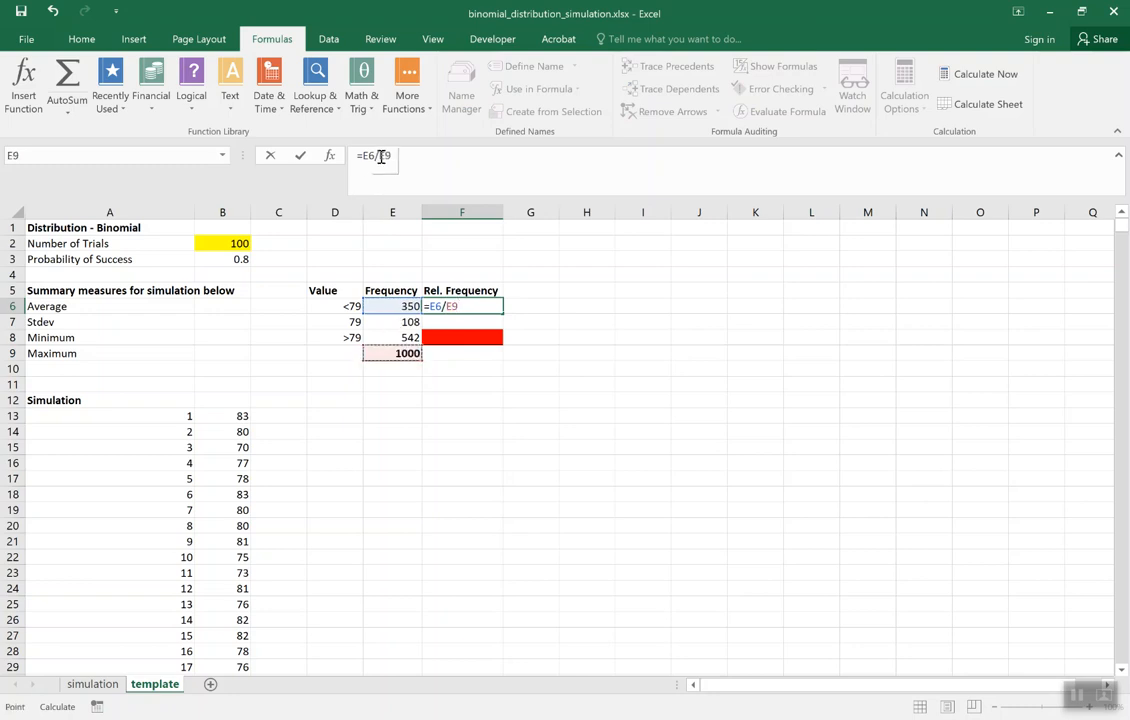
key(F4)
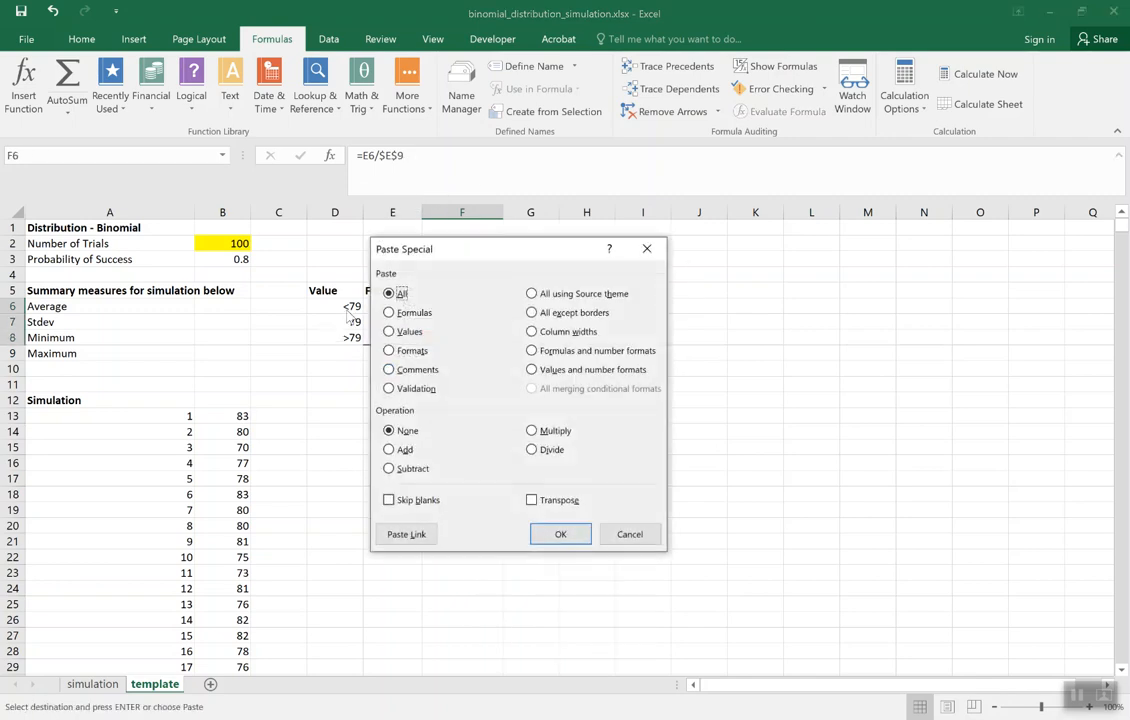
click(389, 312)
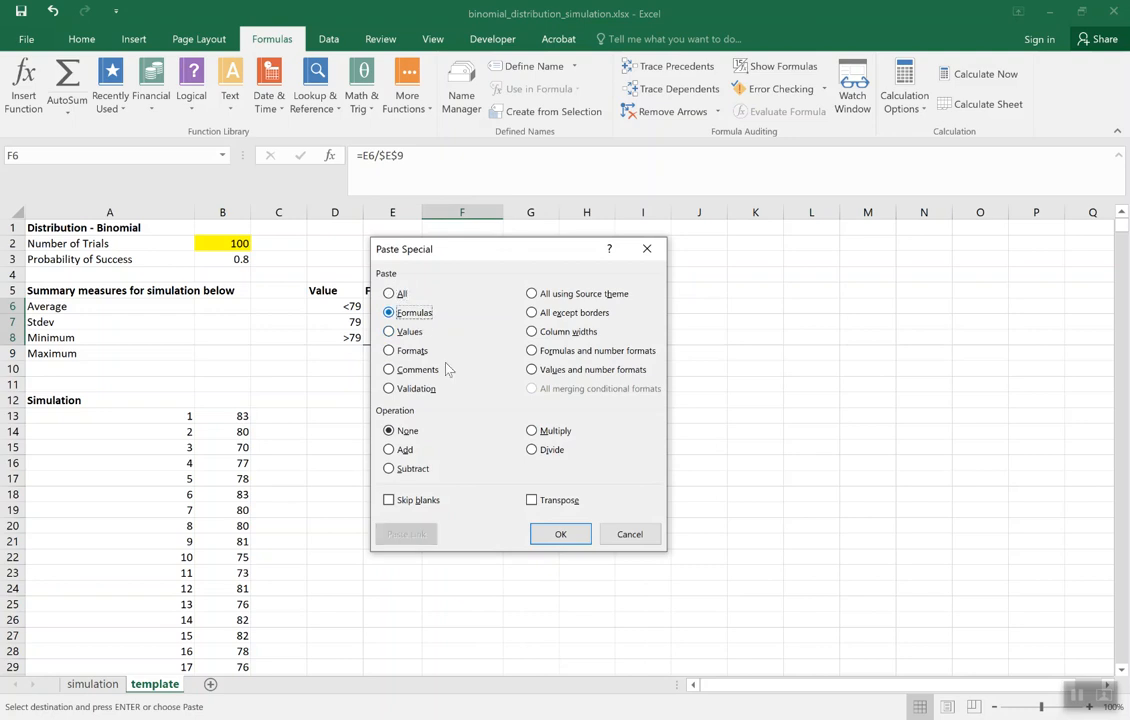
click(560, 534)
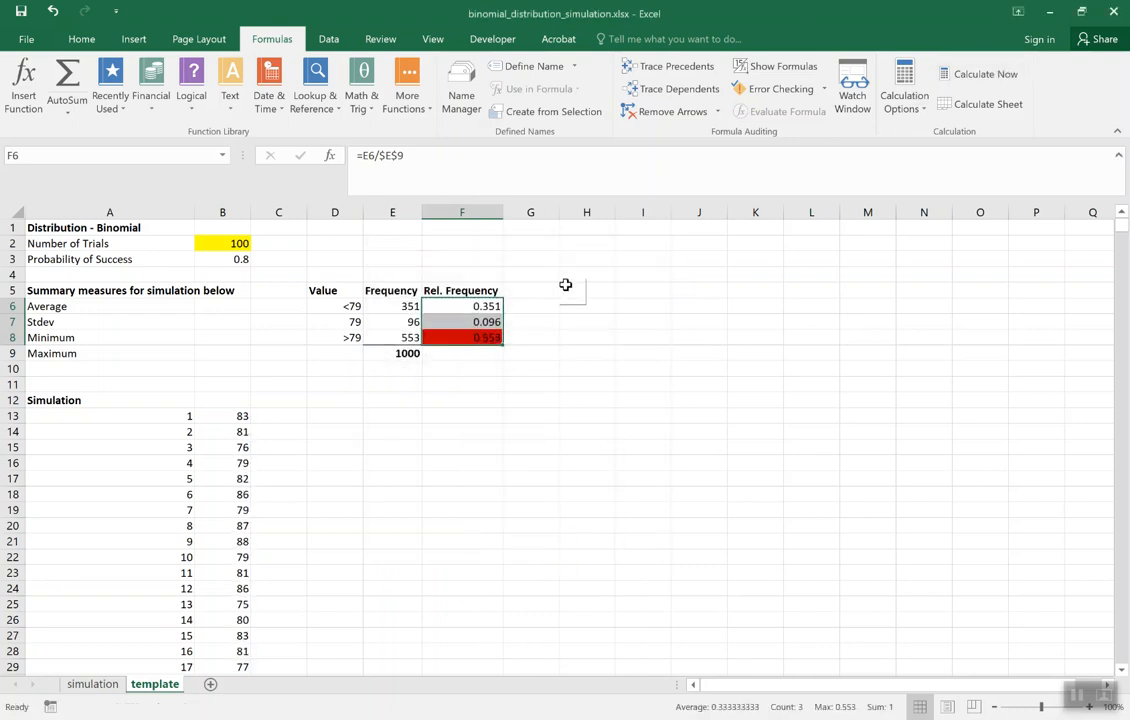
click(461, 353)
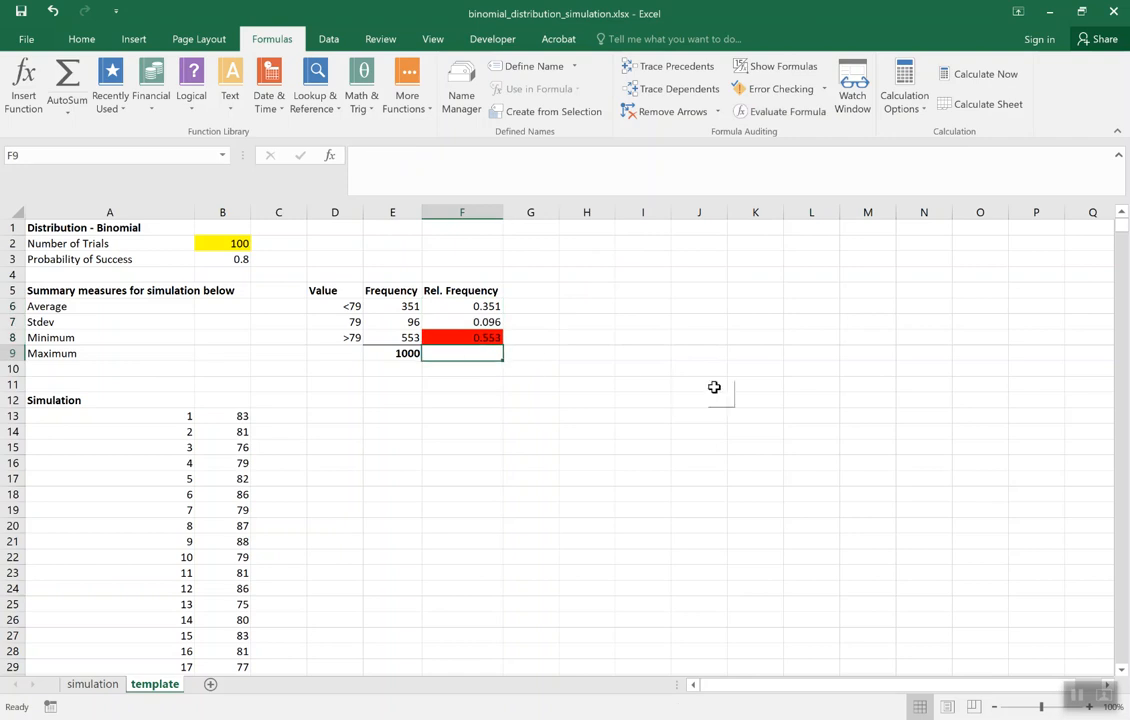
mouse_move(740, 369)
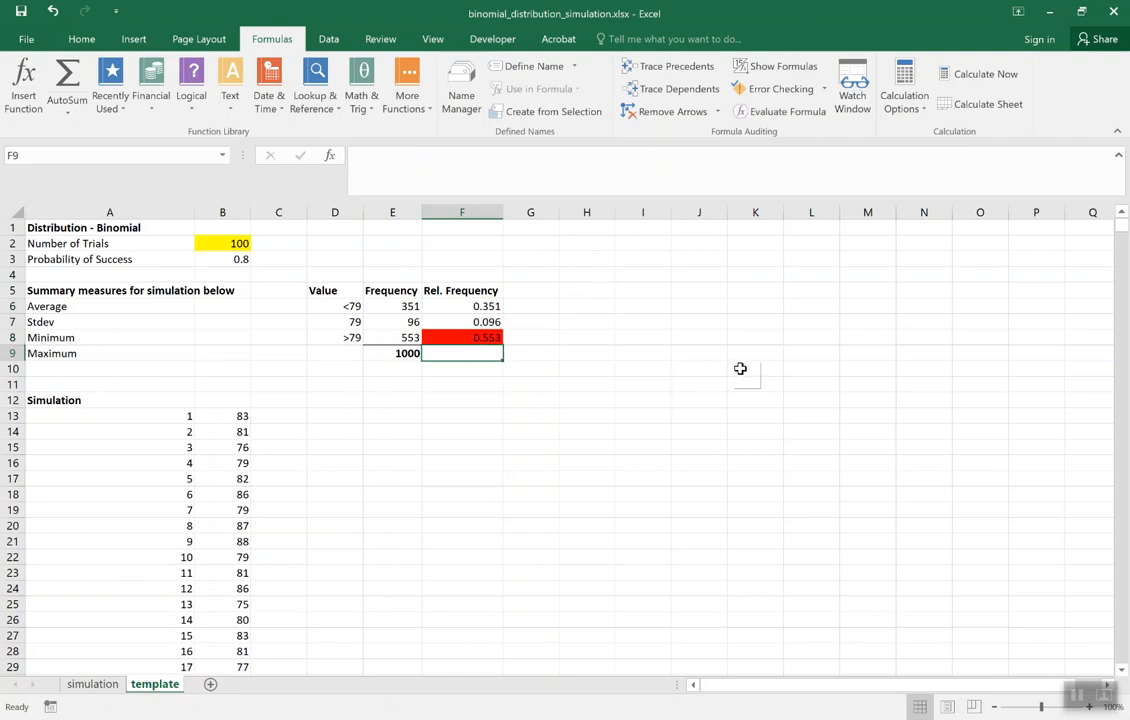
Enter =SUM(F6:F8) in F9 so the relative frequencies total 1
text(=SUM()
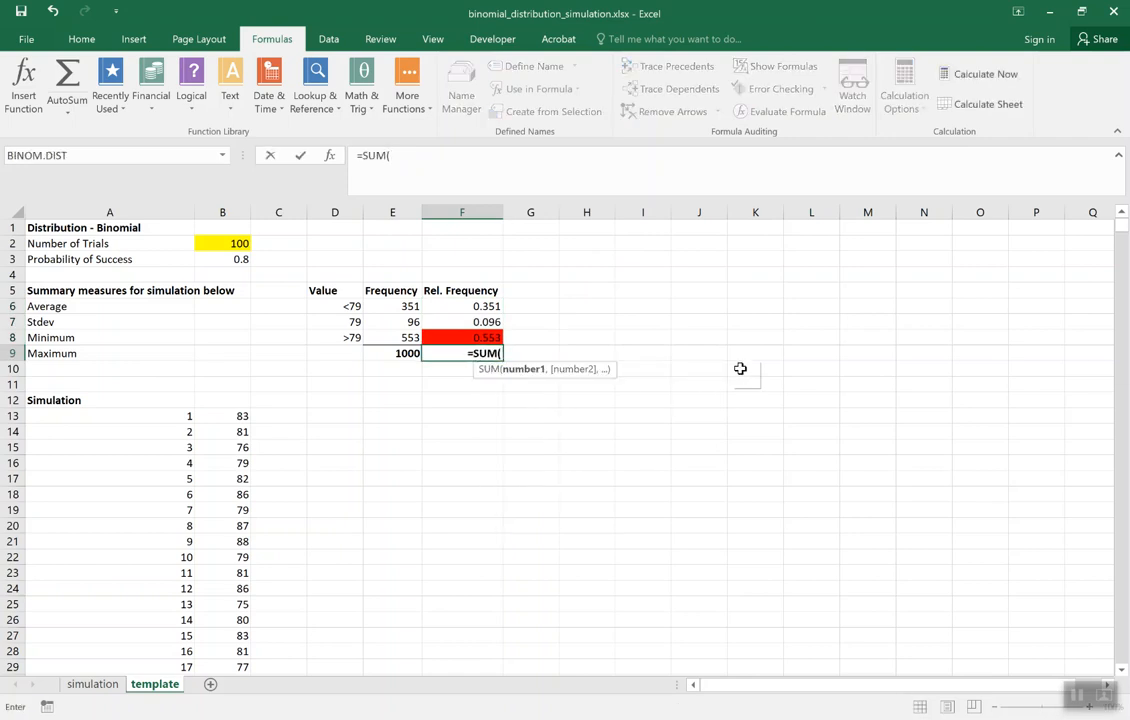
drag(461, 306, 461, 337)
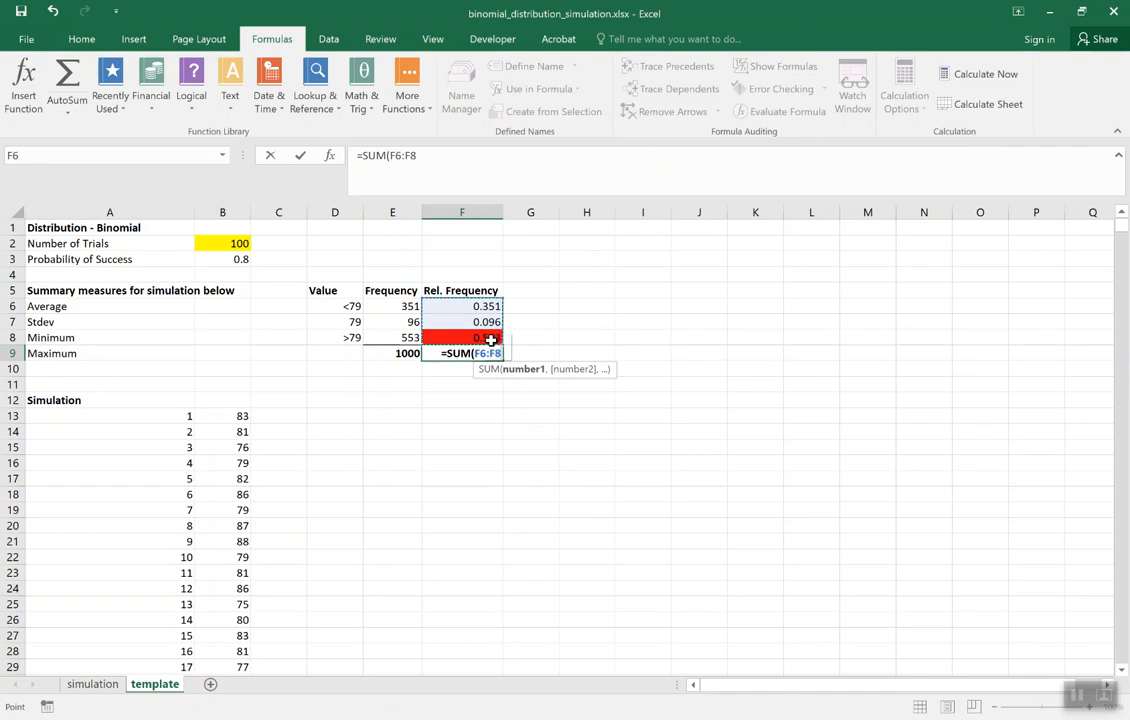
key(Enter)
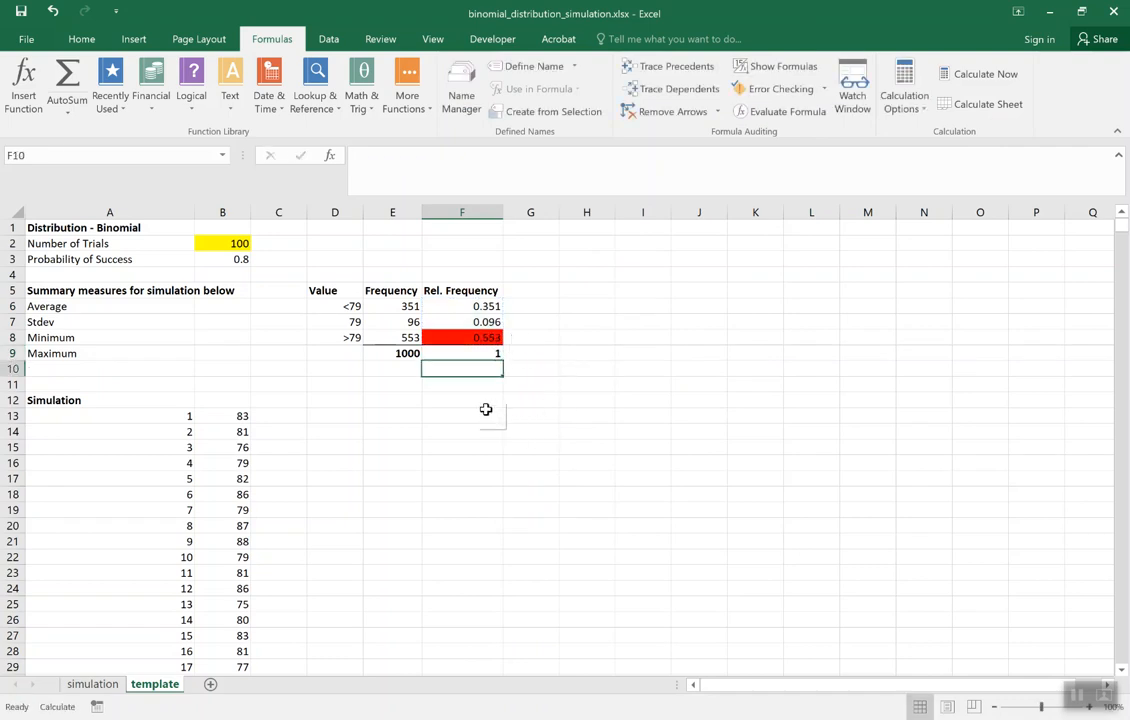
click(462, 415)
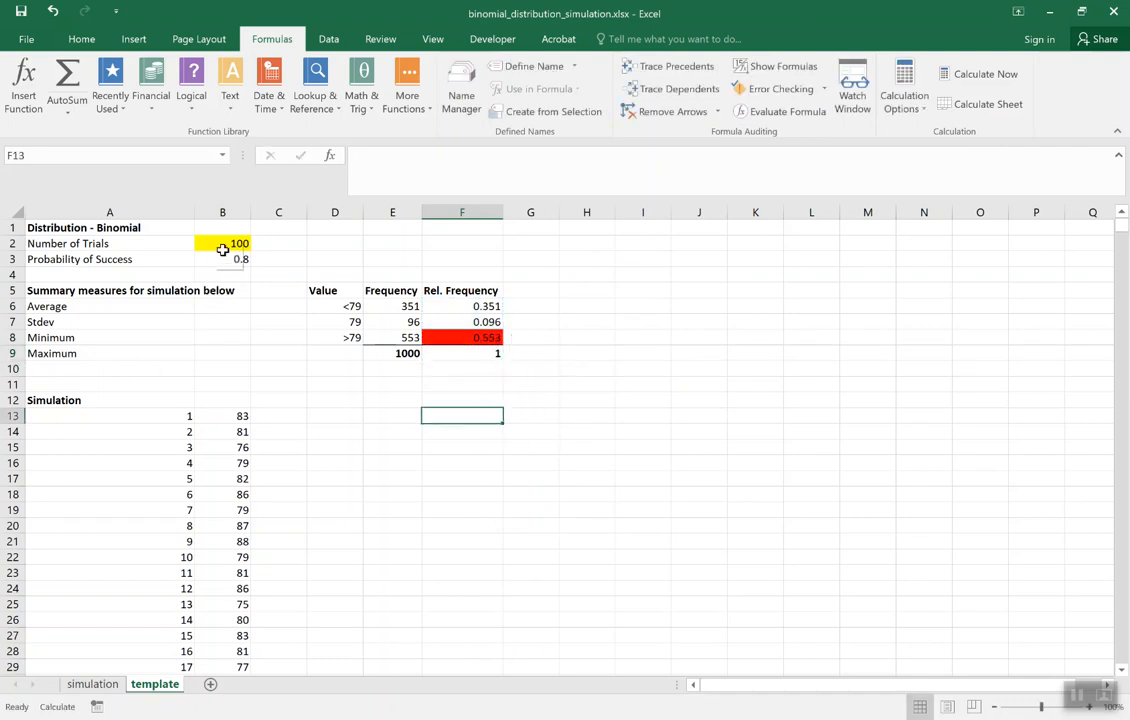
click(222, 243)
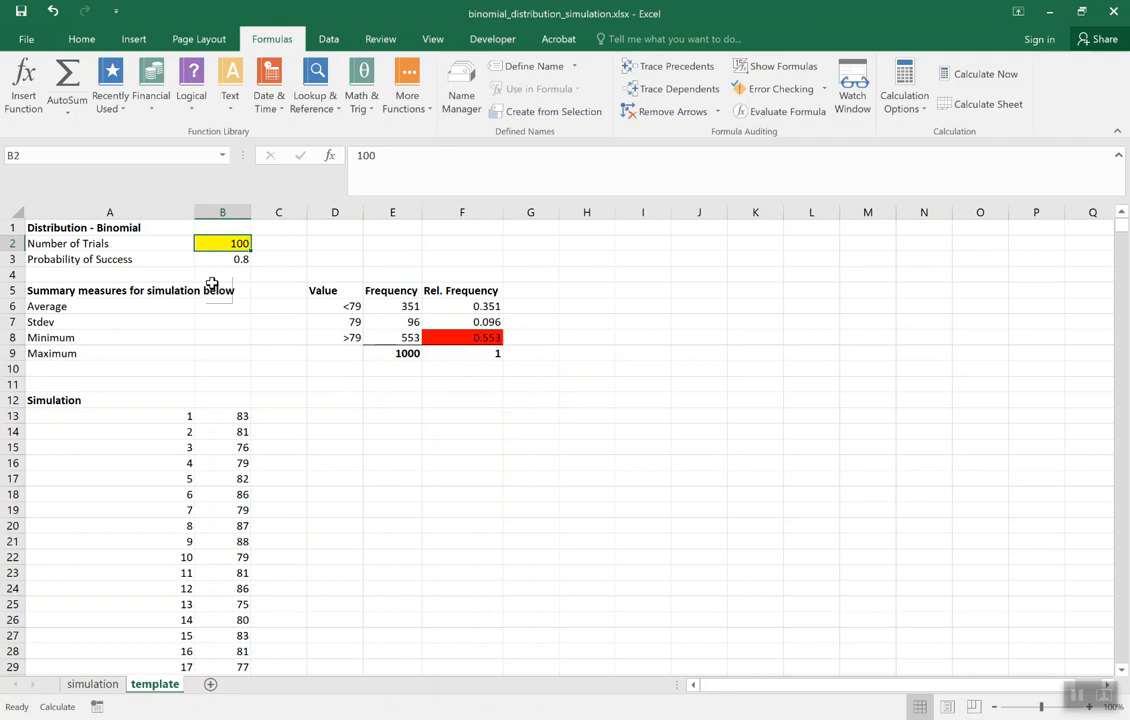
mouse_move(224, 260)
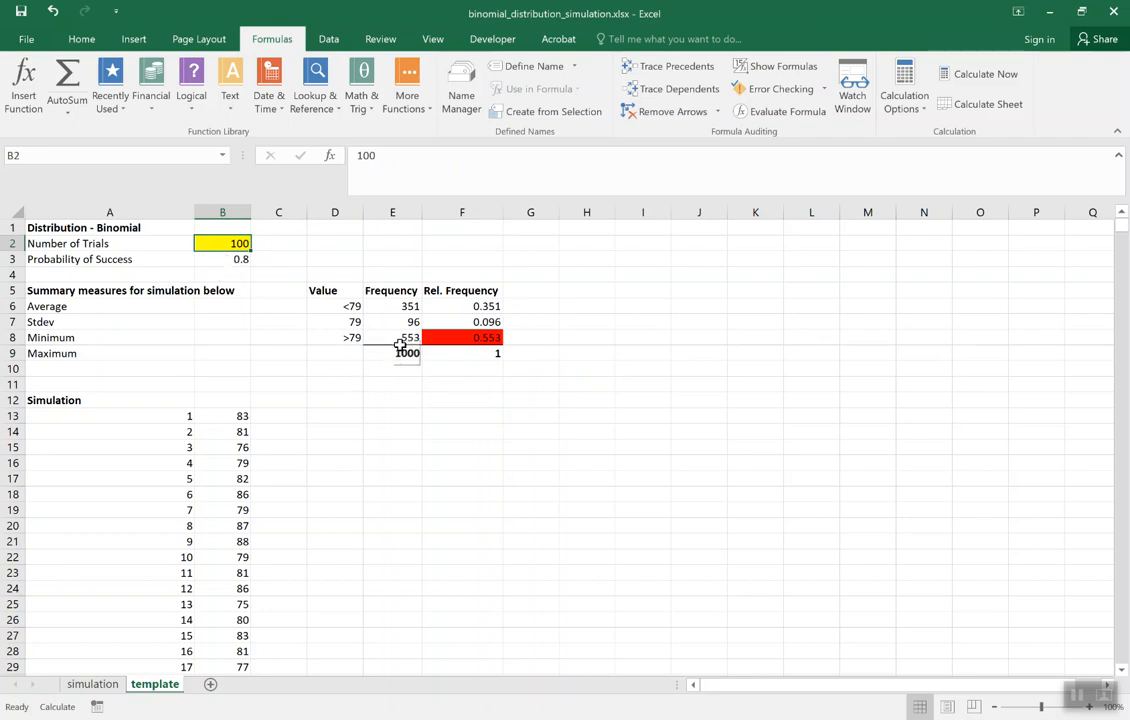
click(392, 337)
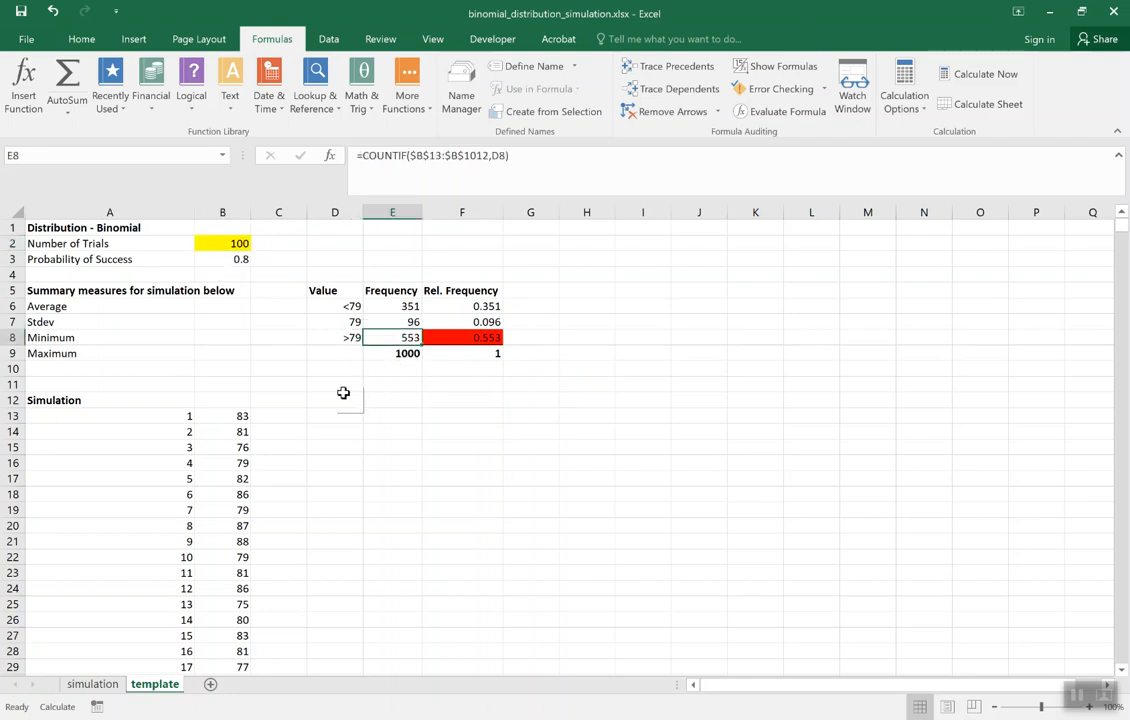
click(392, 353)
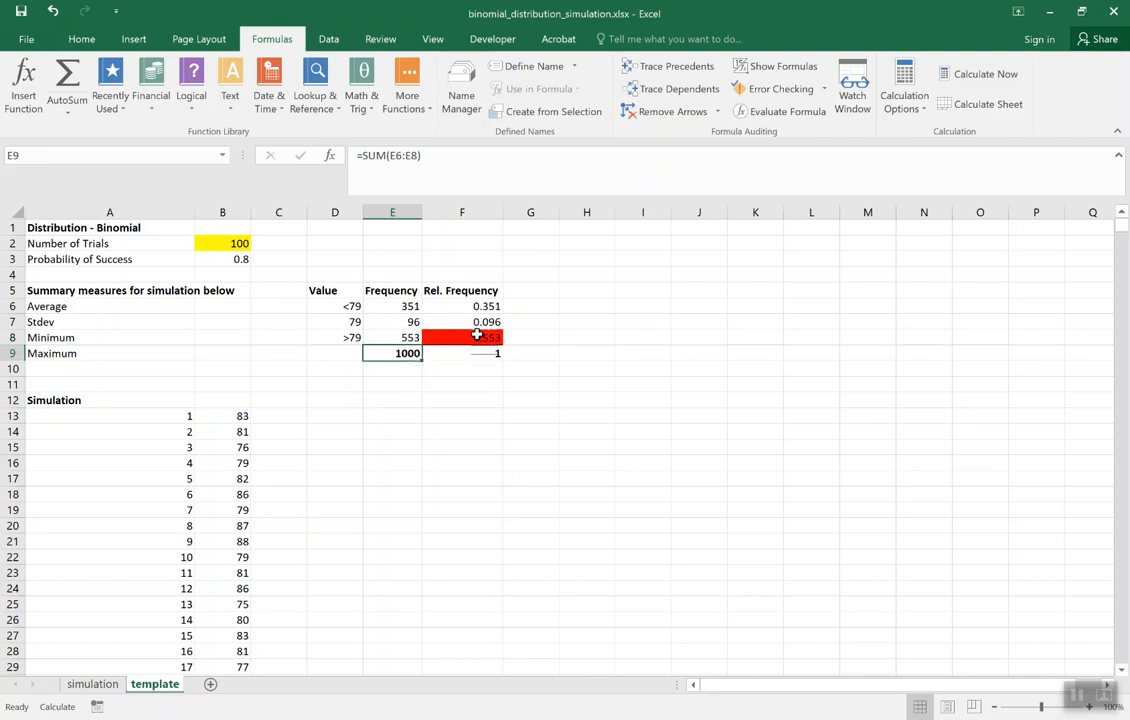
click(461, 337)
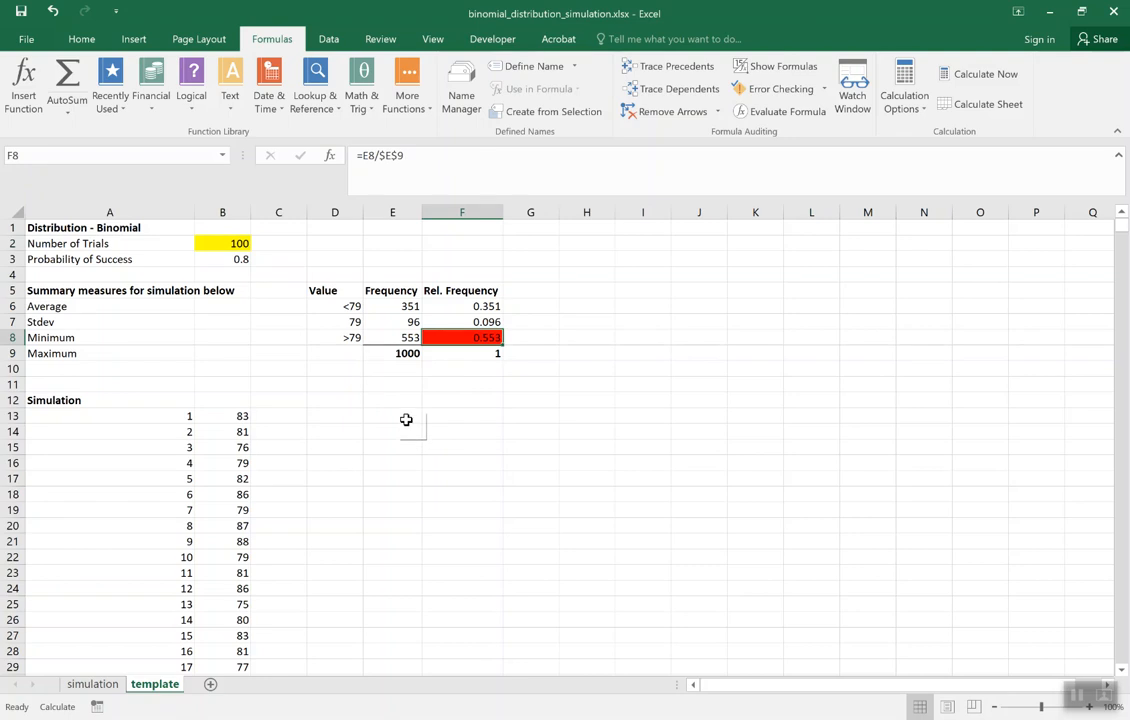
mouse_move(223, 259)
text(105)
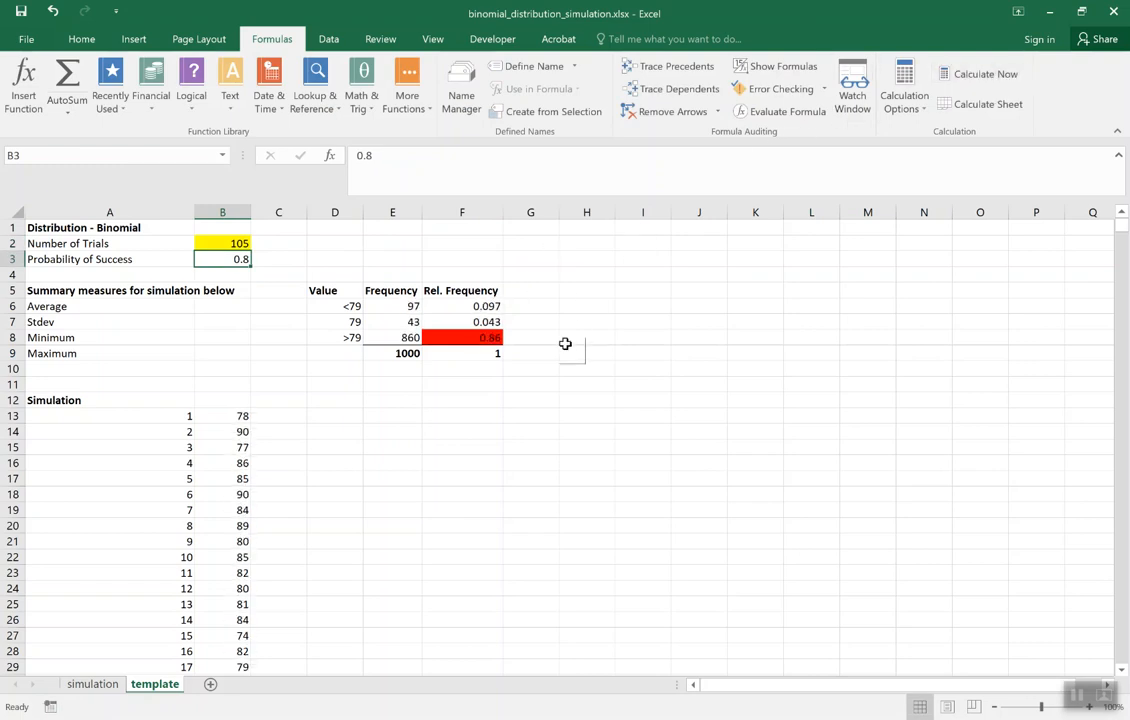
Recalculate the simulation several times, changing the trials value in B2 to 11
click(461, 337)
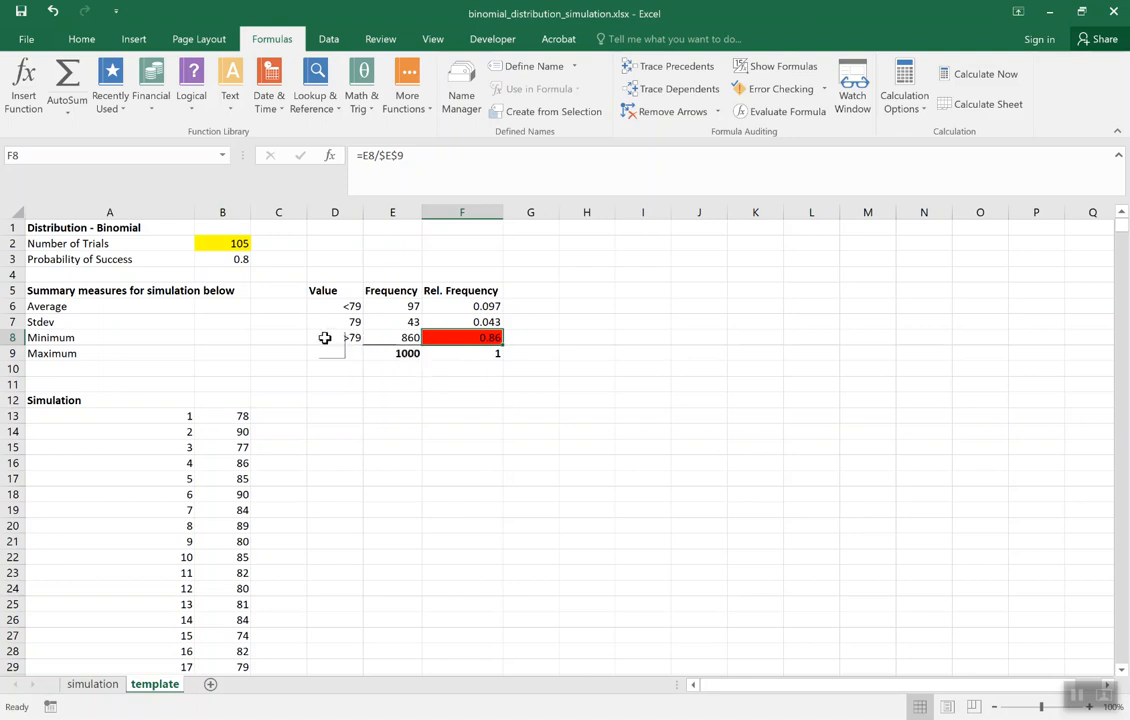
mouse_move(686, 262)
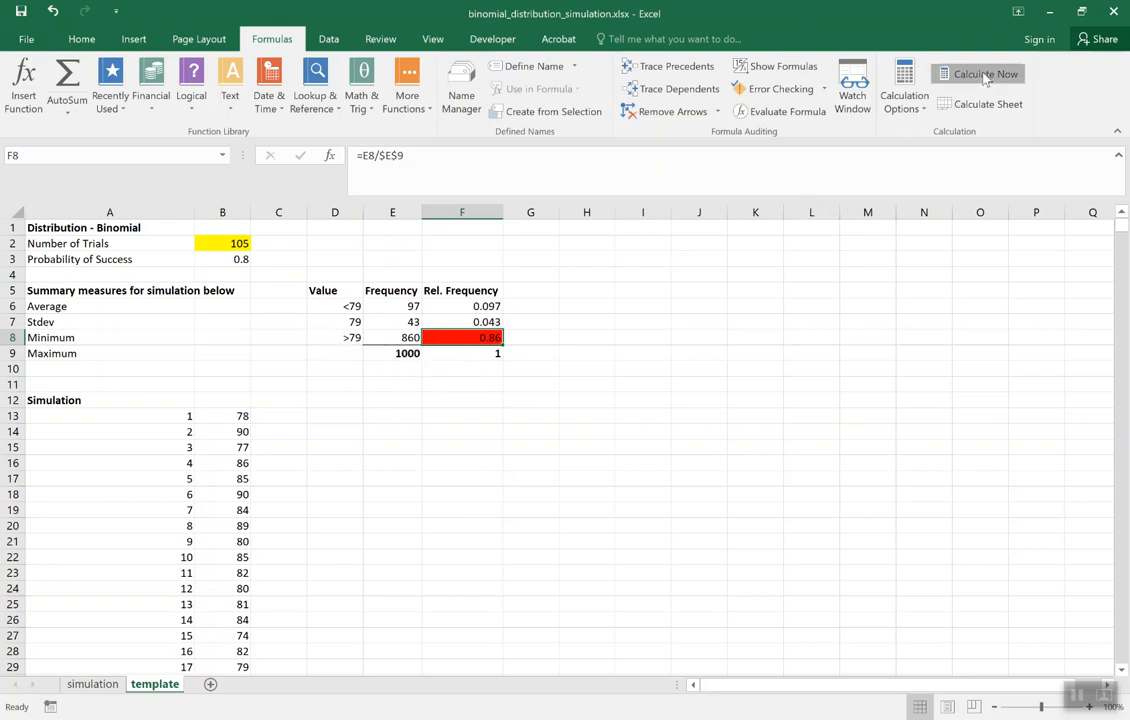
click(988, 73)
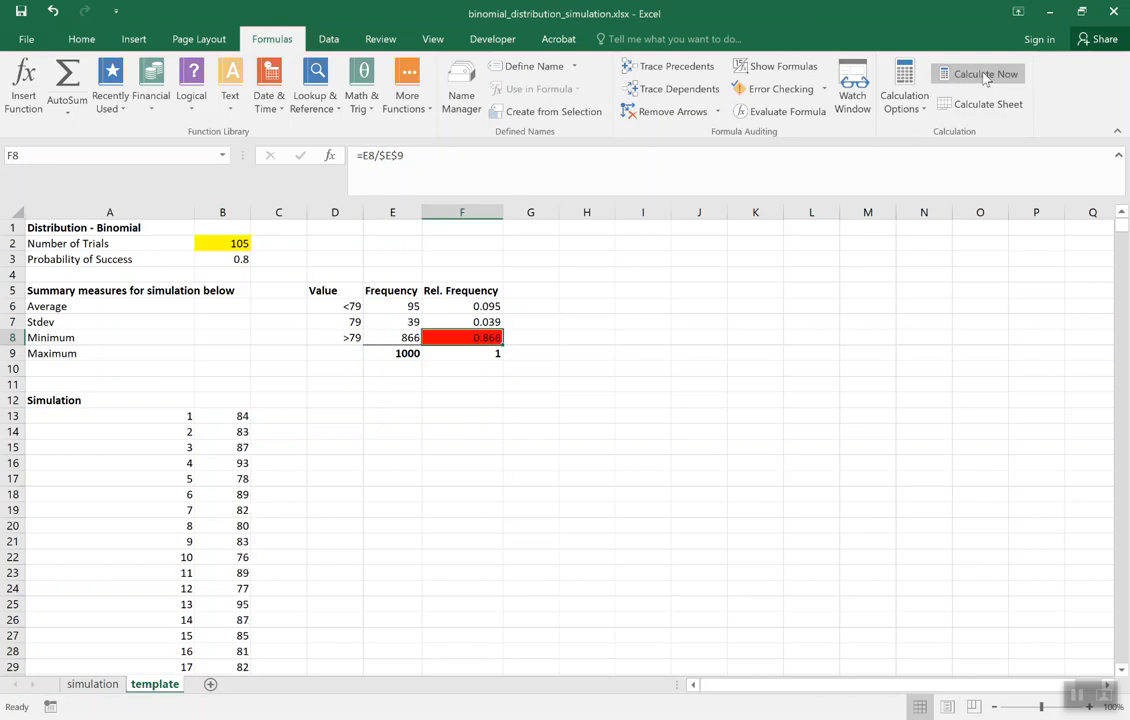
click(991, 74)
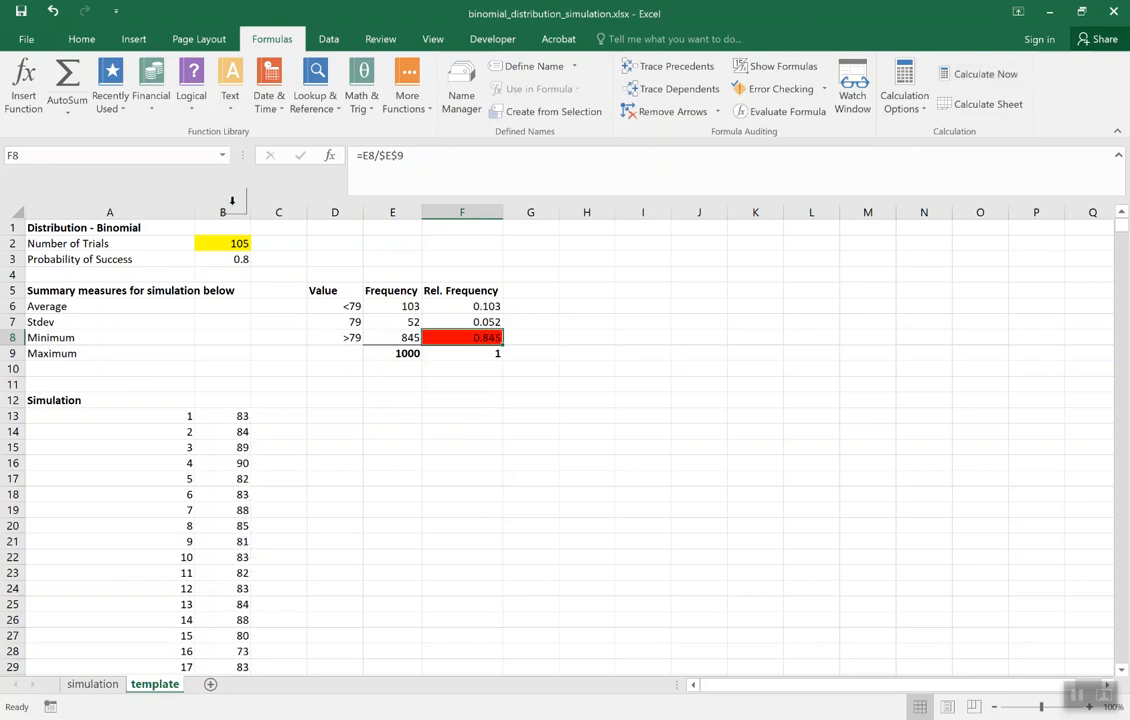
click(222, 243)
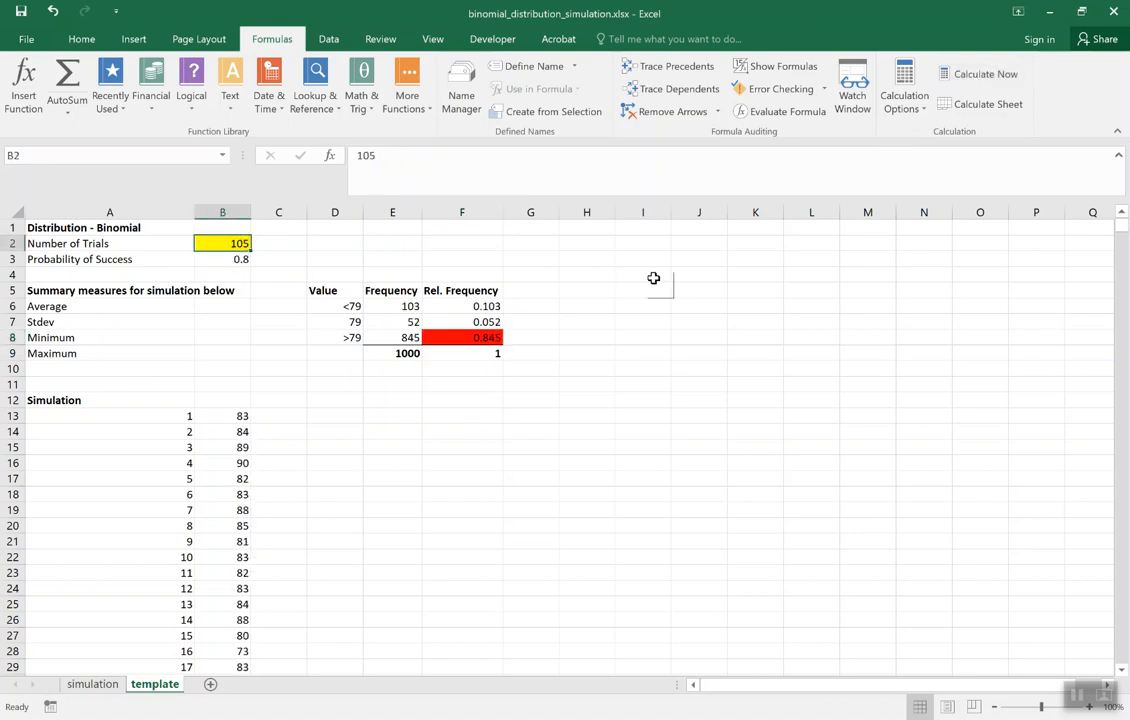
text(11)
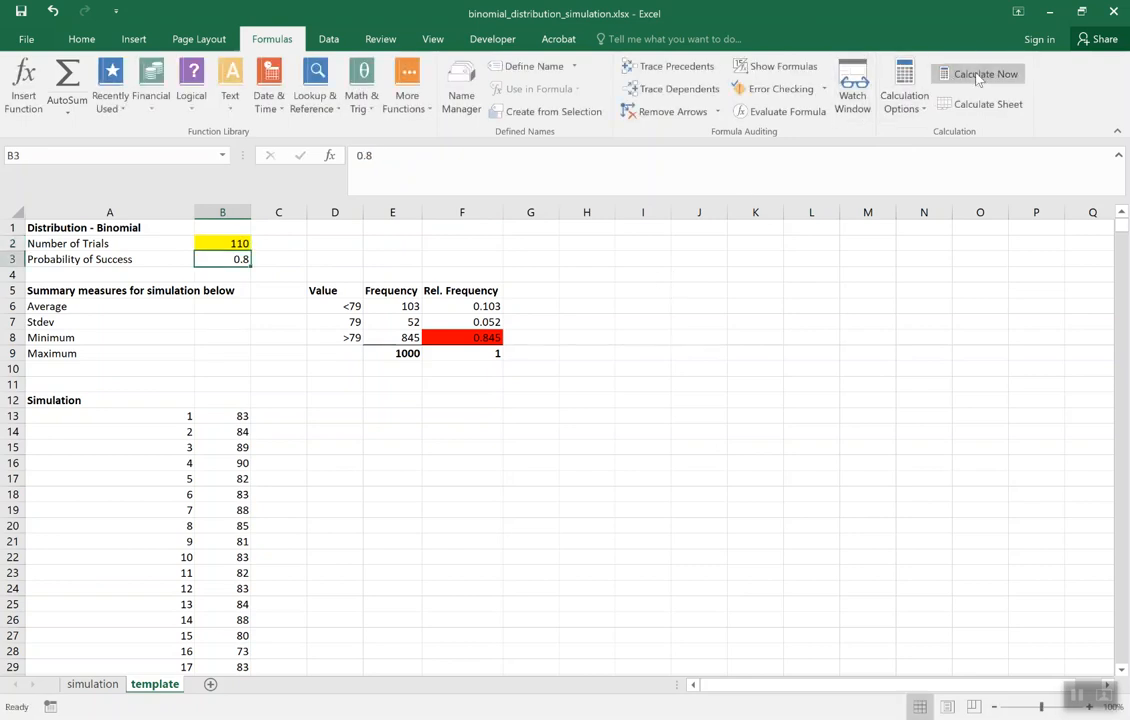
click(987, 73)
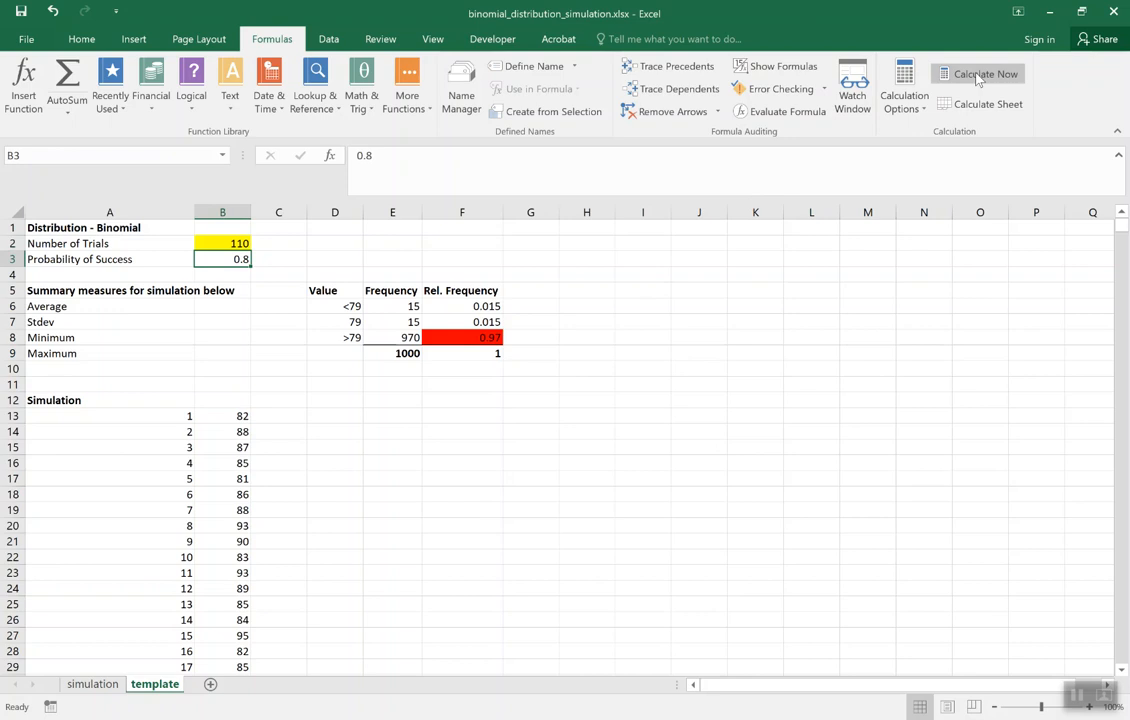
click(993, 73)
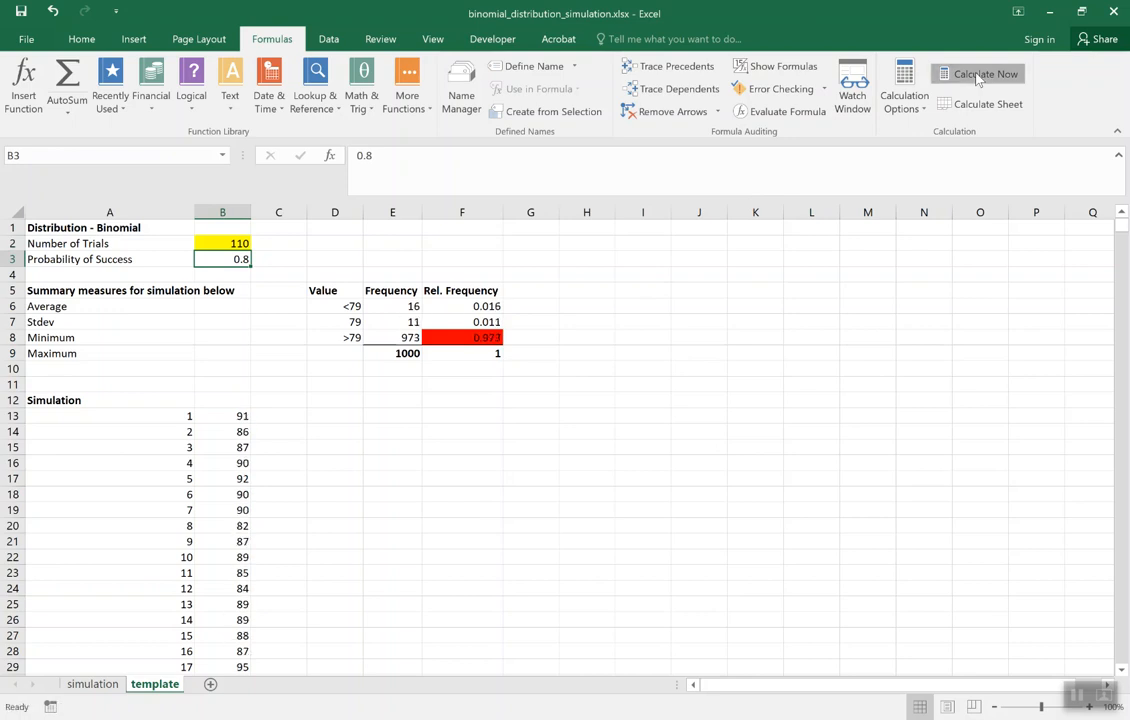
click(983, 73)
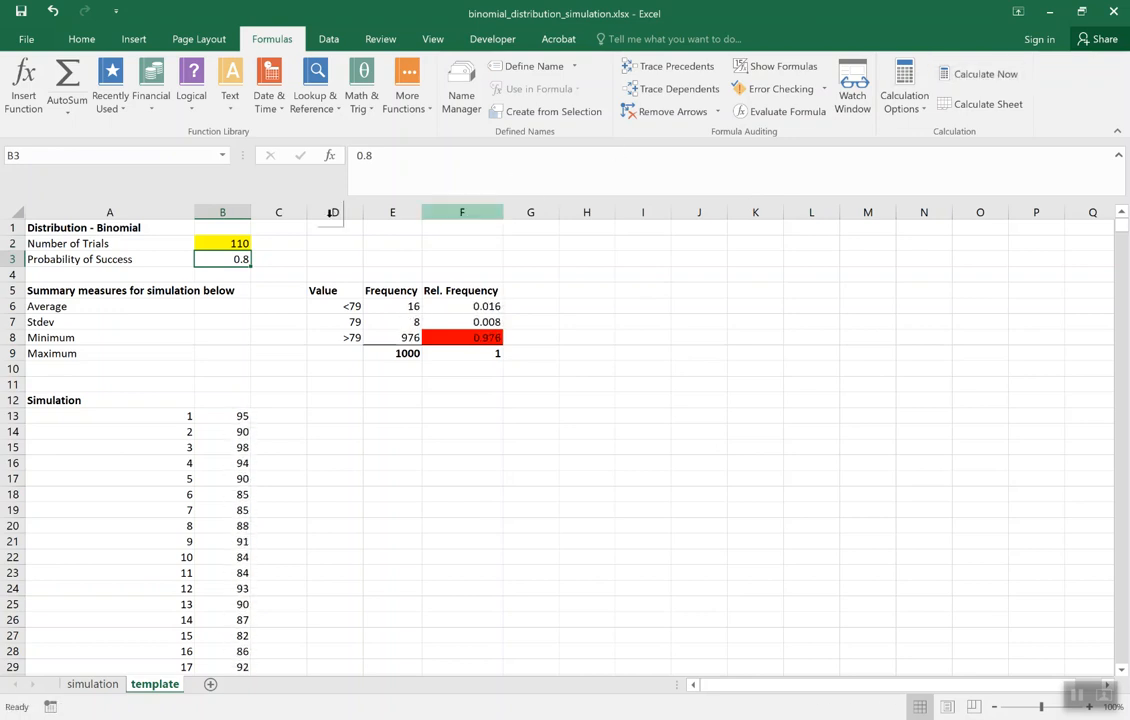
Set the number of trials to 113 and recalculate until 997 results exceed 79
click(222, 243)
text(111)
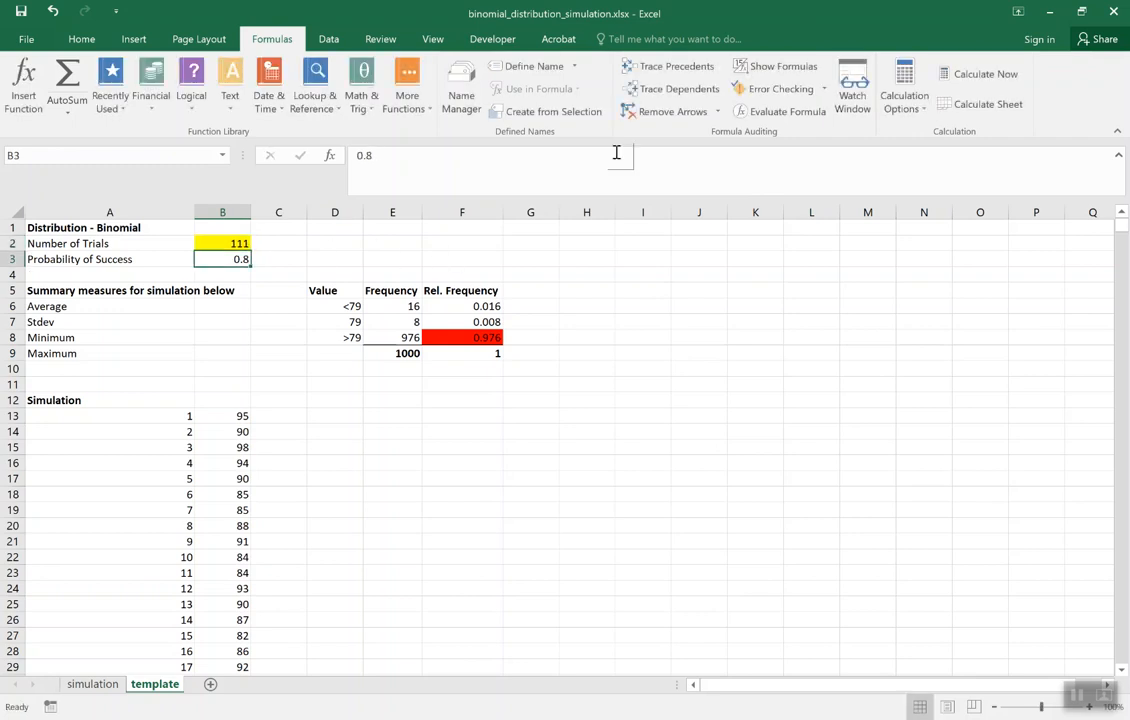
click(981, 74)
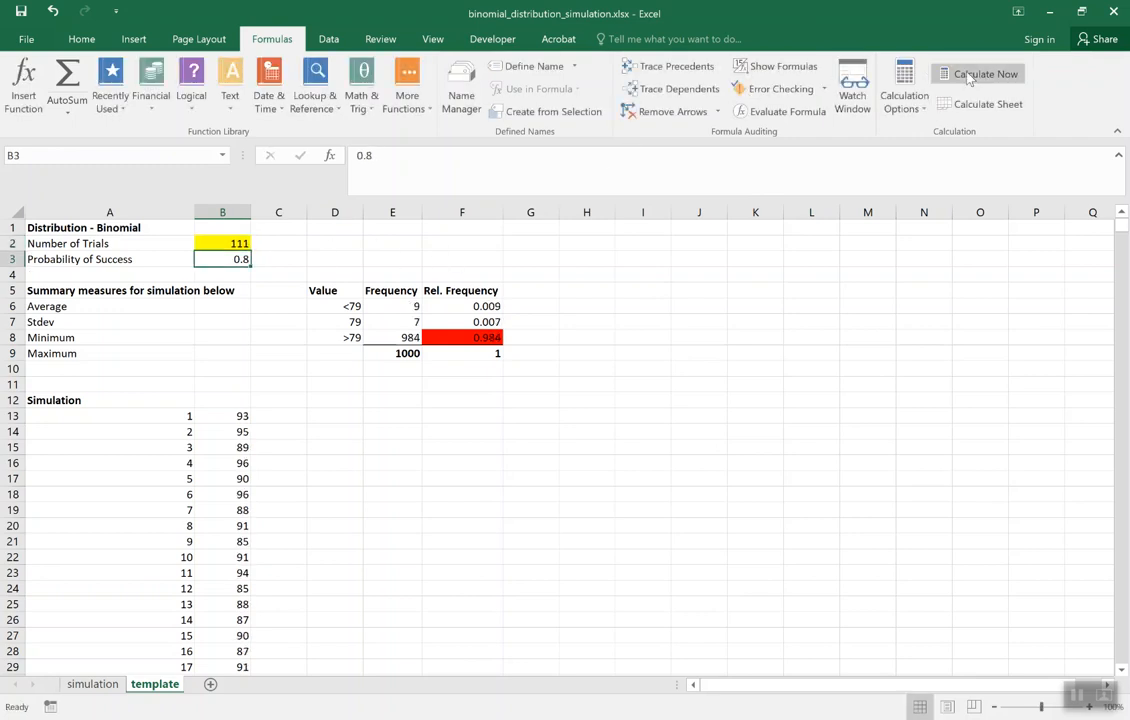
click(993, 73)
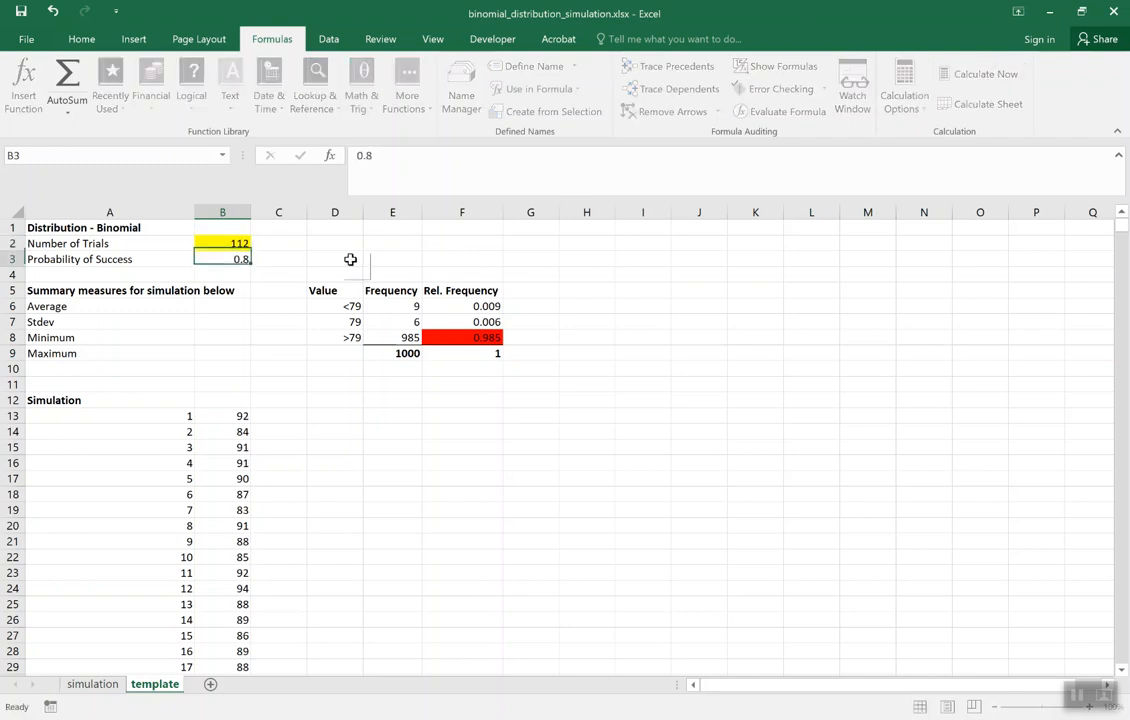
click(985, 73)
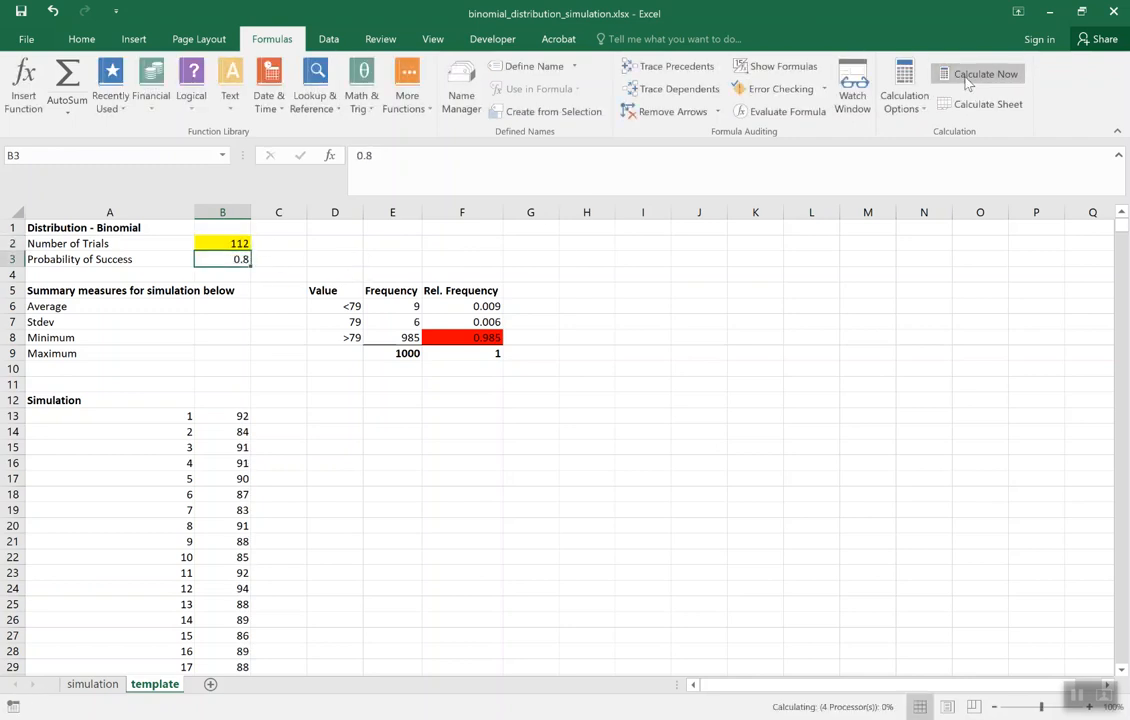
click(987, 73)
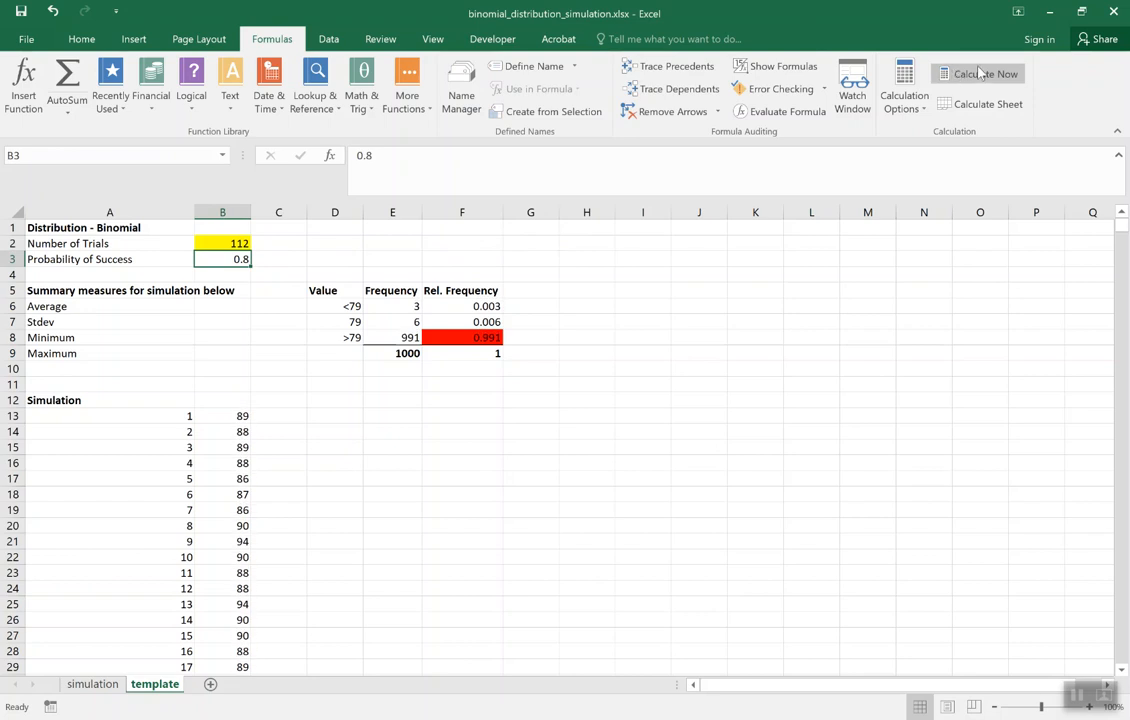
click(987, 74)
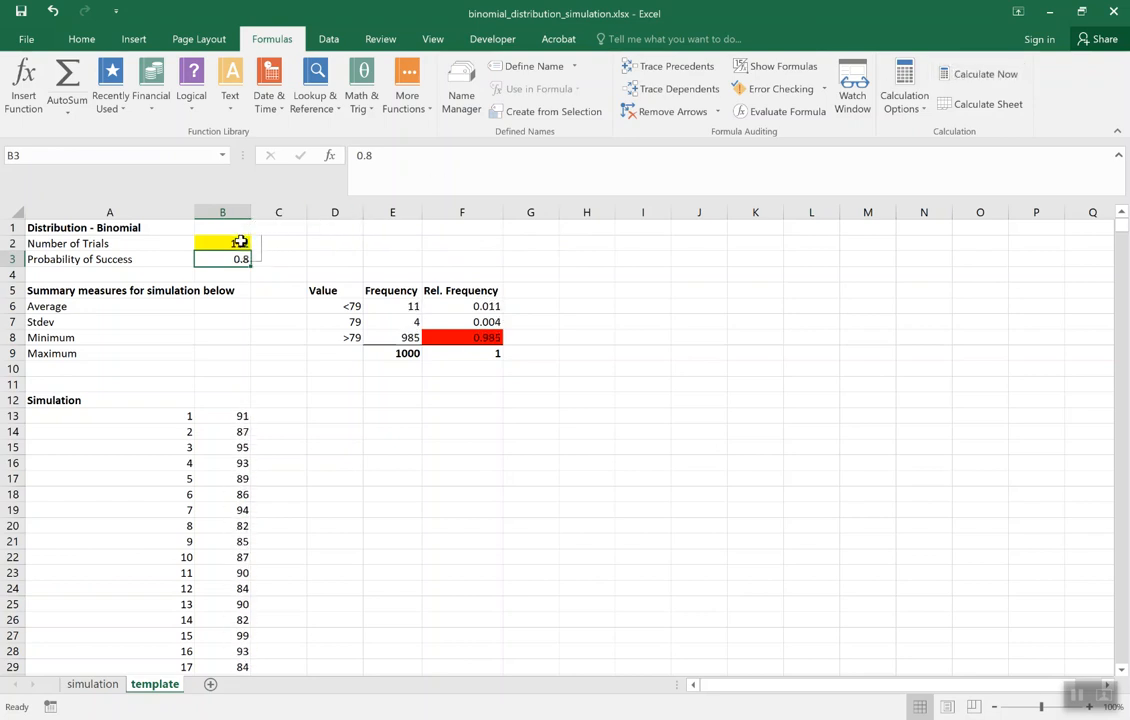
text(113)
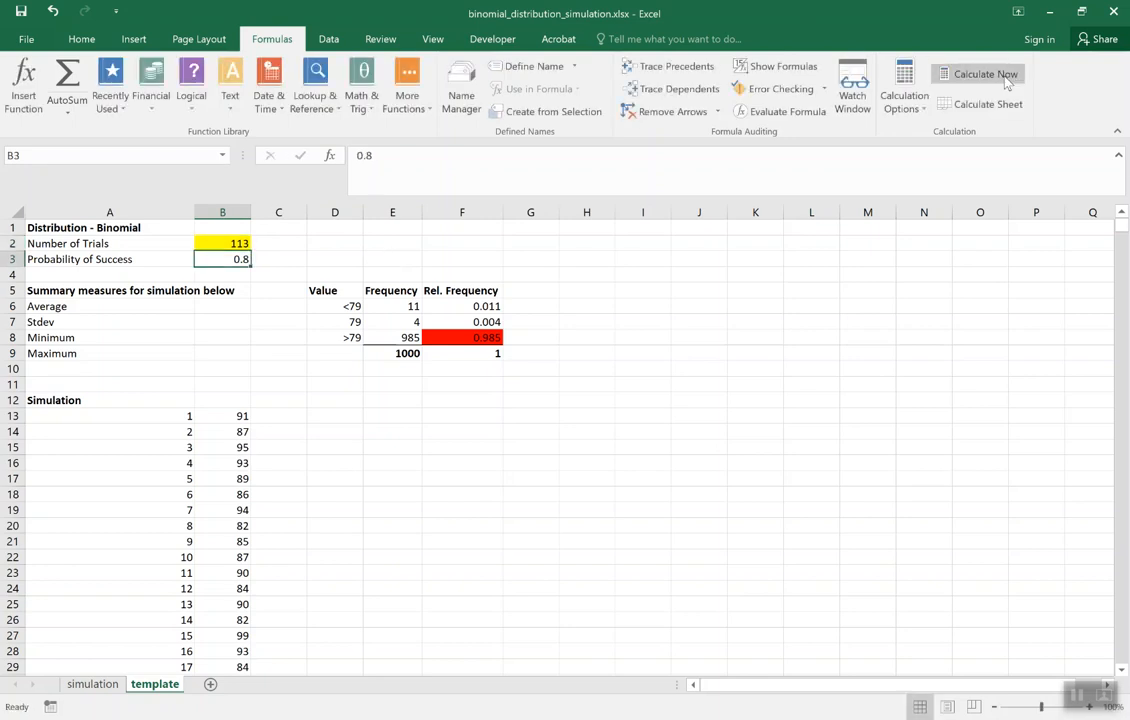
click(1008, 74)
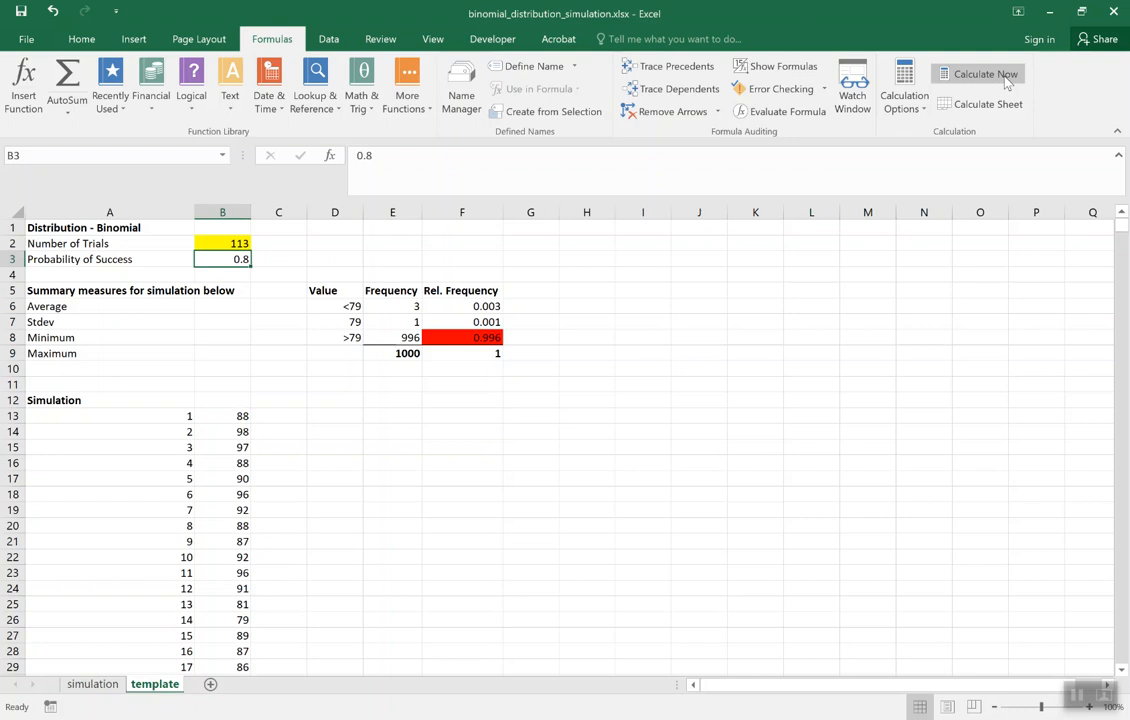
click(1010, 73)
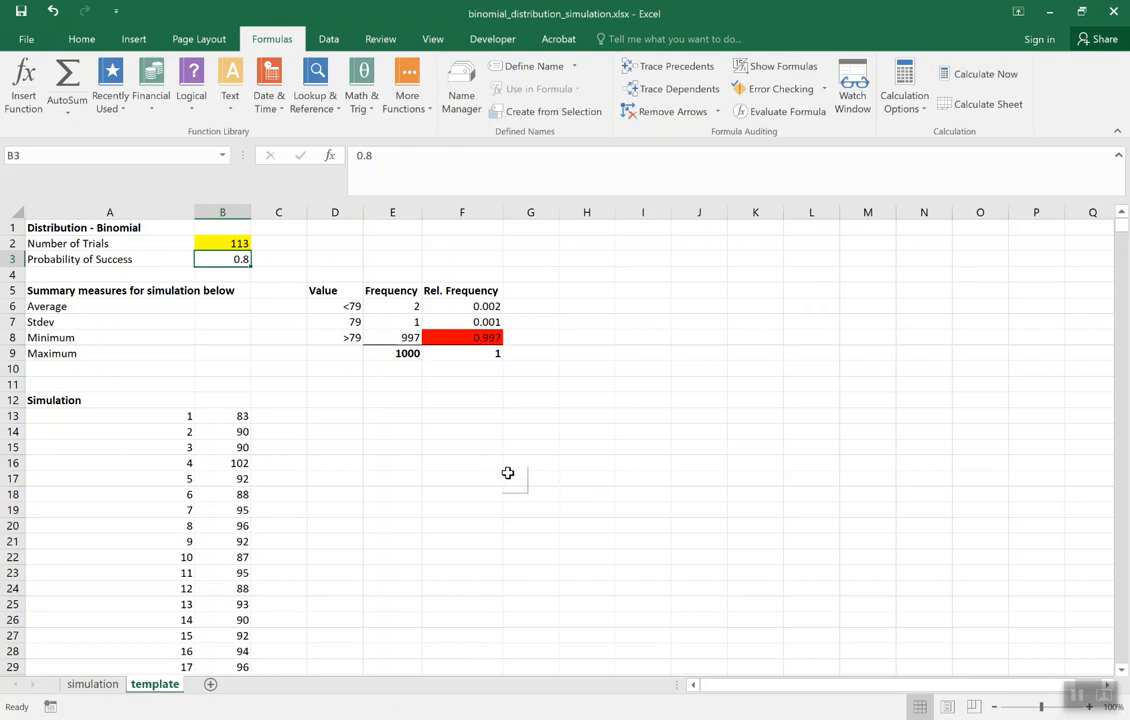
mouse_move(329, 385)
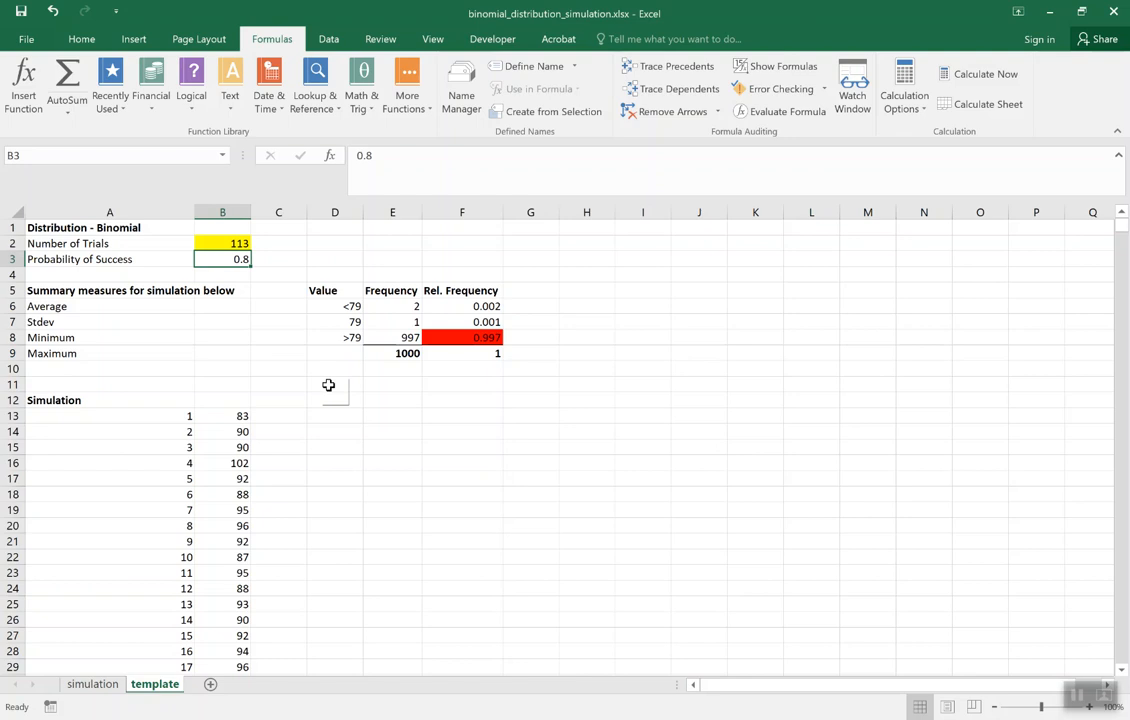
mouse_move(223, 310)
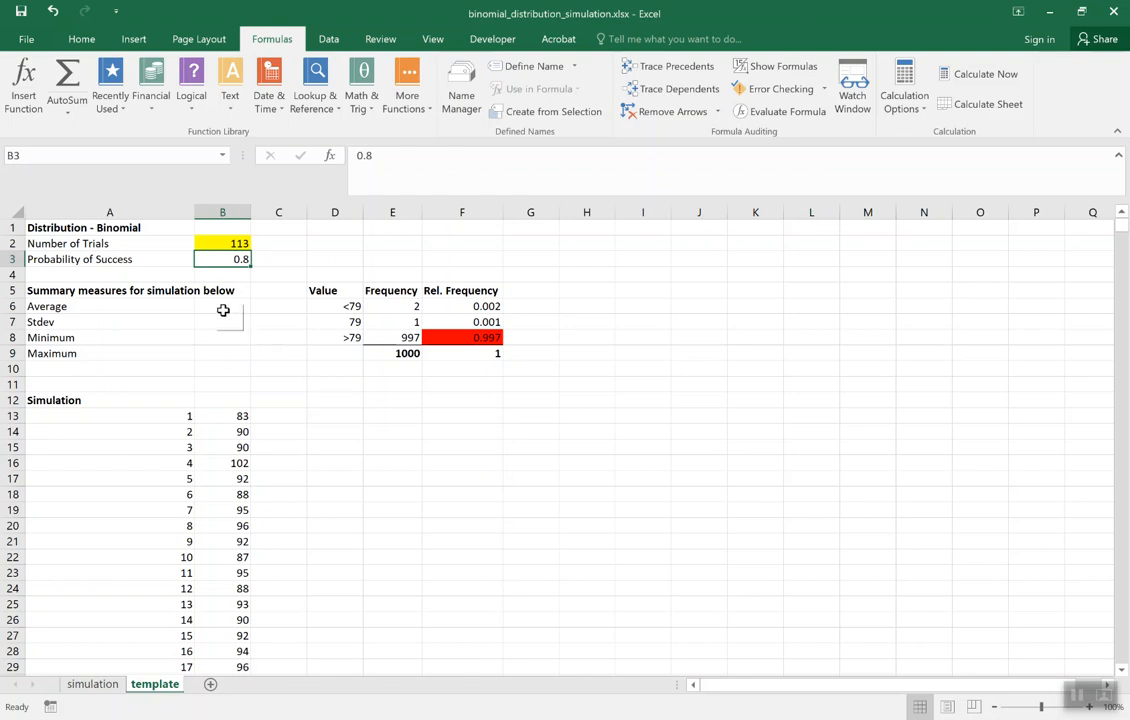
click(222, 306)
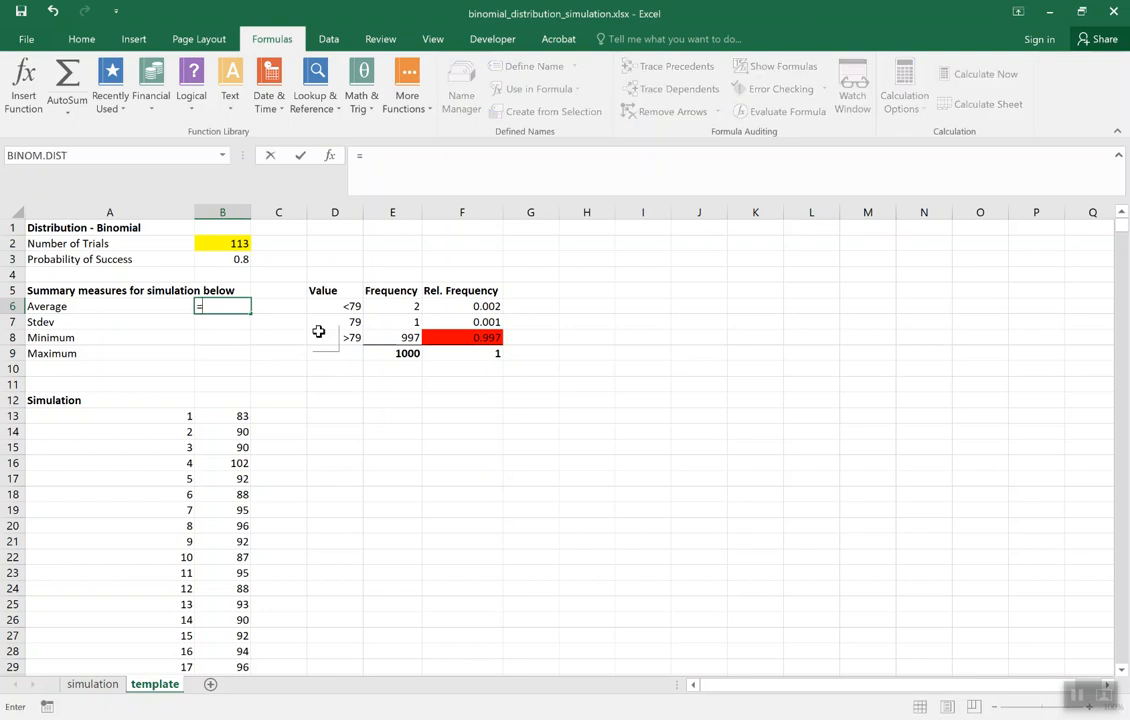
Enter =AVERAGE($B$13:$B$1012) in B6, giving 90.585
text(=AVERAGE()
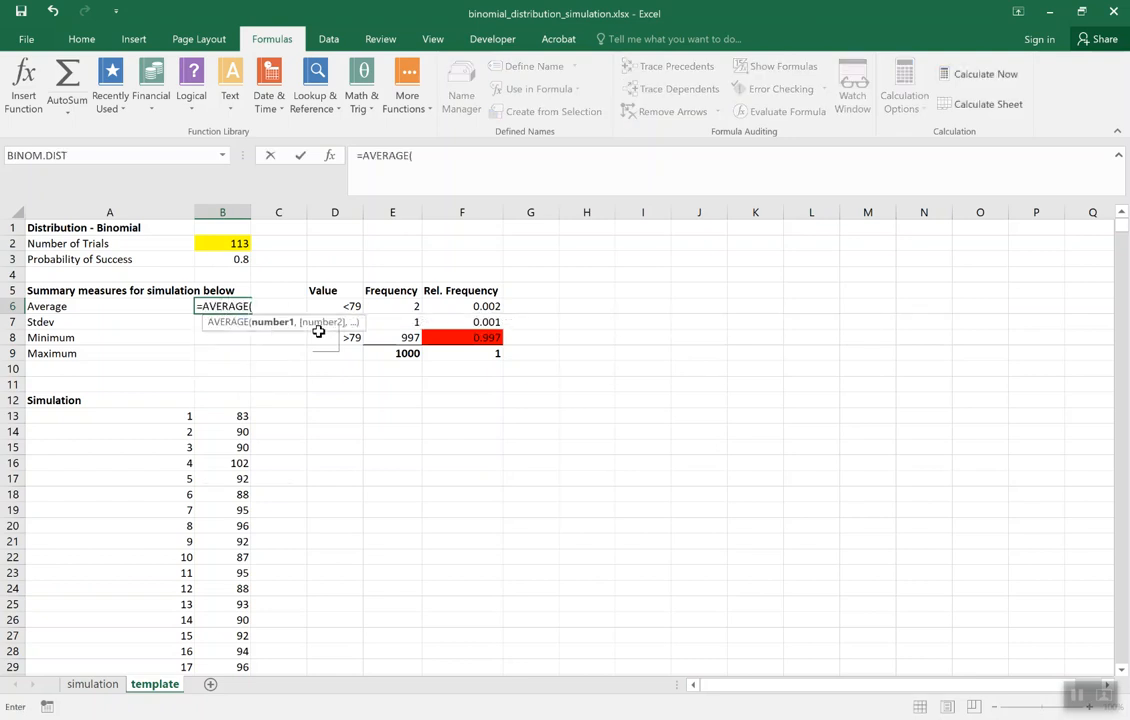
drag(222, 415, 222, 525)
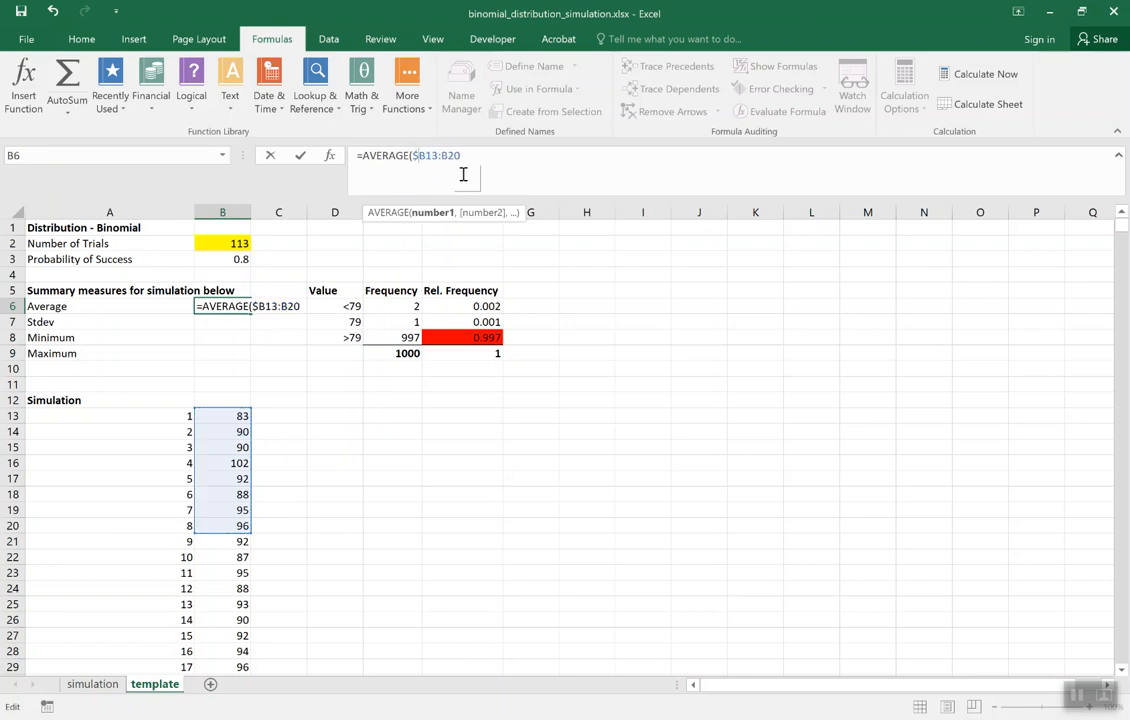
key(F4)
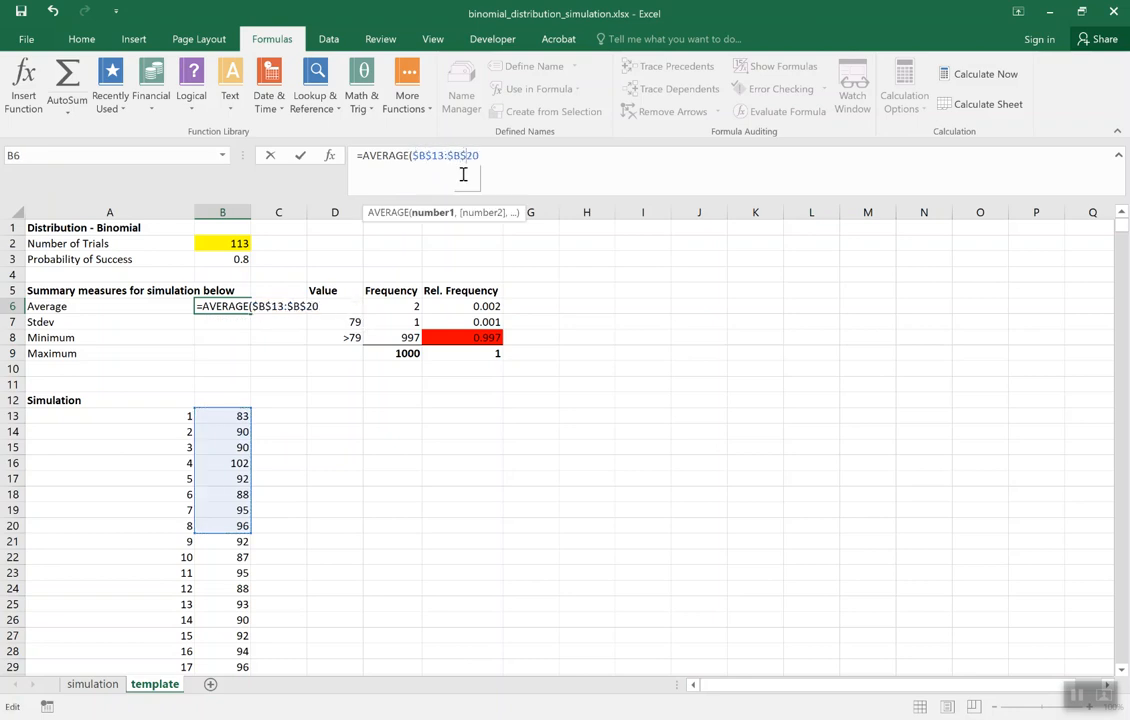
text(1012))
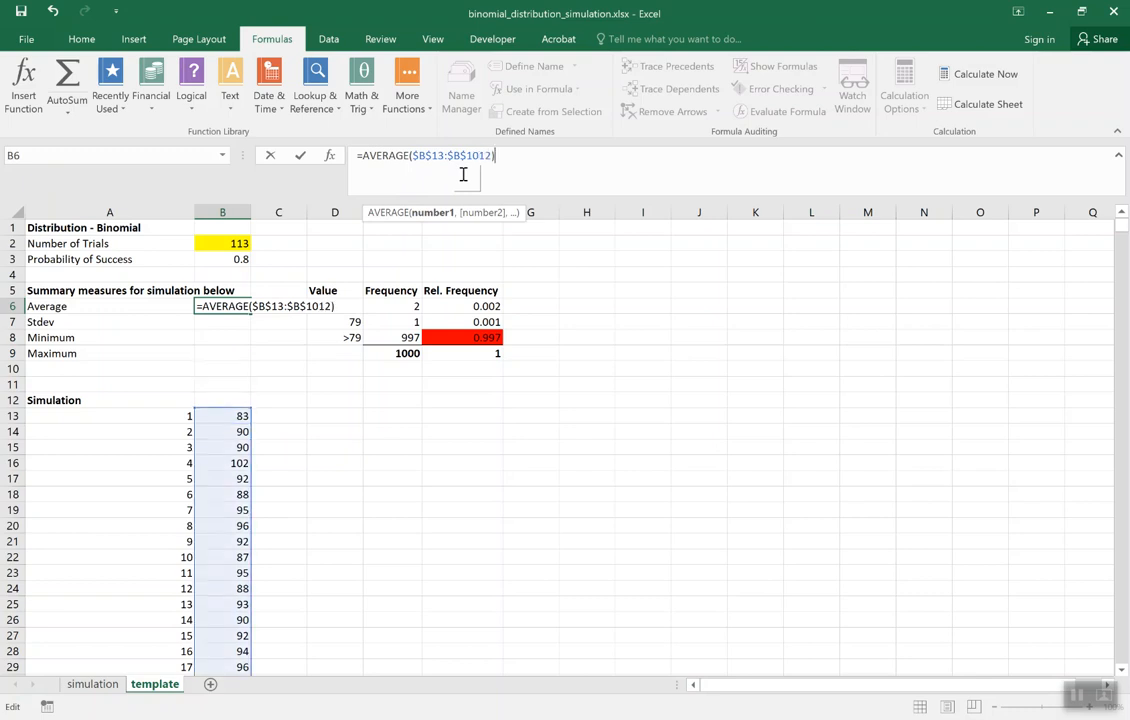
key(Enter)
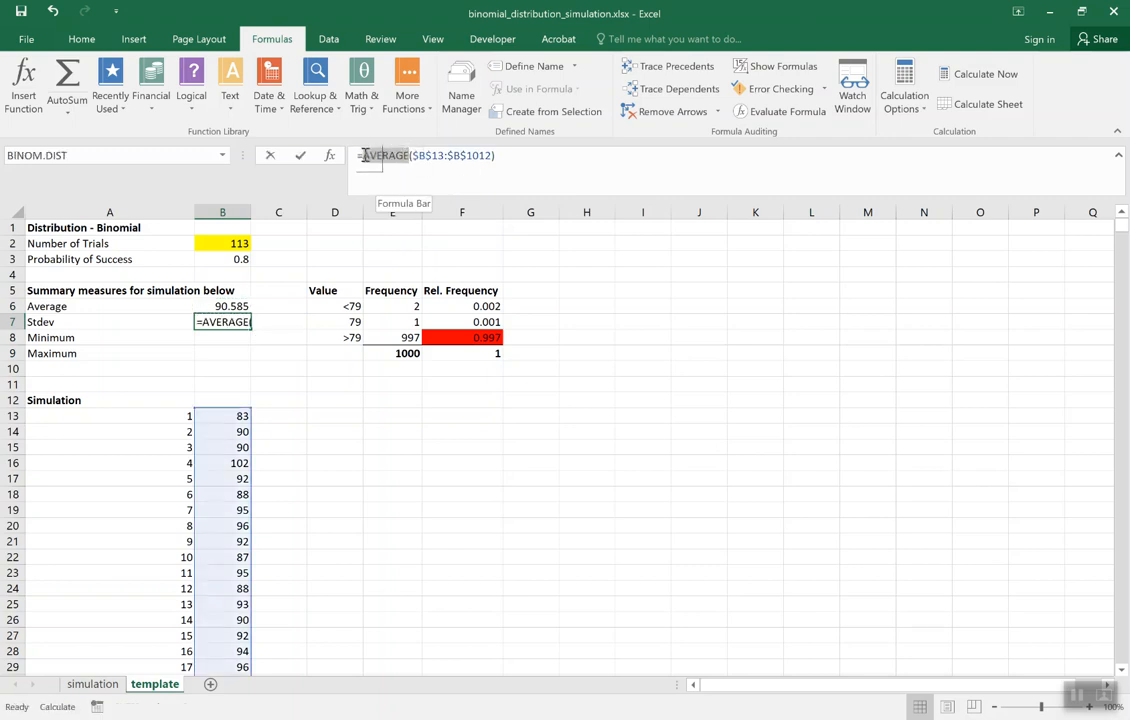
text(=STDE)
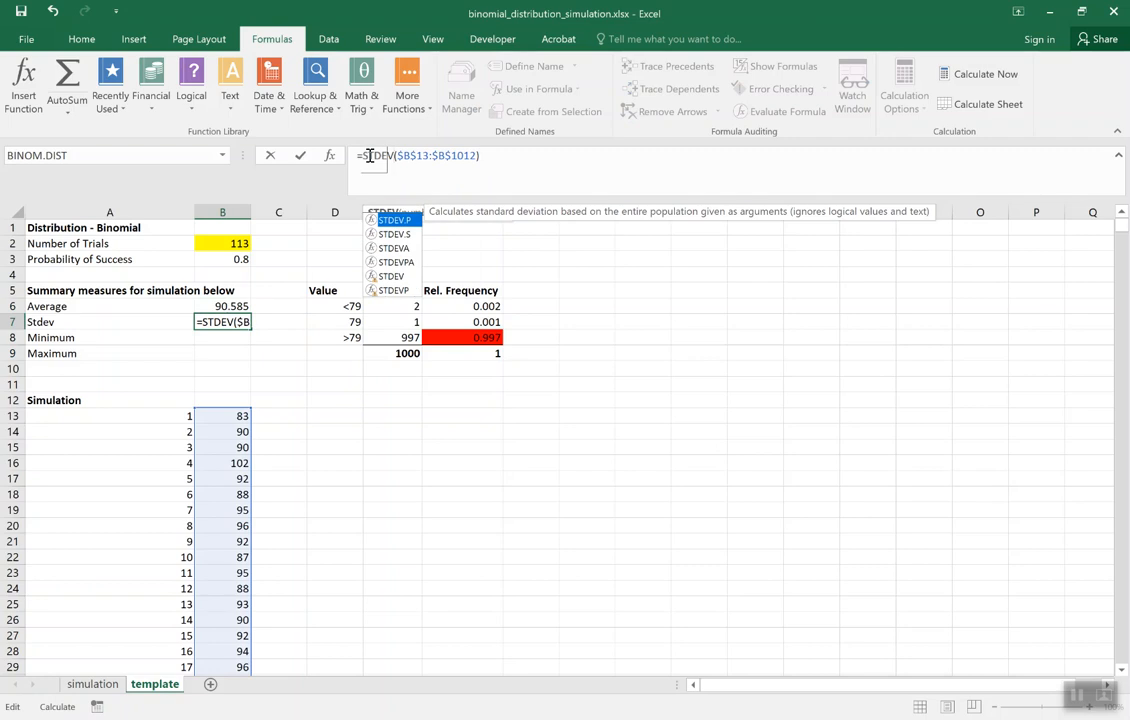
Enter STDEV, MIN and MAX formulas over $B$13:$B$1012, giving 4.21385, 76 and 102
key(Enter)
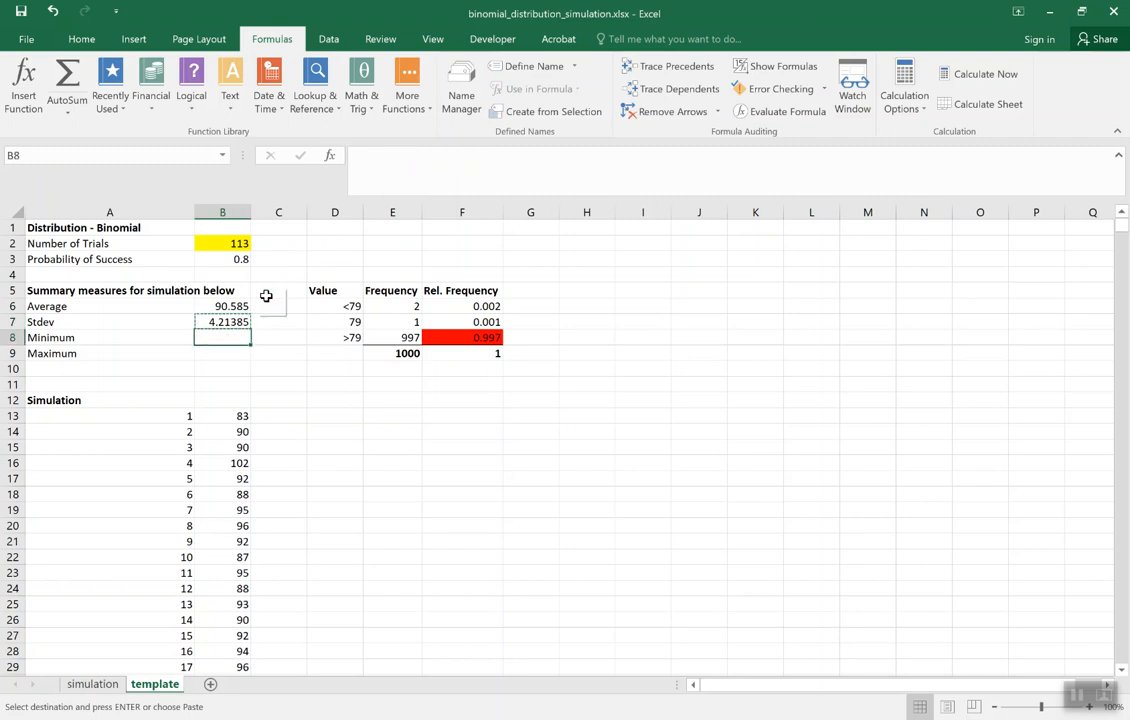
text(=STDEV($B$13:$B$1012))
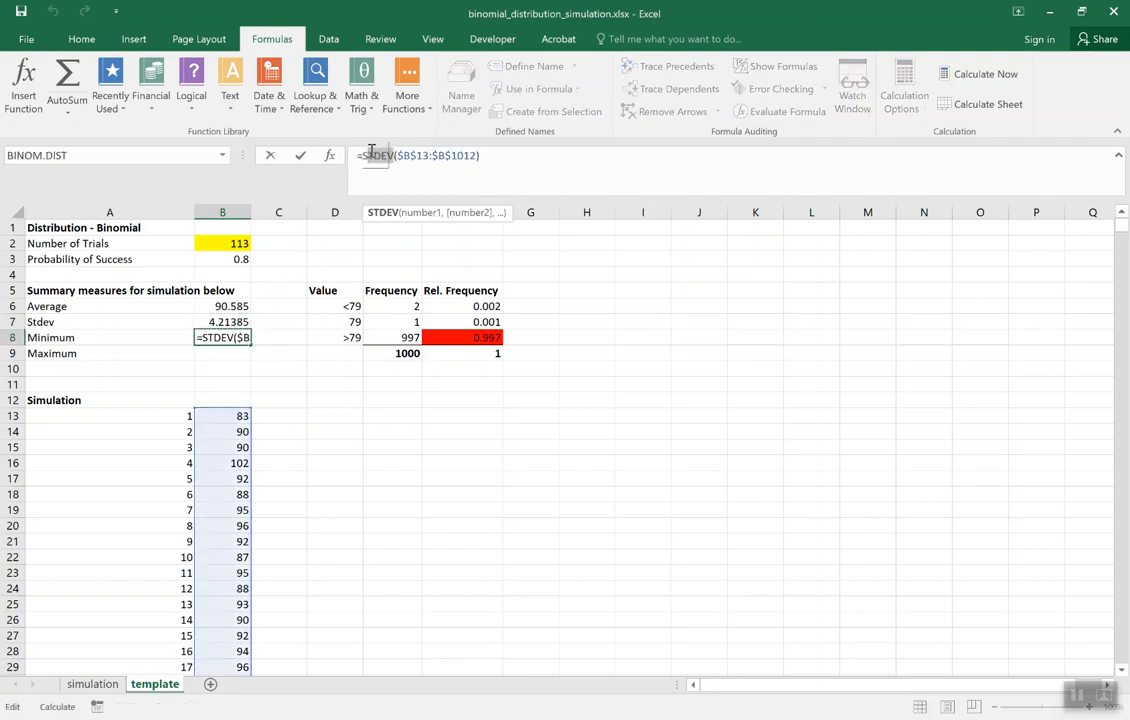
text(M)
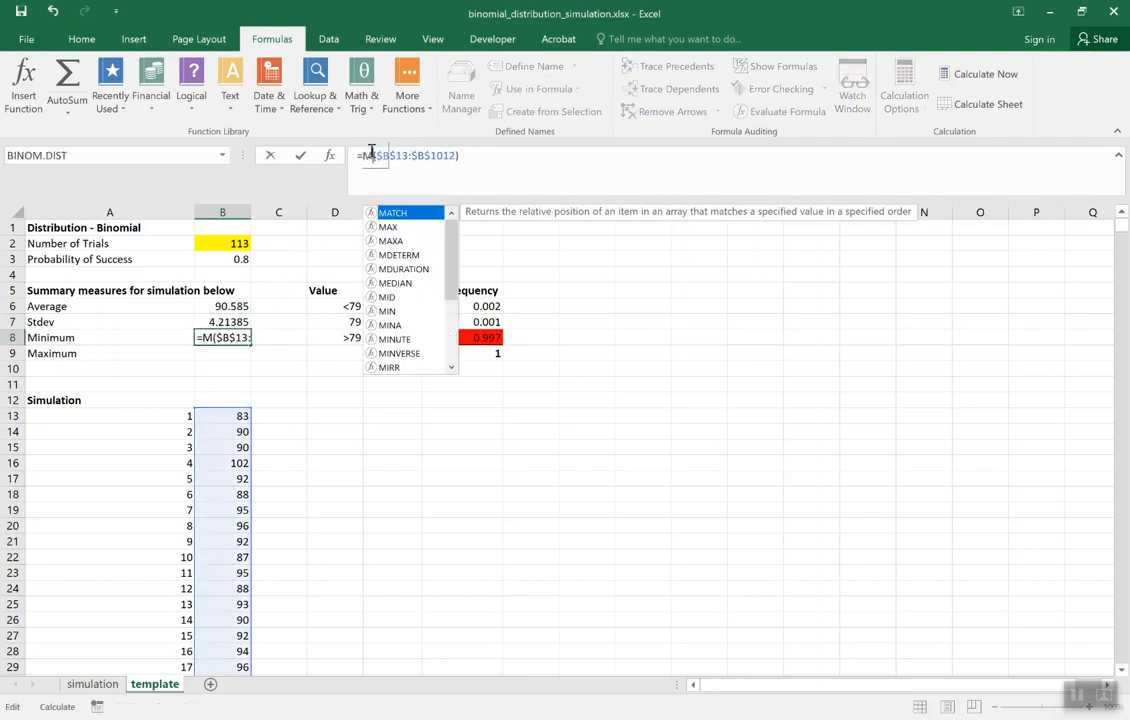
key(Enter)
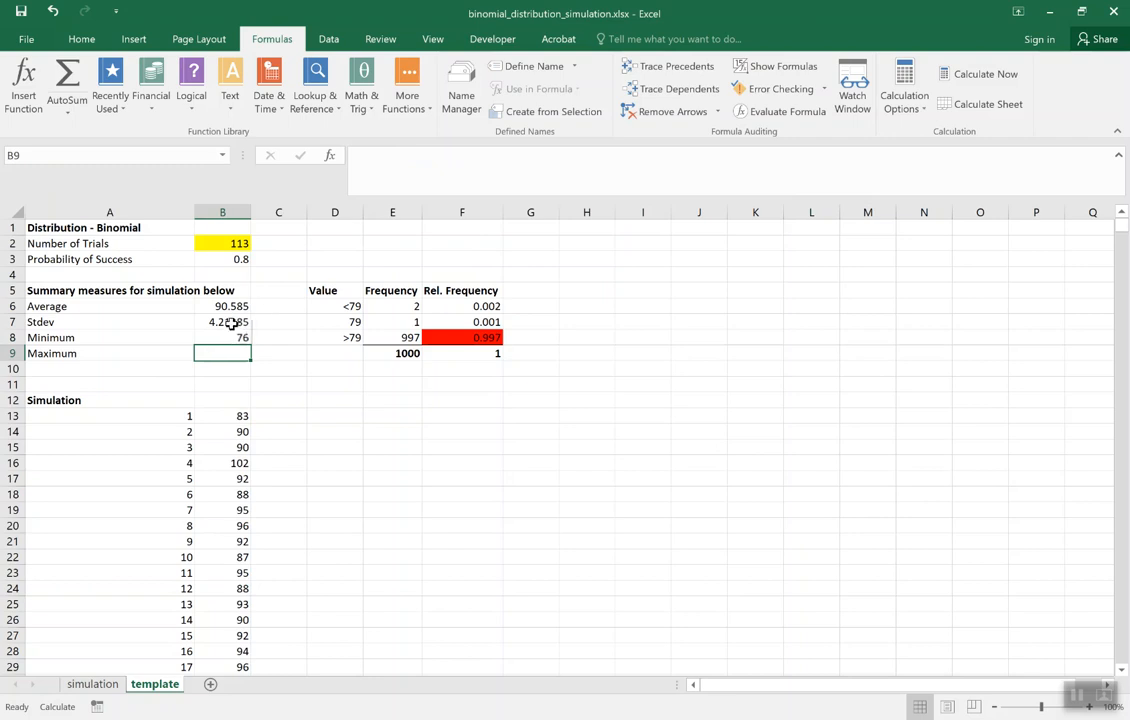
click(222, 337)
text(=MASX($B$13:$B$1012))
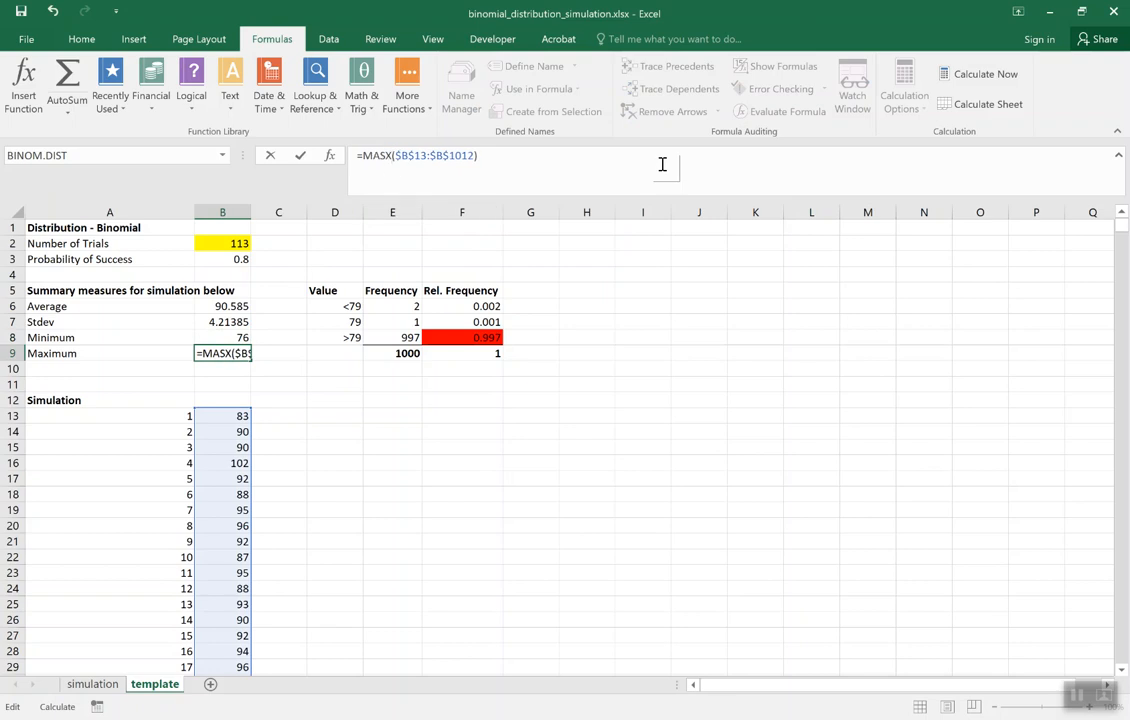
key(Enter)
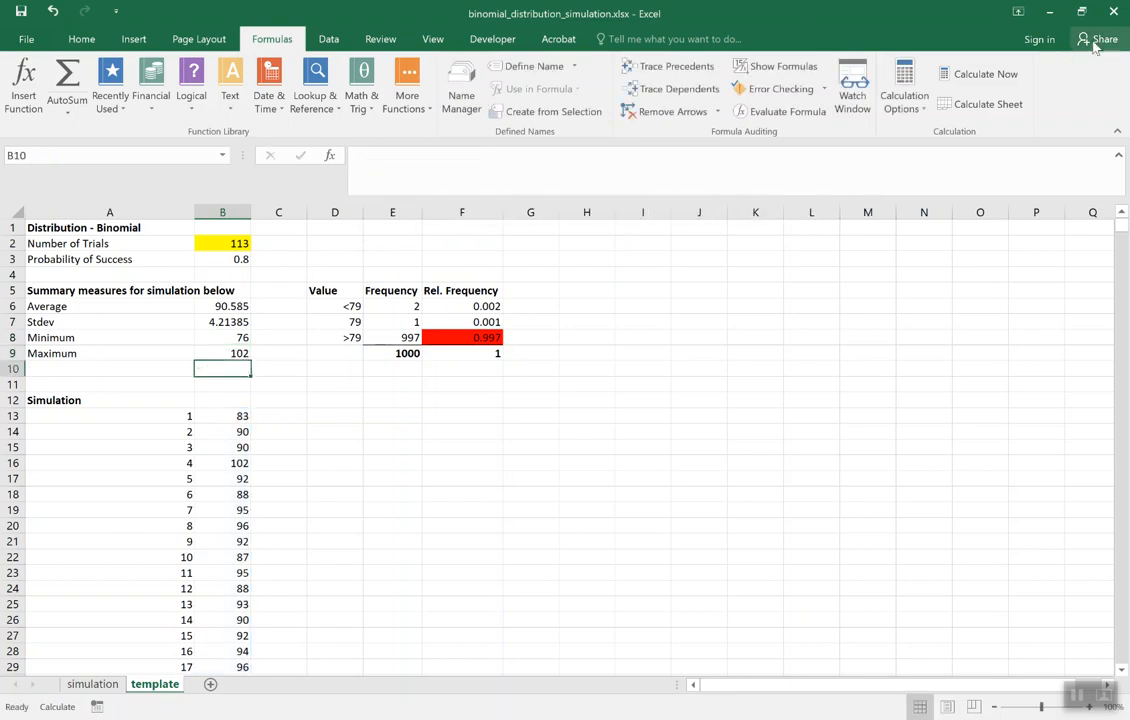
mouse_move(289, 403)
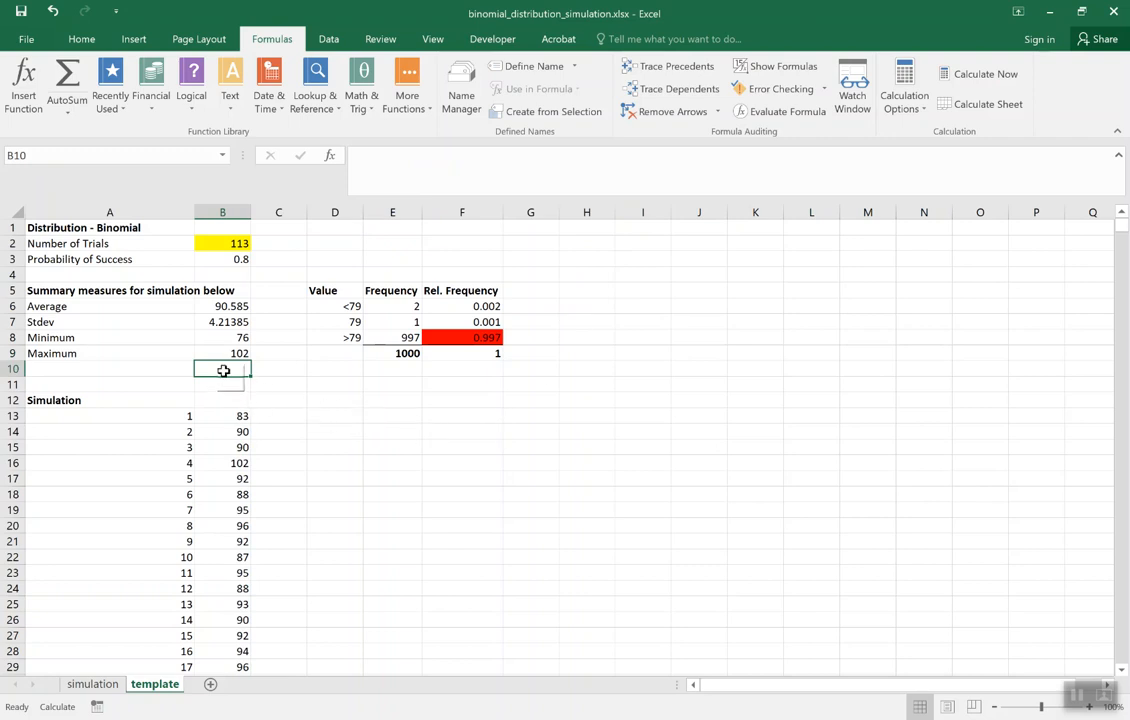
Verify B9 holds =MAX($B$13:$B$1012) and B8 the matching MIN over all 1000 values
click(222, 353)
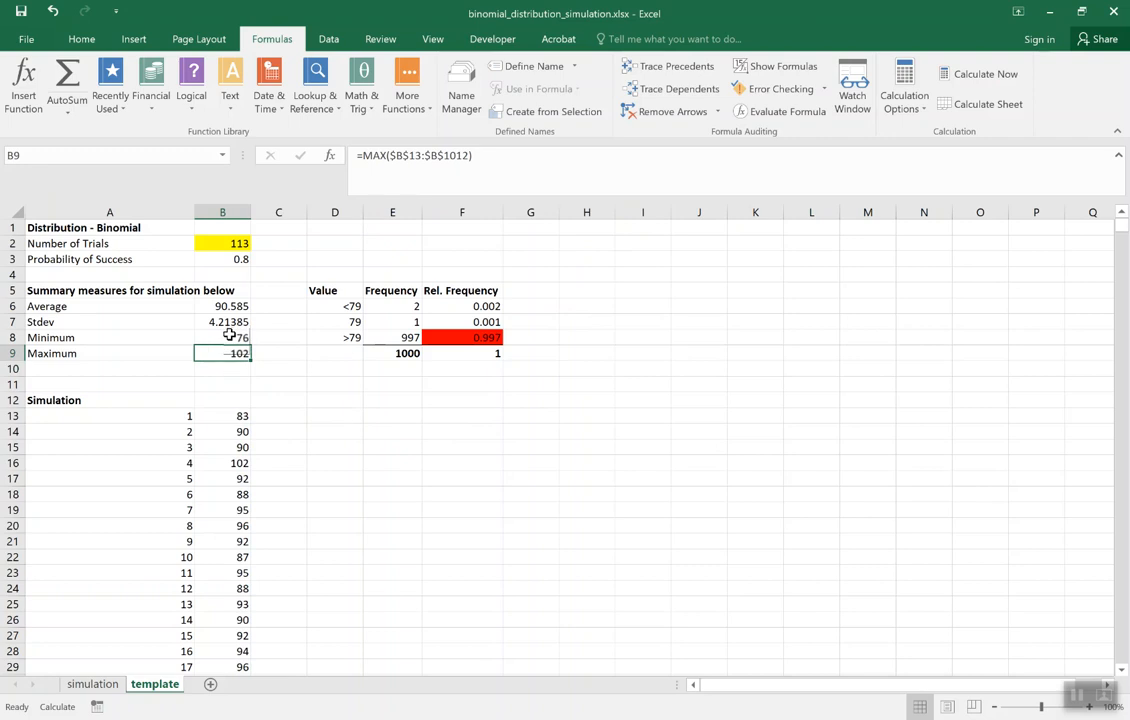
click(222, 337)
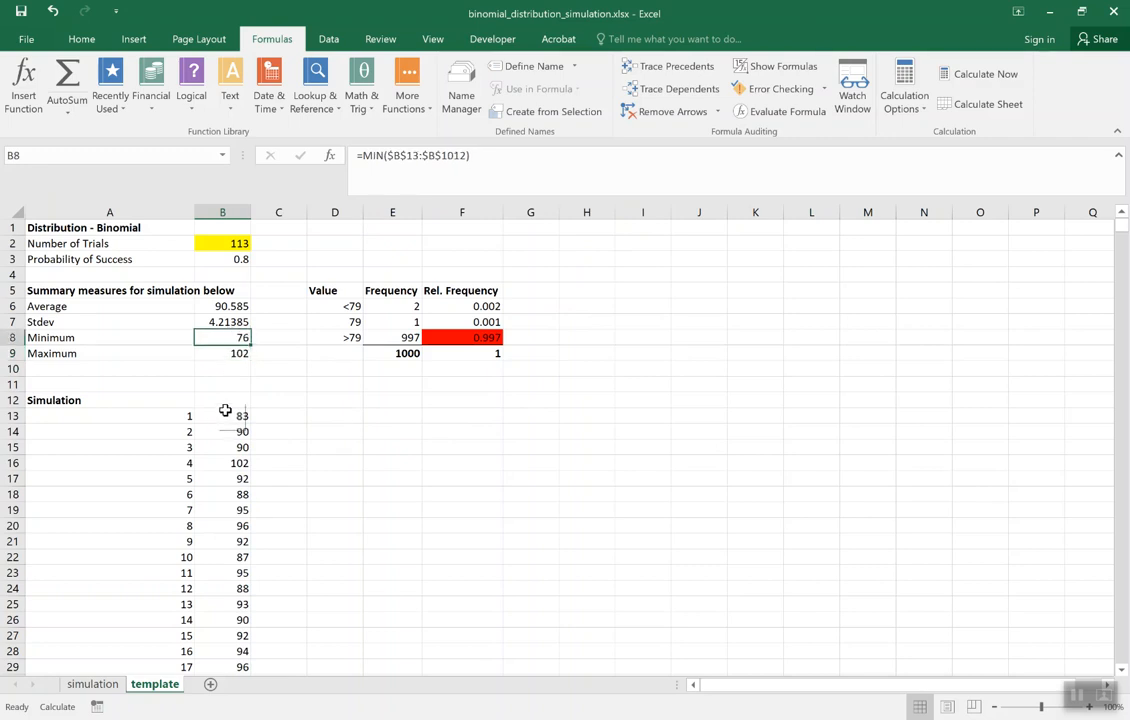
mouse_move(229, 388)
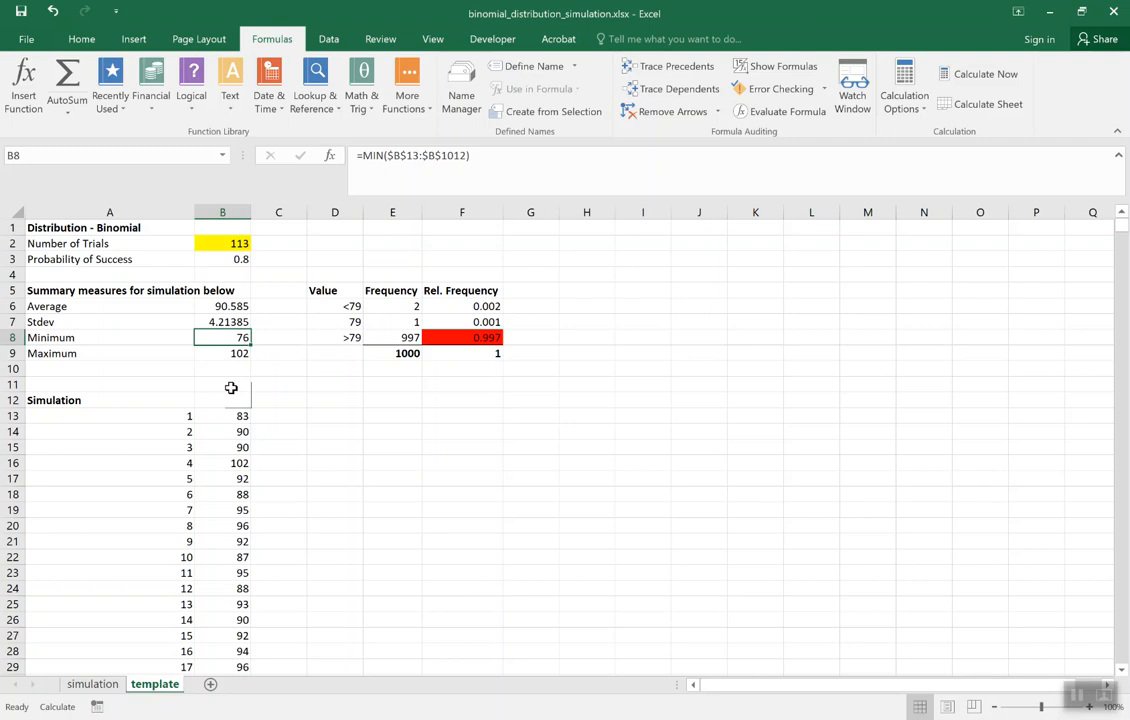
mouse_move(1045, 680)
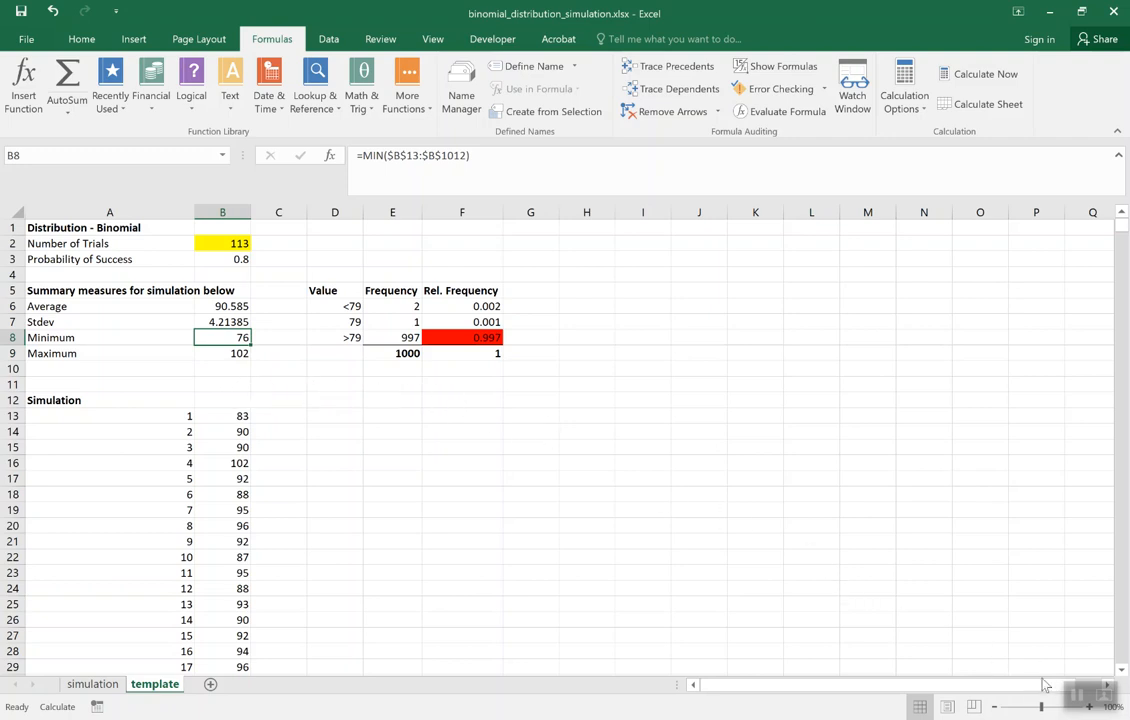